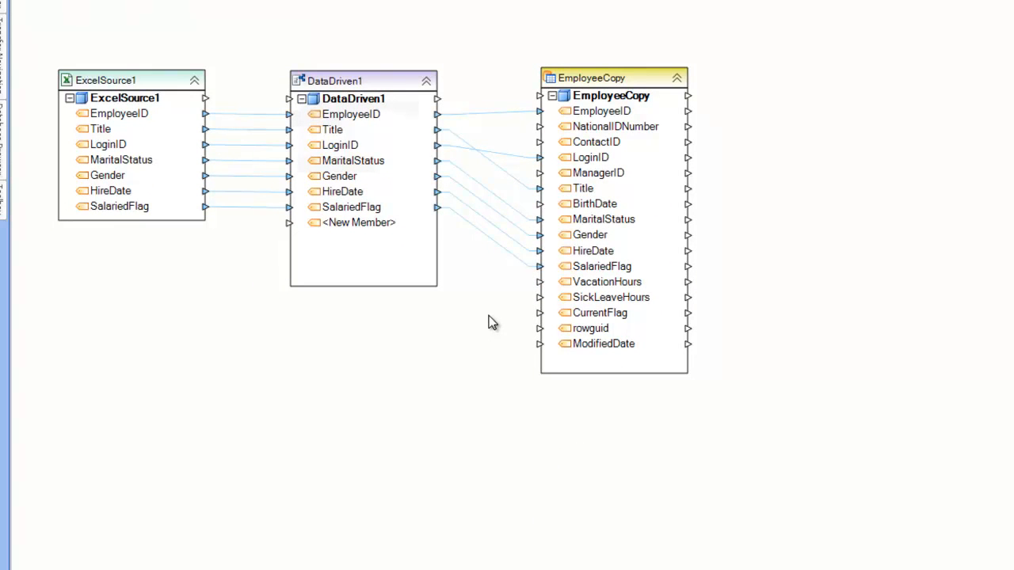
{"action": "mouse_move", "coordinate": [488, 317]}
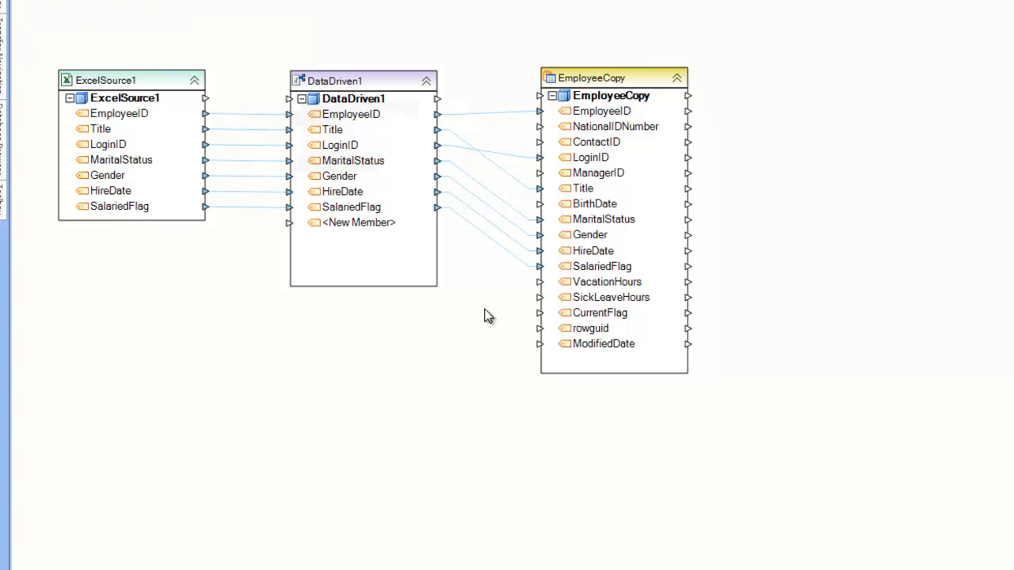
{"action": "mouse_move", "coordinate": [329, 183]}
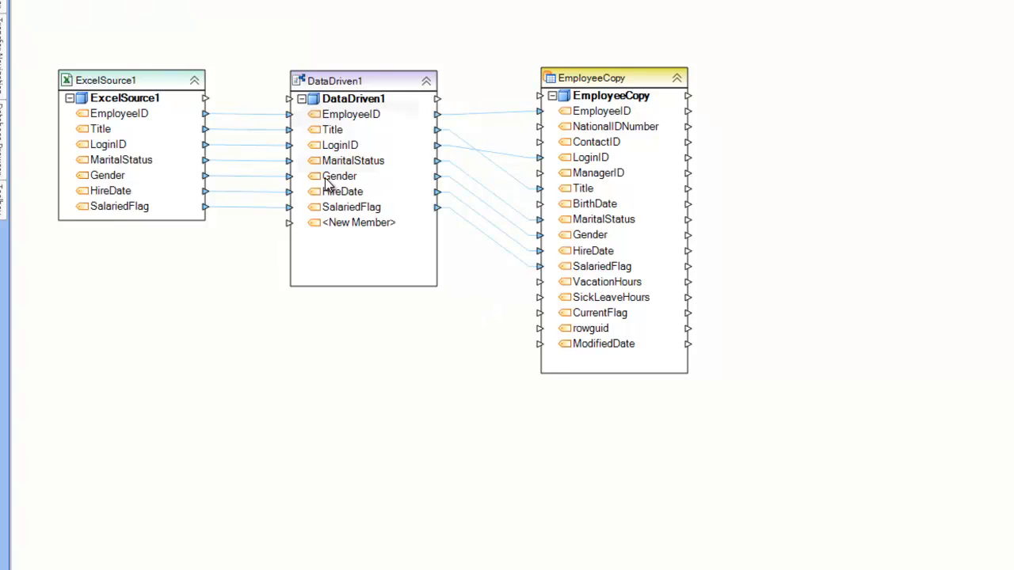
{"action": "mouse_move", "coordinate": [377, 128]}
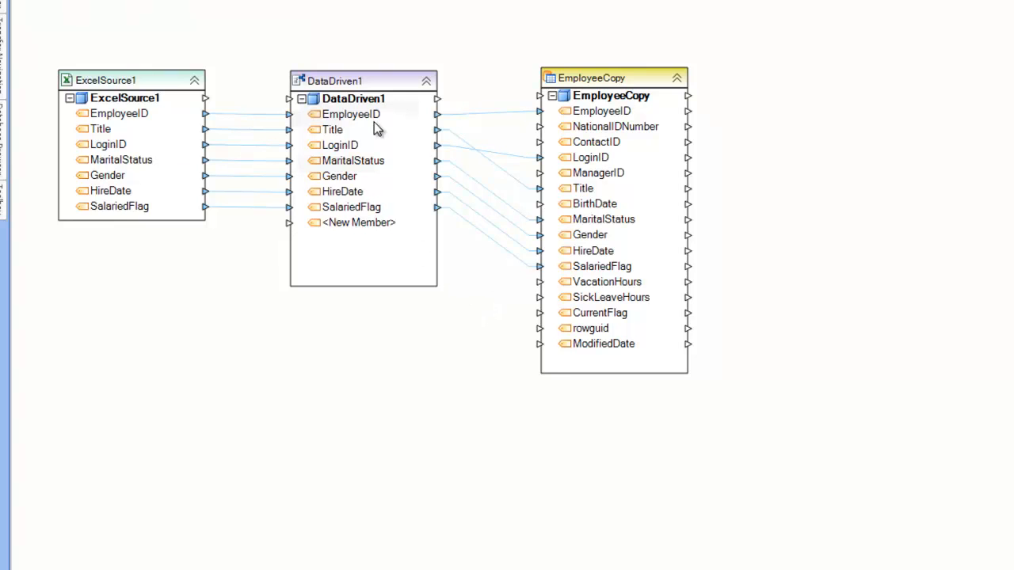
{"action": "mouse_move", "coordinate": [231, 239]}
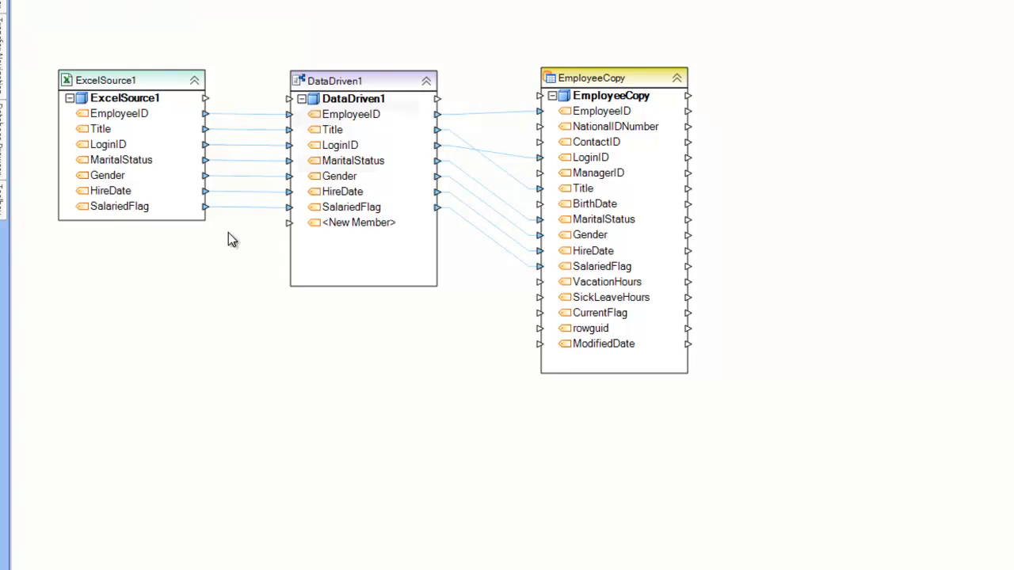
{"action": "mouse_move", "coordinate": [377, 316]}
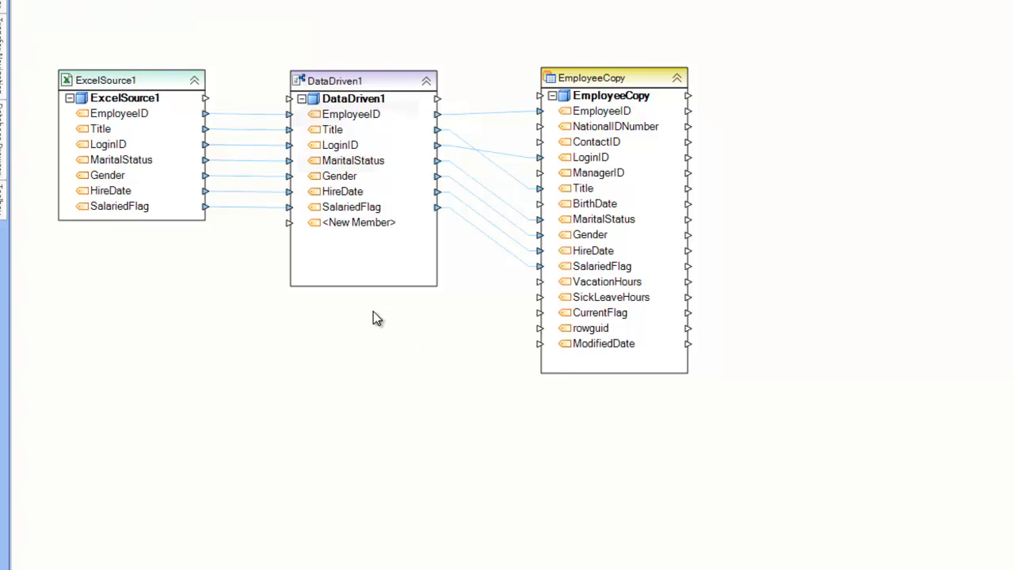
{"action": "mouse_move", "coordinate": [361, 204]}
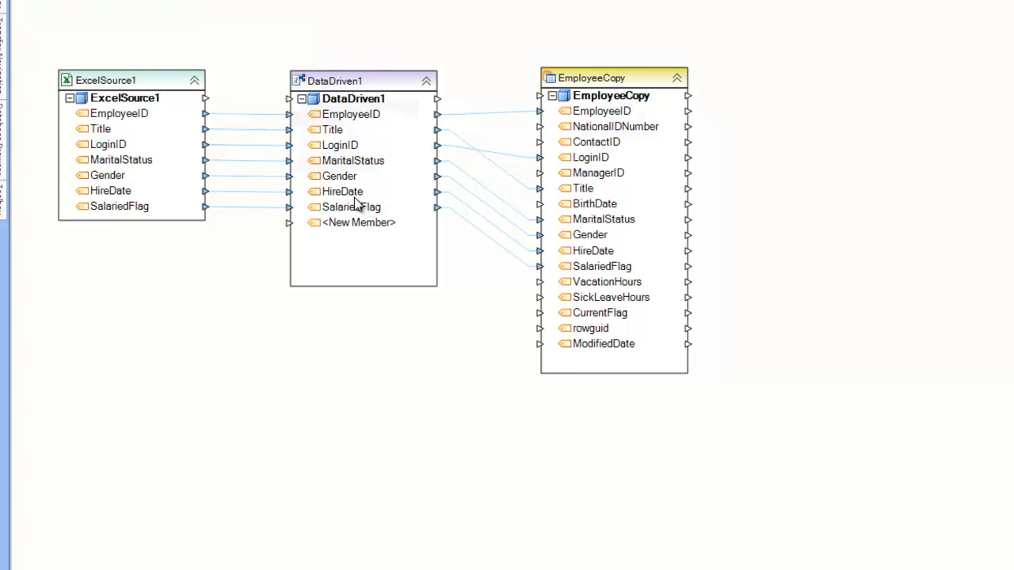
{"action": "mouse_move", "coordinate": [345, 83]}
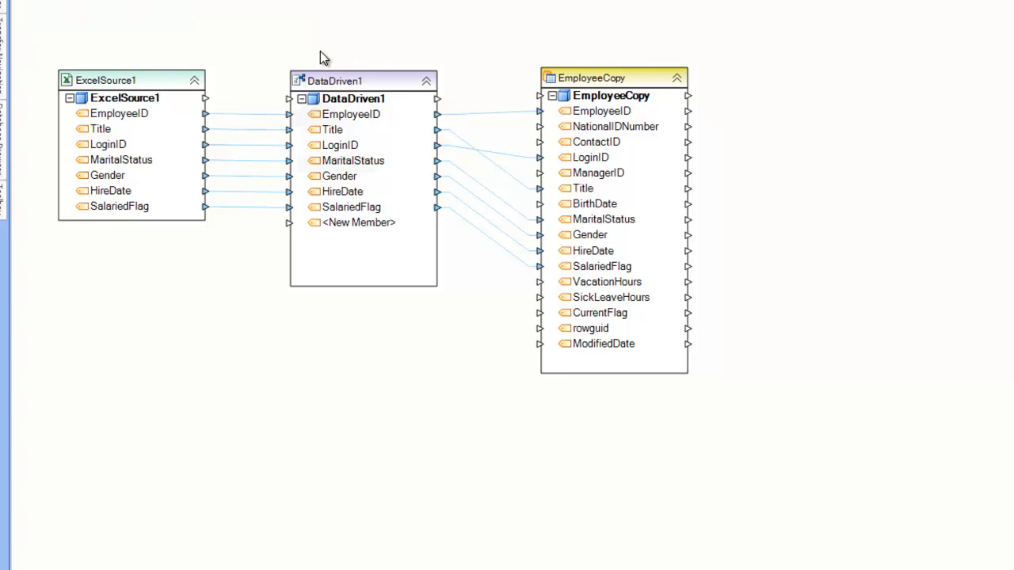
{"action": "mouse_move", "coordinate": [410, 66]}
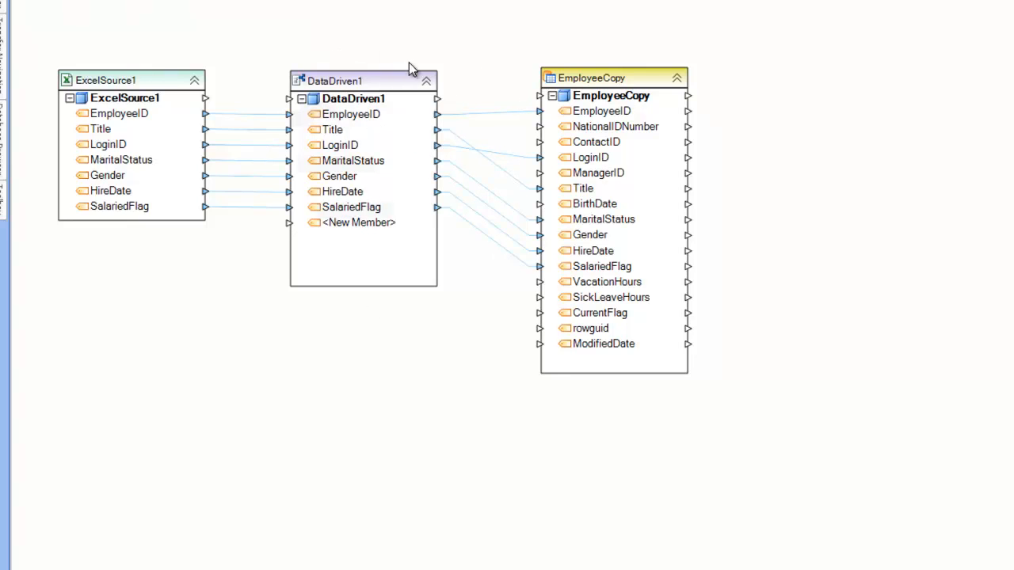
{"action": "mouse_move", "coordinate": [450, 76]}
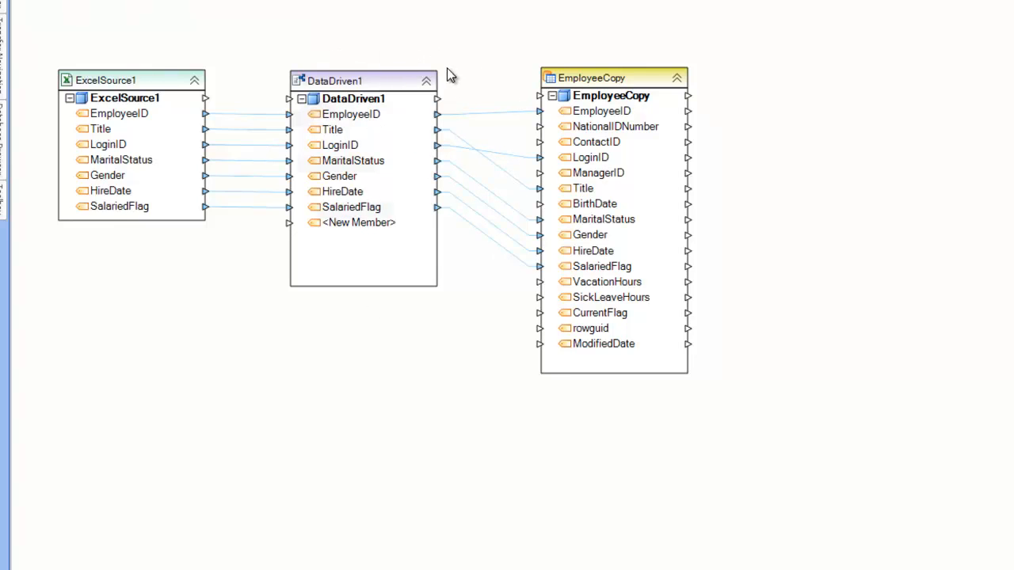
{"action": "mouse_move", "coordinate": [610, 110]}
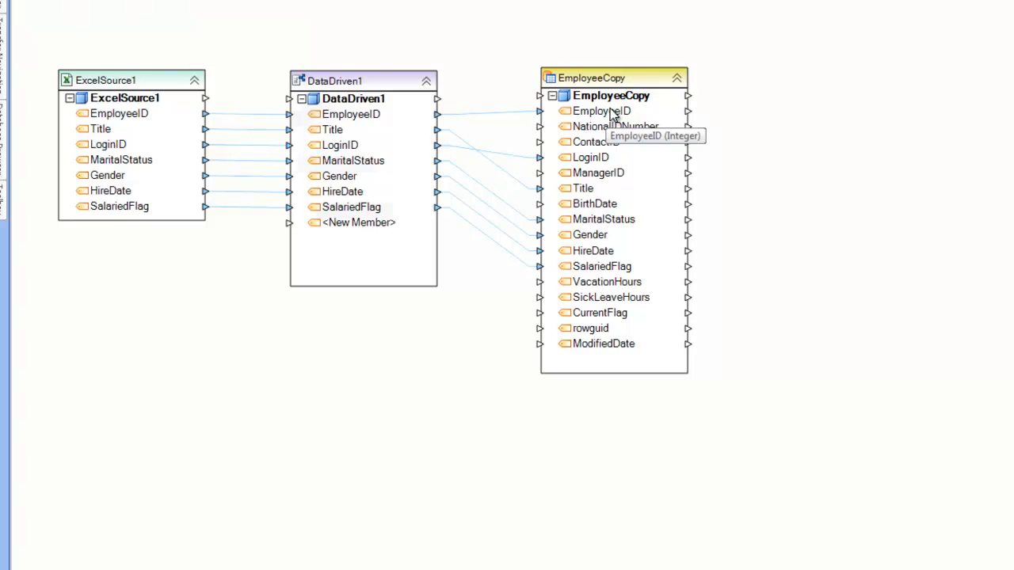
{"action": "mouse_move", "coordinate": [601, 77]}
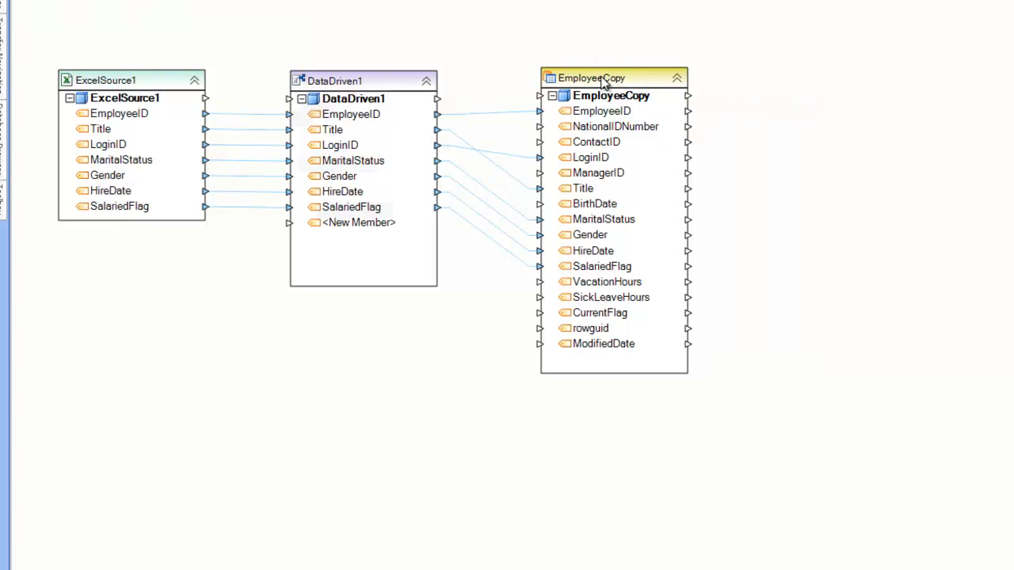
{"action": "mouse_move", "coordinate": [602, 79]}
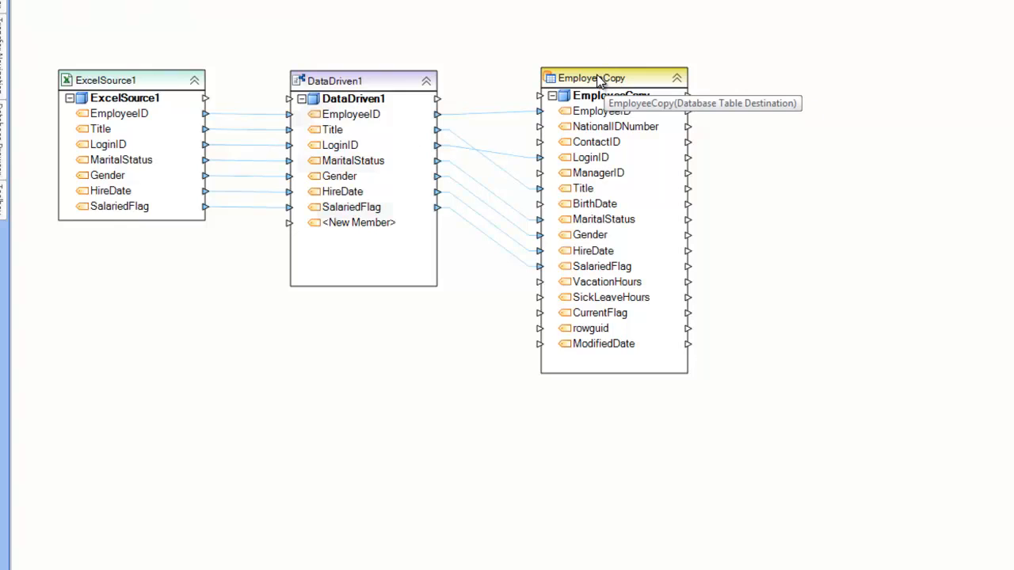
{"action": "mouse_move", "coordinate": [469, 115]}
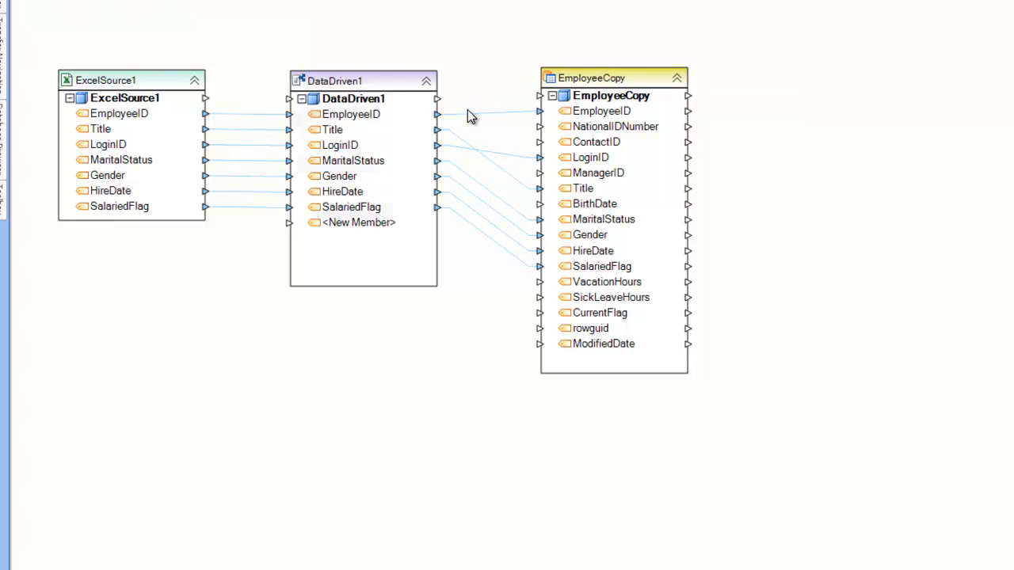
{"action": "mouse_move", "coordinate": [488, 105]}
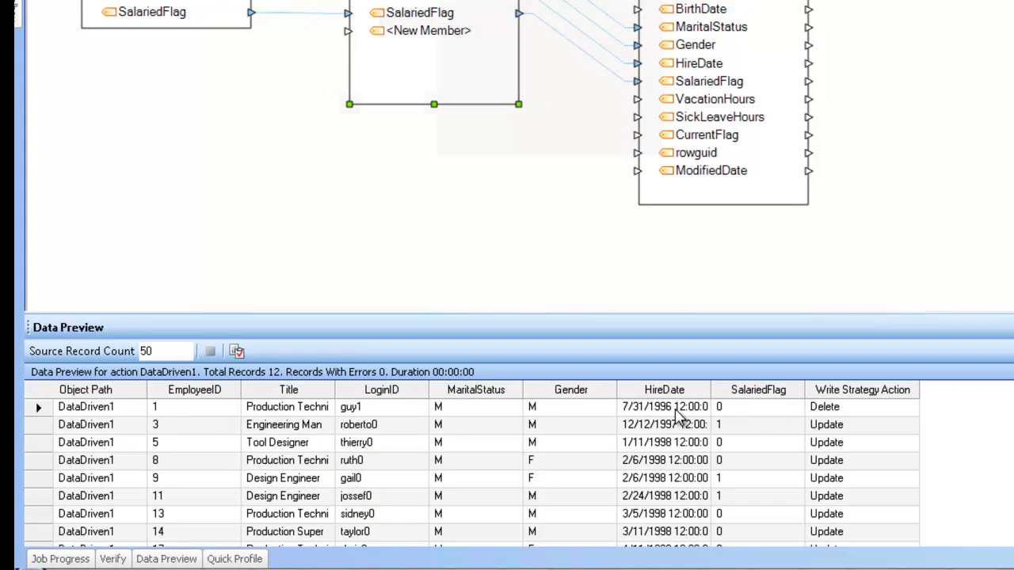
{"action": "mouse_move", "coordinate": [906, 399]}
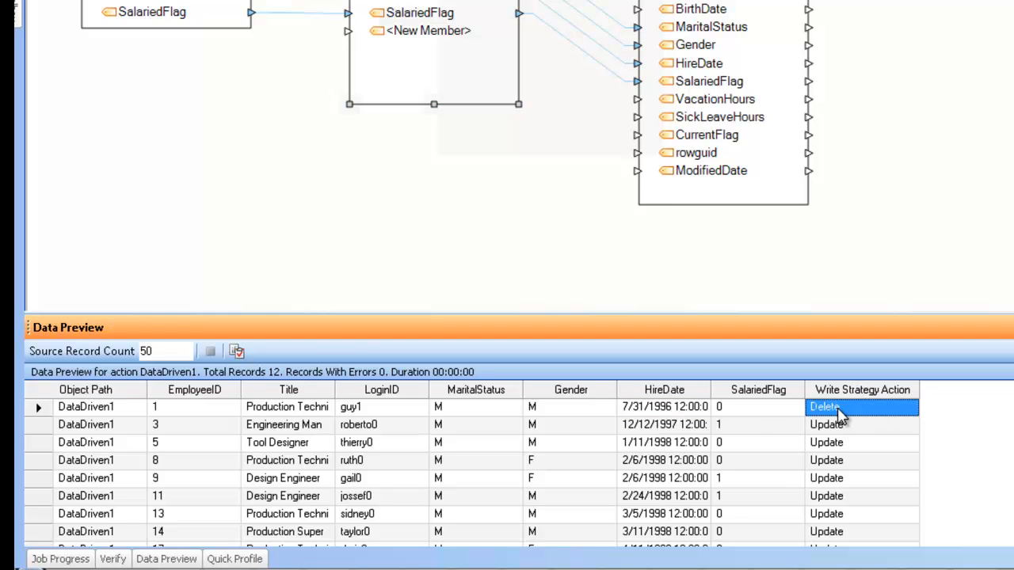
{"action": "mouse_move", "coordinate": [222, 407]}
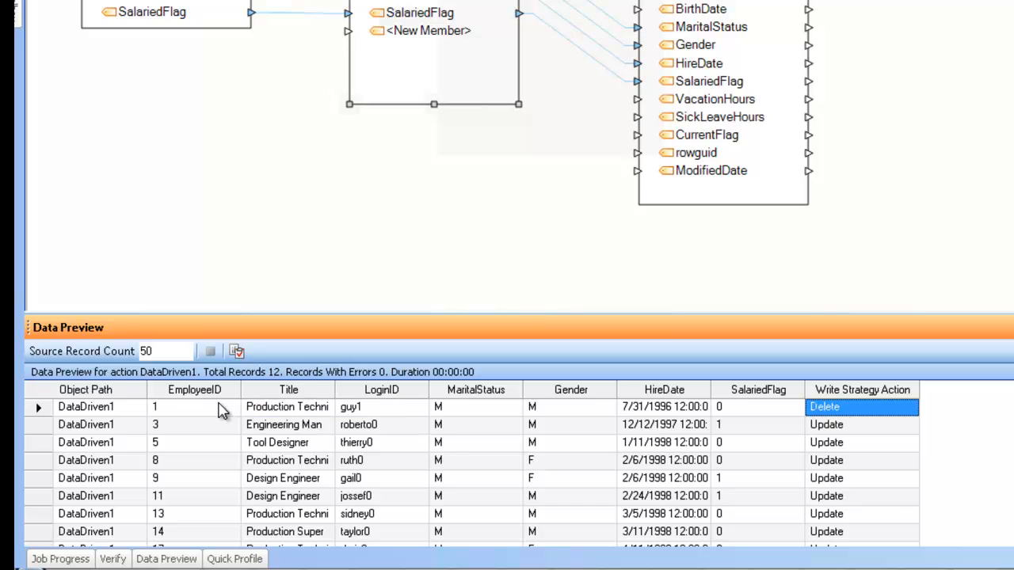
{"action": "mouse_move", "coordinate": [700, 443]}
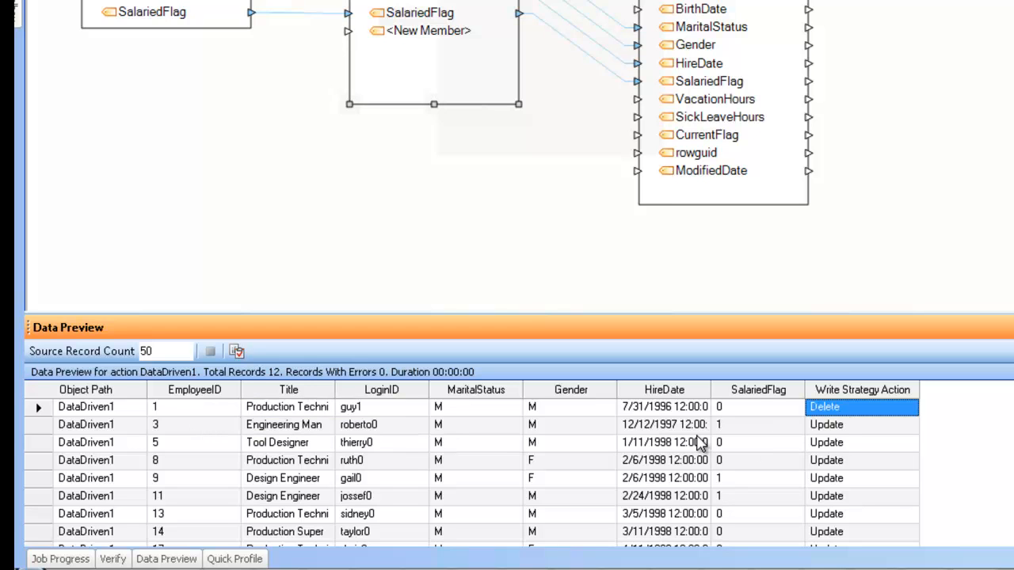
Step: Preview DataDriven1's data showing employee 1 as Delete and the rest as Update
{"action": "left_click", "coordinate": [861, 424]}
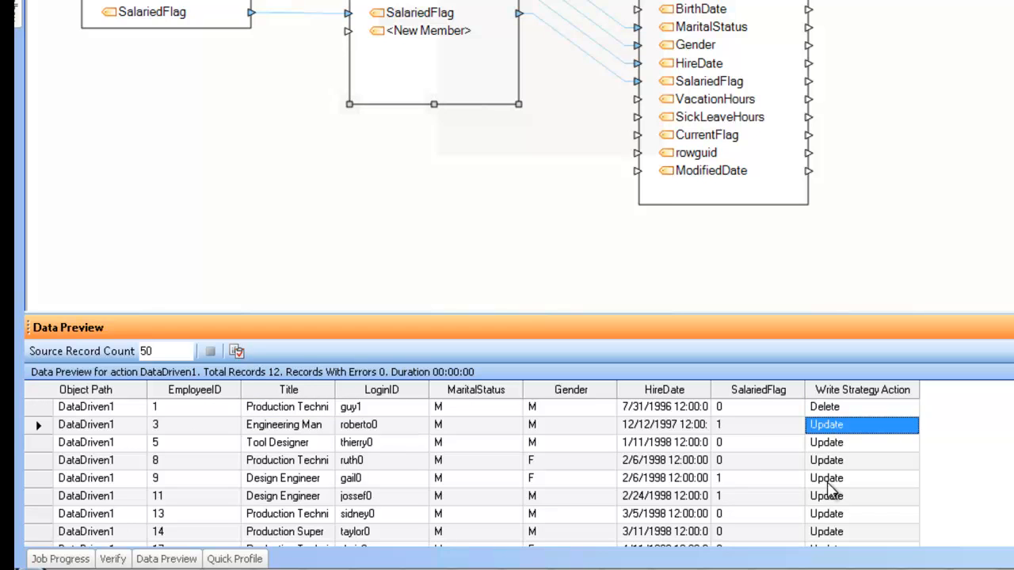
{"action": "mouse_move", "coordinate": [820, 472]}
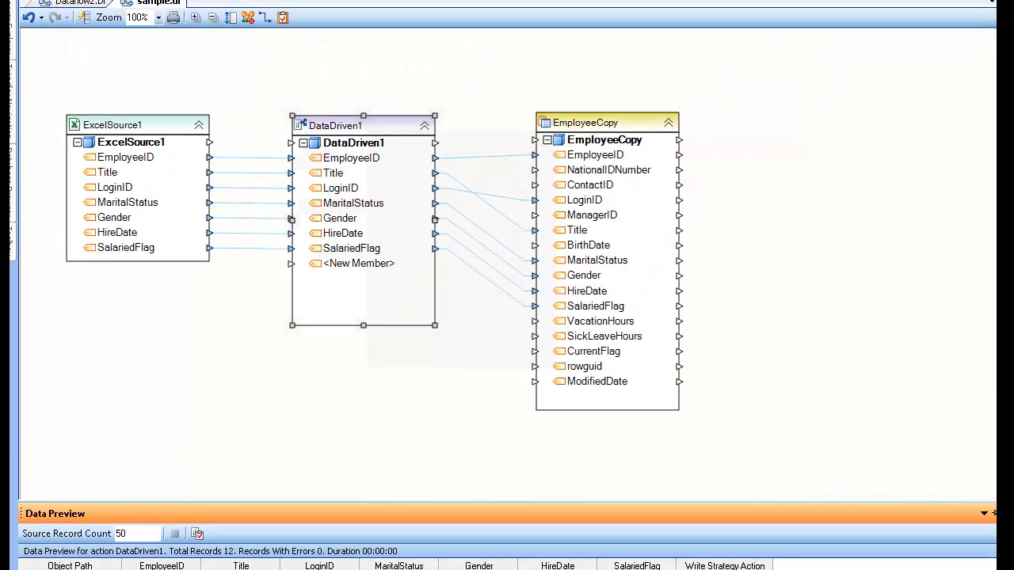
{"action": "mouse_move", "coordinate": [399, 168]}
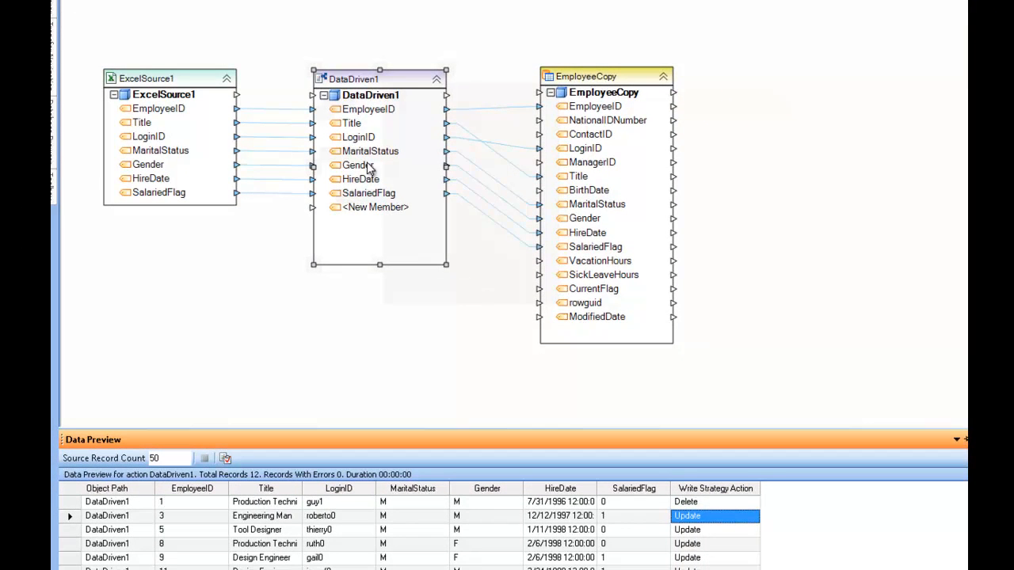
{"action": "mouse_move", "coordinate": [424, 155]}
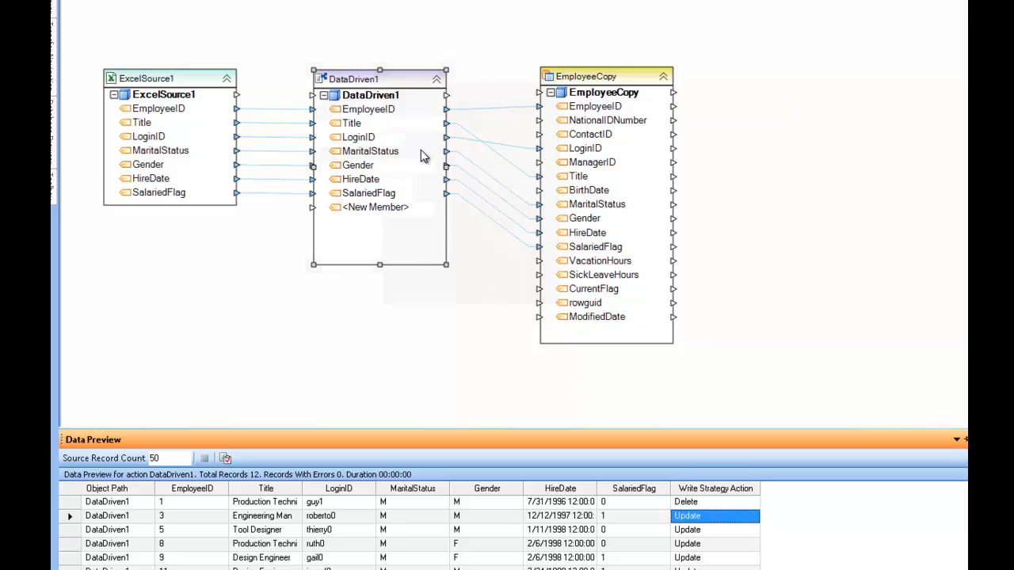
{"action": "mouse_move", "coordinate": [402, 272]}
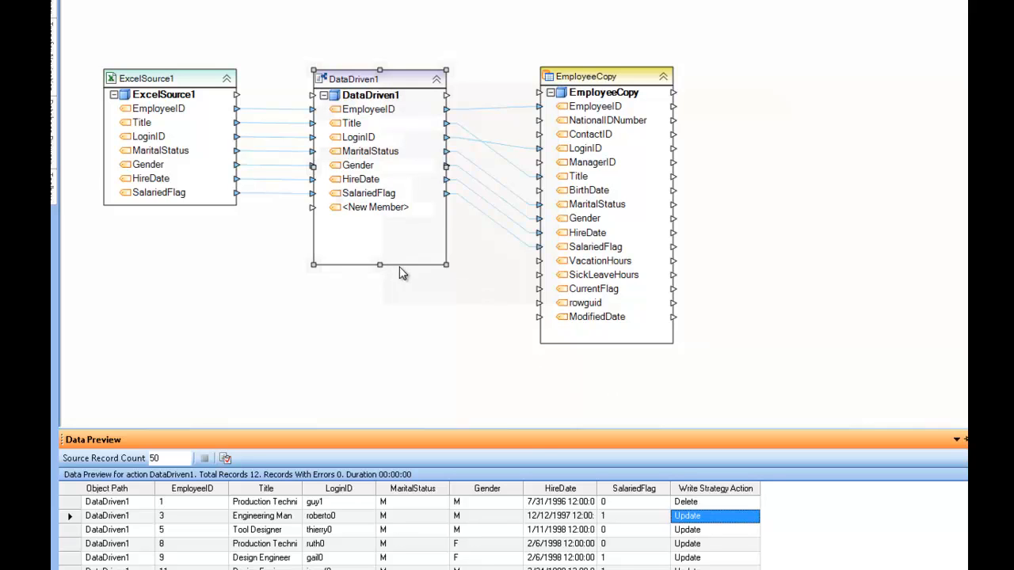
{"action": "mouse_move", "coordinate": [491, 354]}
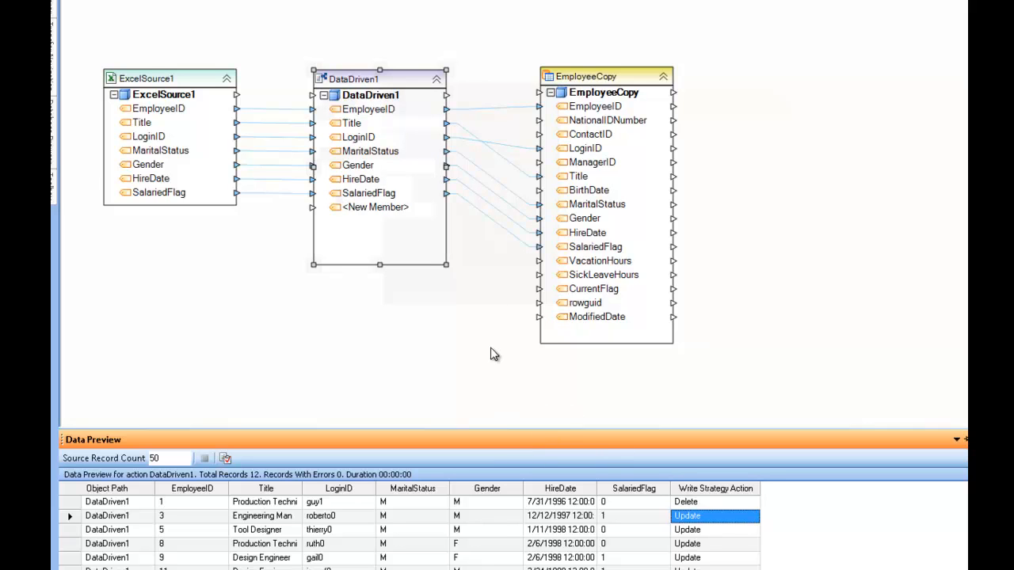
{"action": "mouse_move", "coordinate": [503, 374]}
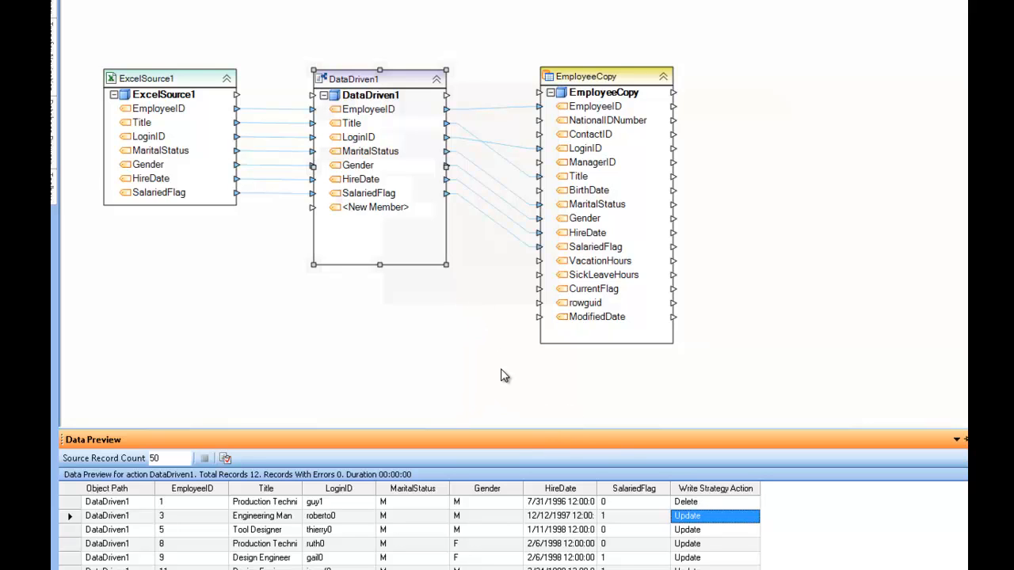
{"action": "mouse_move", "coordinate": [457, 339]}
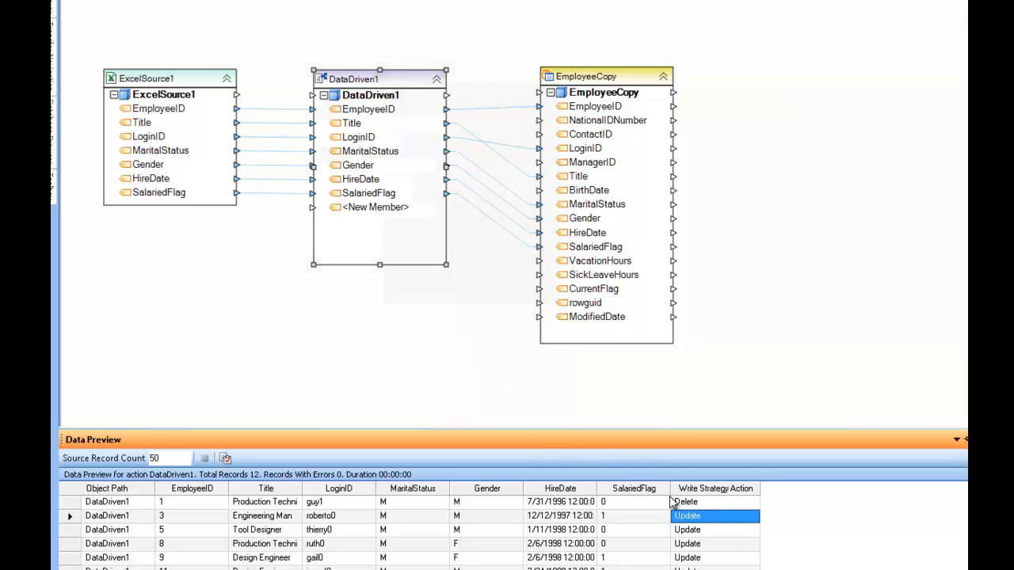
{"action": "mouse_move", "coordinate": [424, 218]}
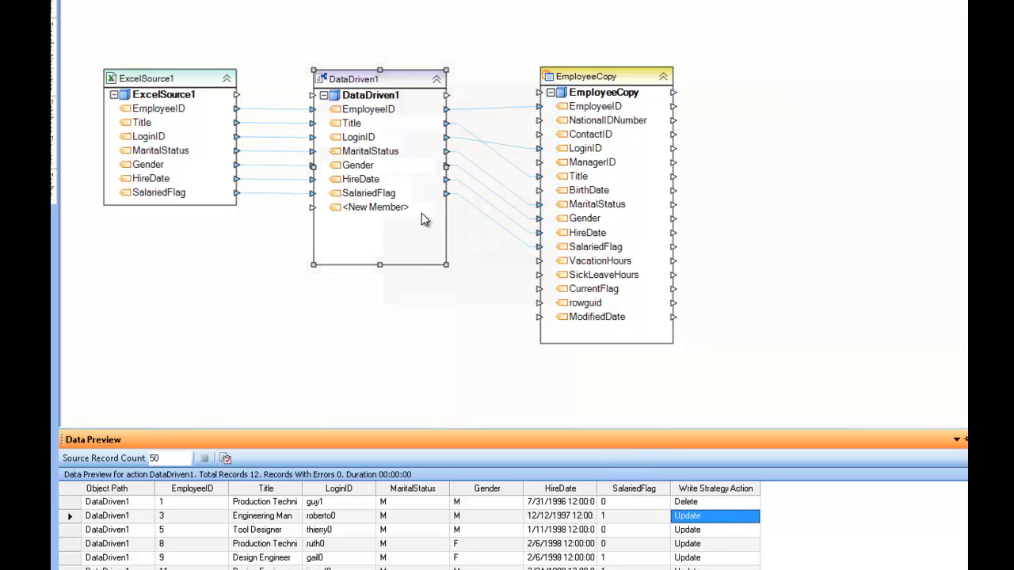
{"action": "mouse_move", "coordinate": [691, 495]}
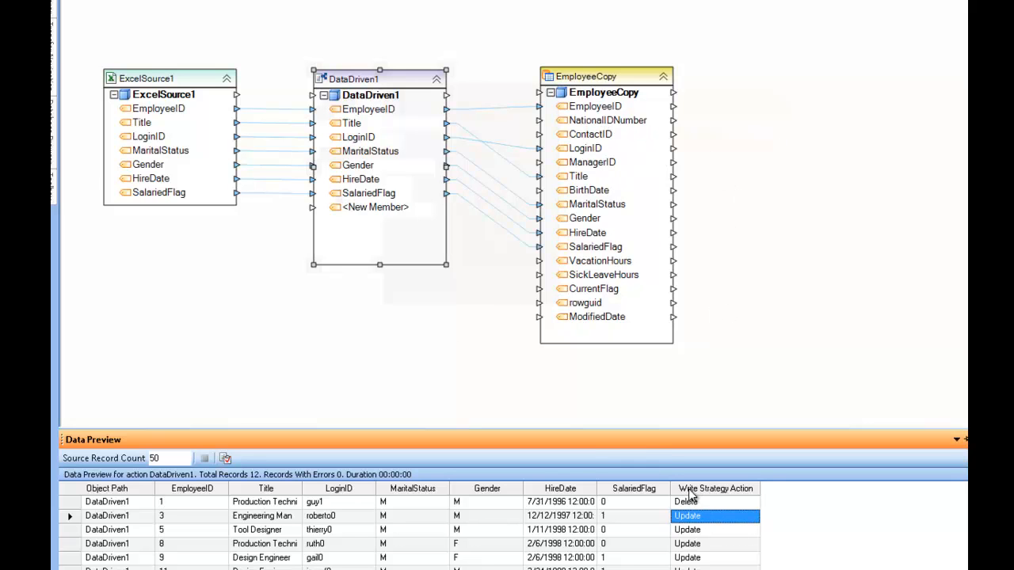
{"action": "mouse_move", "coordinate": [665, 505]}
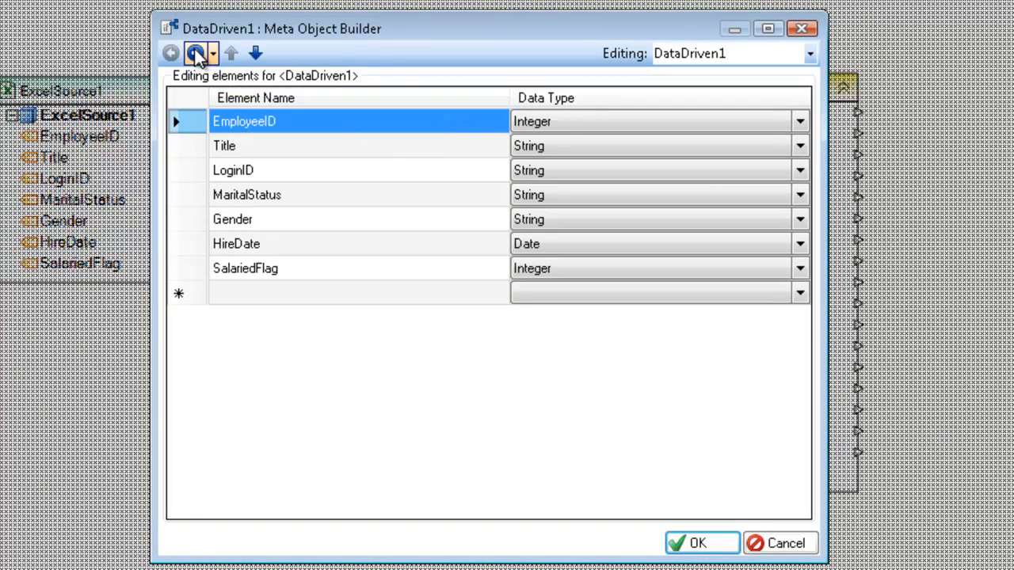
Step: Show DataDriven1's element list from EmployeeID through SalariedFlag with data types
{"action": "left_click", "coordinate": [196, 54]}
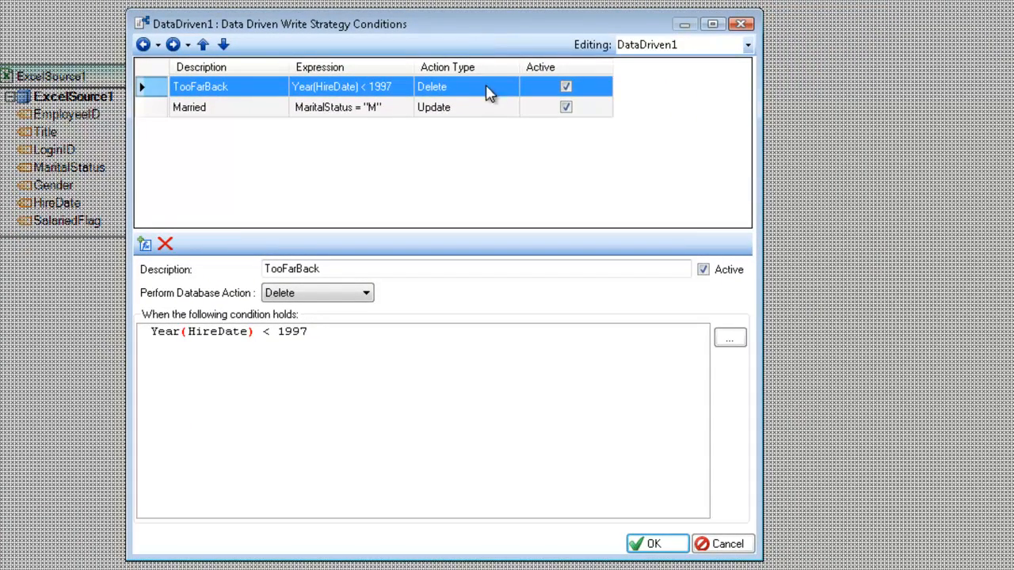
{"action": "mouse_move", "coordinate": [364, 133]}
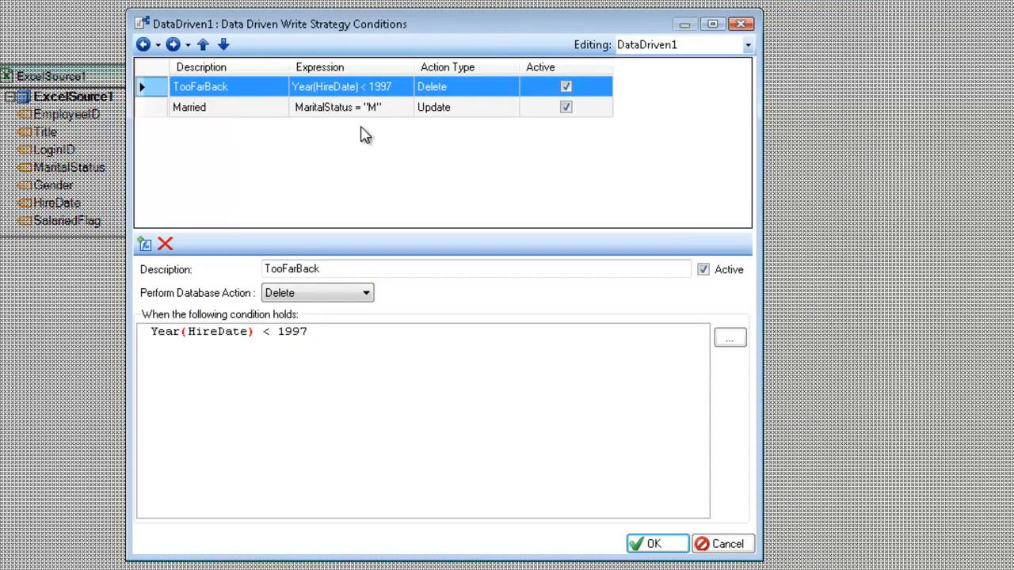
{"action": "mouse_move", "coordinate": [697, 215]}
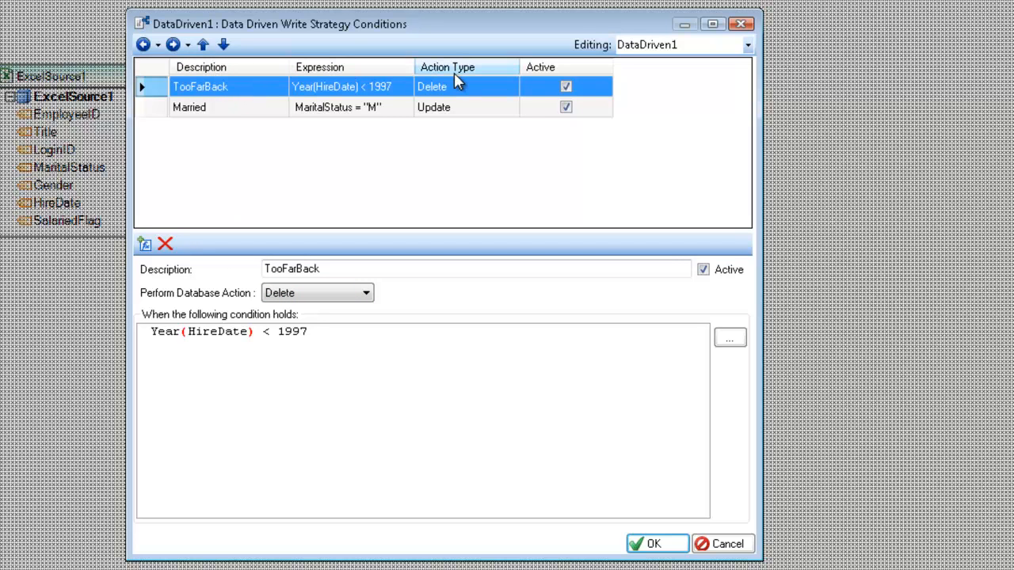
{"action": "mouse_move", "coordinate": [557, 83]}
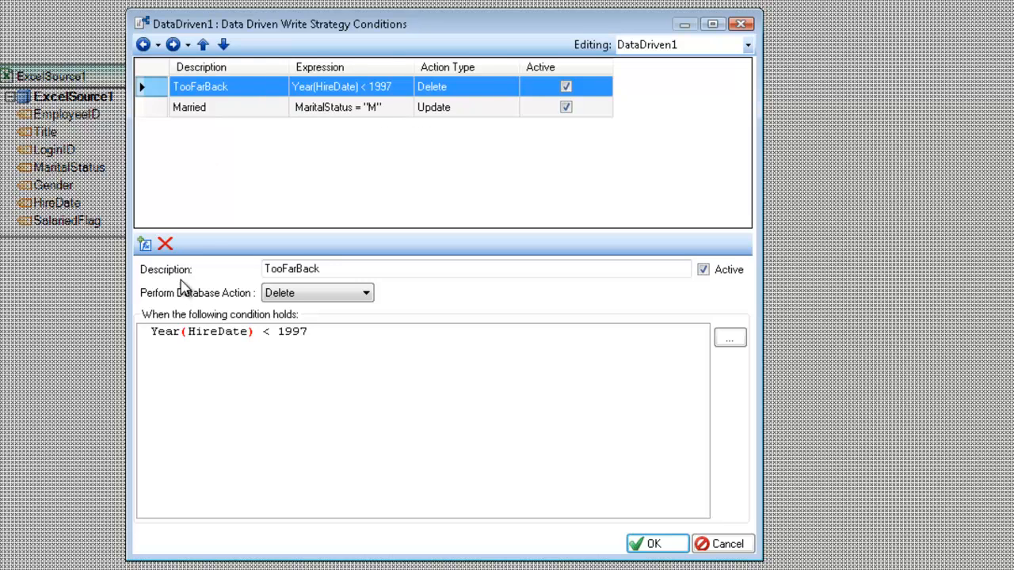
Step: Deactivate and reactivate the TooFarBack rule deleting records where Year(HireDate) < 1997
{"action": "left_click", "coordinate": [475, 269]}
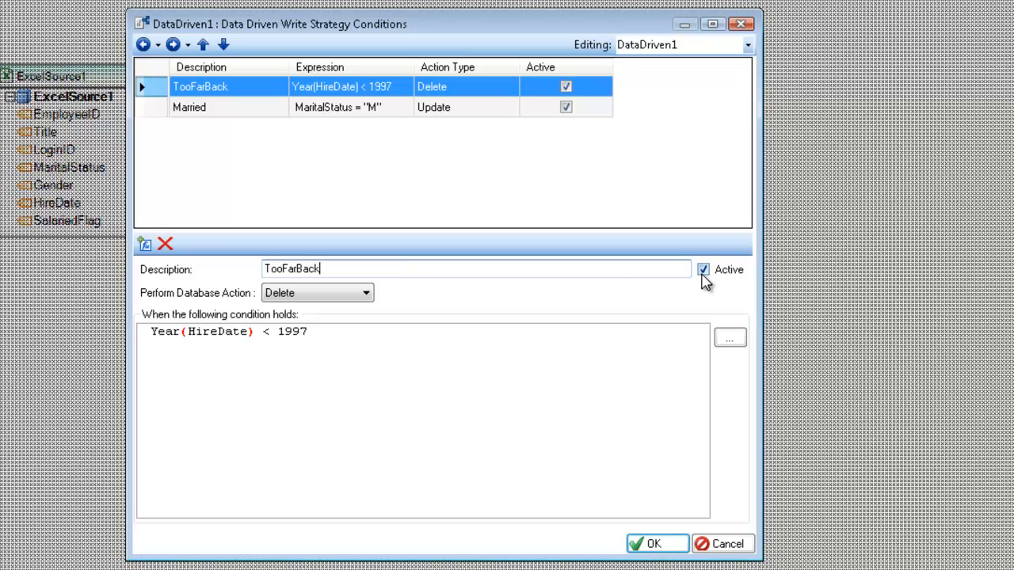
{"action": "left_click", "coordinate": [703, 269]}
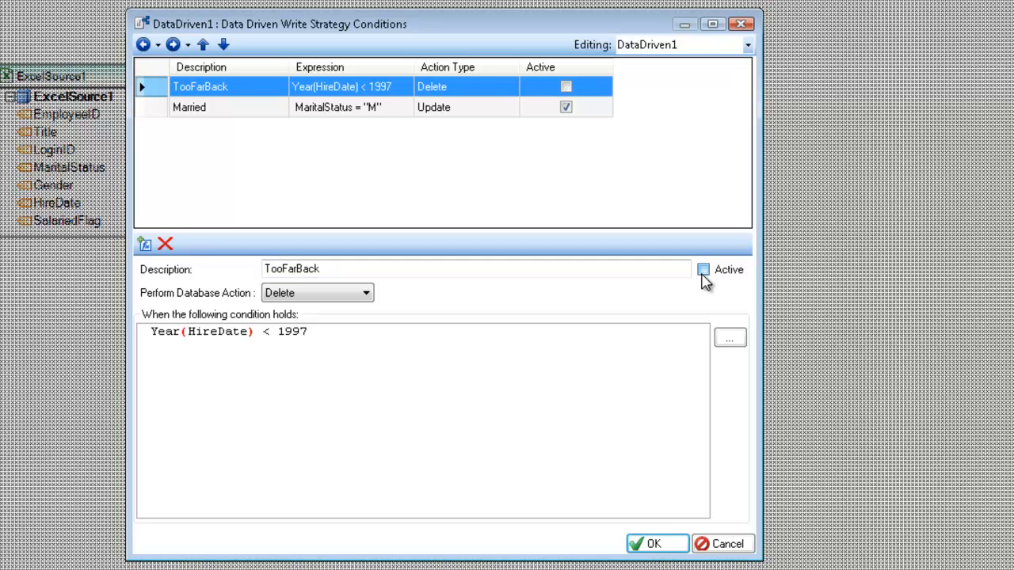
{"action": "left_click", "coordinate": [703, 269]}
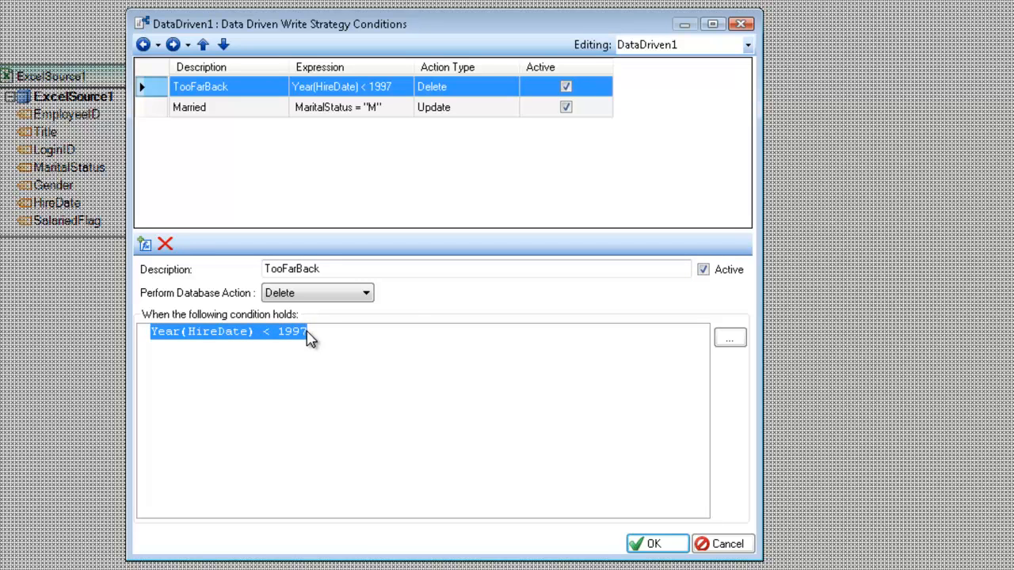
{"action": "mouse_move", "coordinate": [282, 339]}
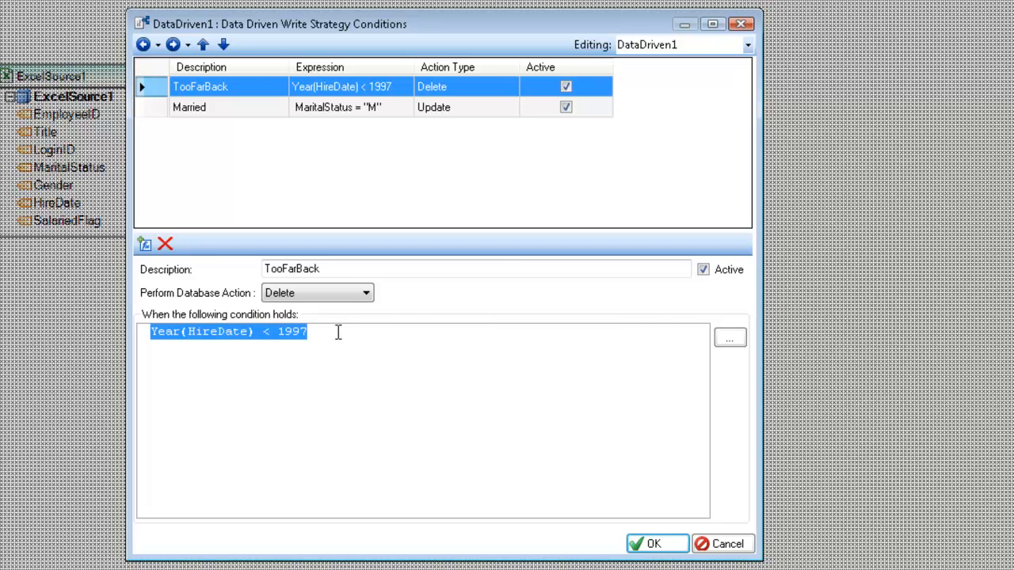
{"action": "mouse_move", "coordinate": [317, 291]}
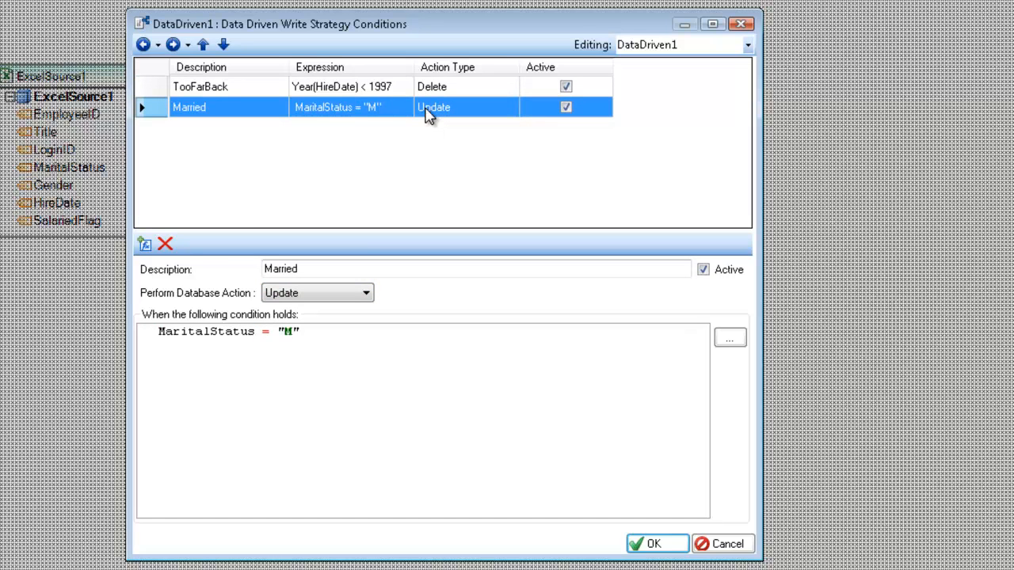
{"action": "mouse_move", "coordinate": [437, 114]}
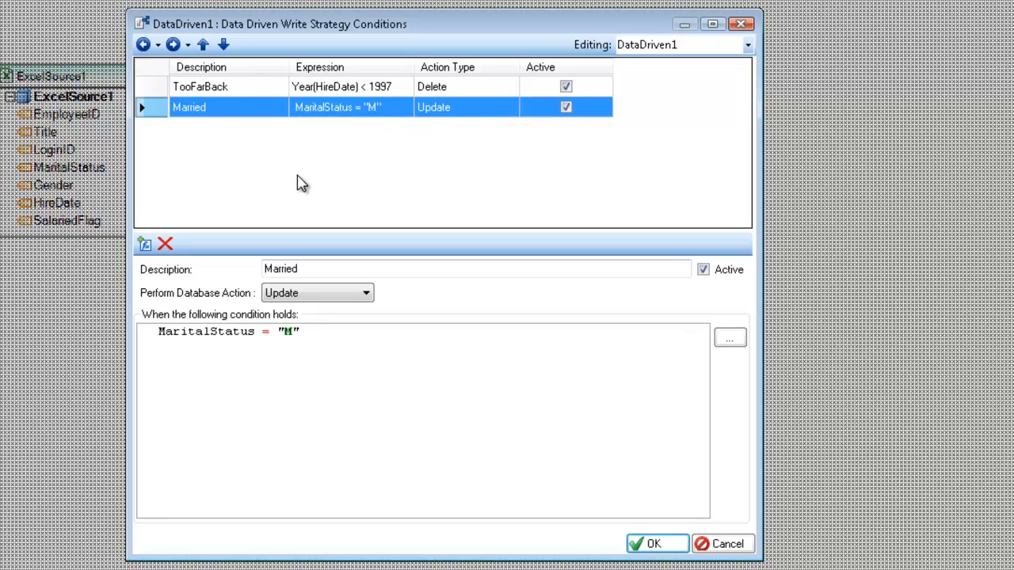
{"action": "mouse_move", "coordinate": [310, 89]}
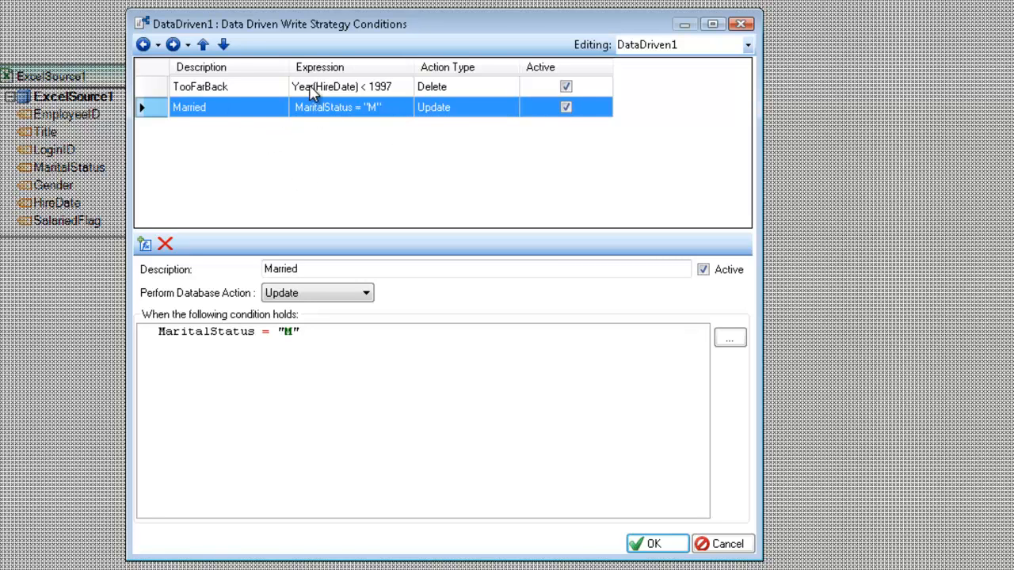
{"action": "mouse_move", "coordinate": [310, 103]}
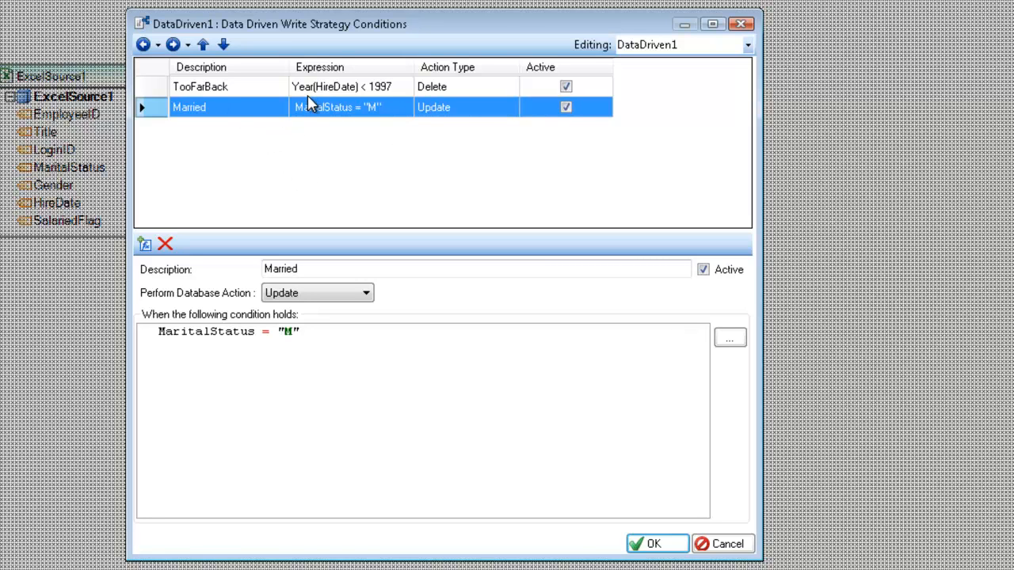
{"action": "mouse_move", "coordinate": [329, 96]}
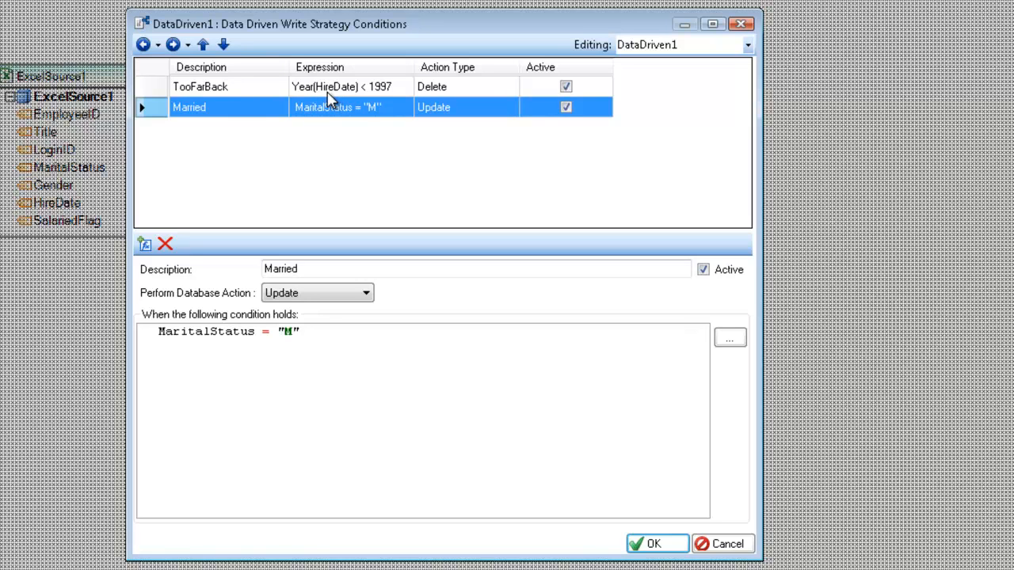
{"action": "mouse_move", "coordinate": [377, 101]}
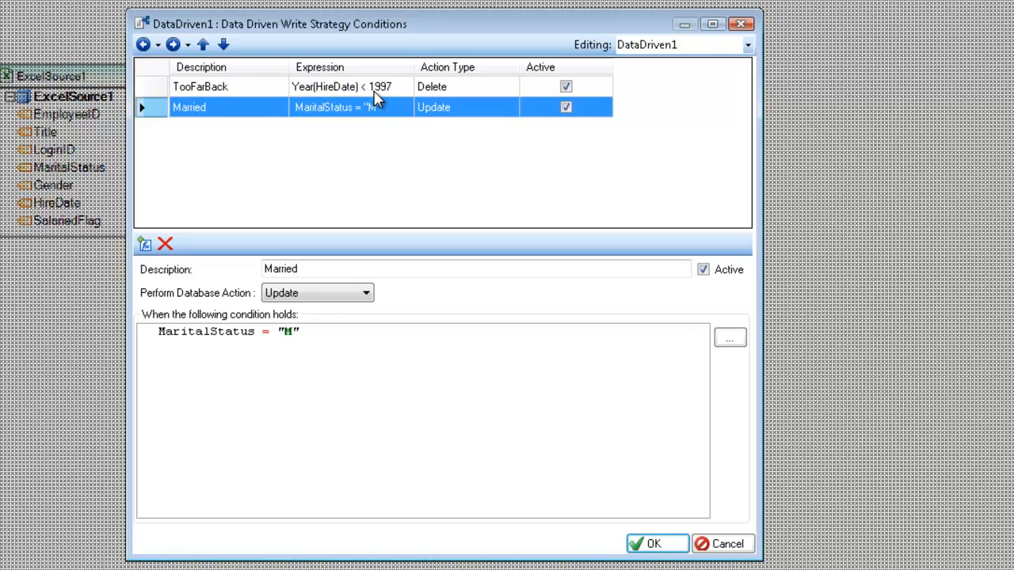
{"action": "mouse_move", "coordinate": [386, 97]}
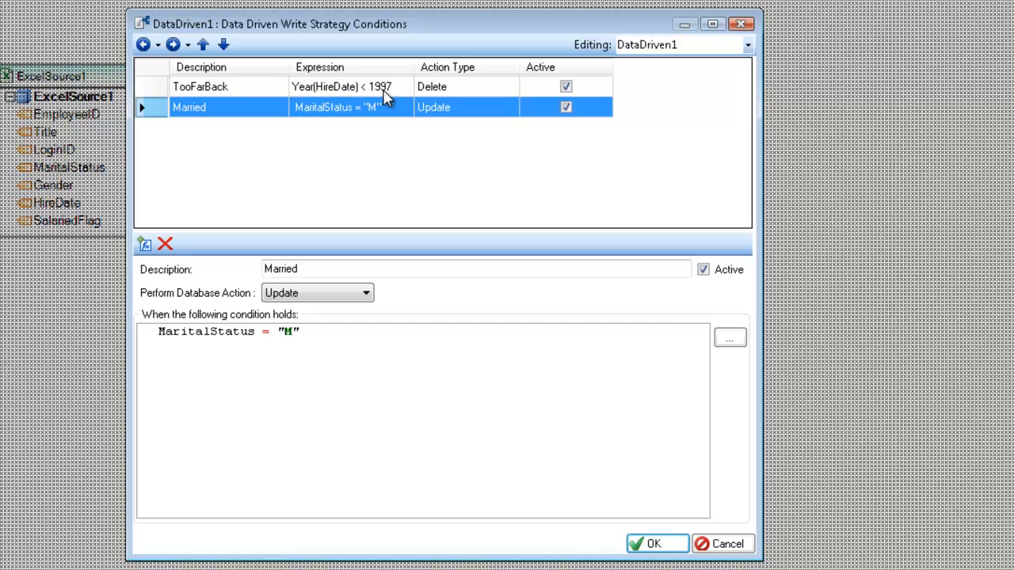
{"action": "mouse_move", "coordinate": [197, 95]}
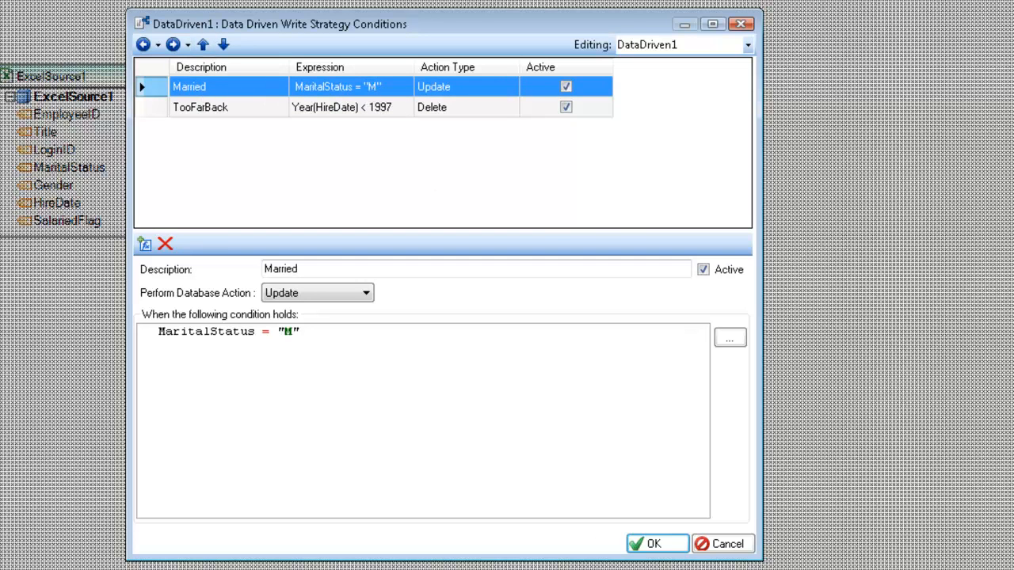
Step: Confirm the conditions with Married now ordered above TooFarBack
{"action": "left_click", "coordinate": [652, 543]}
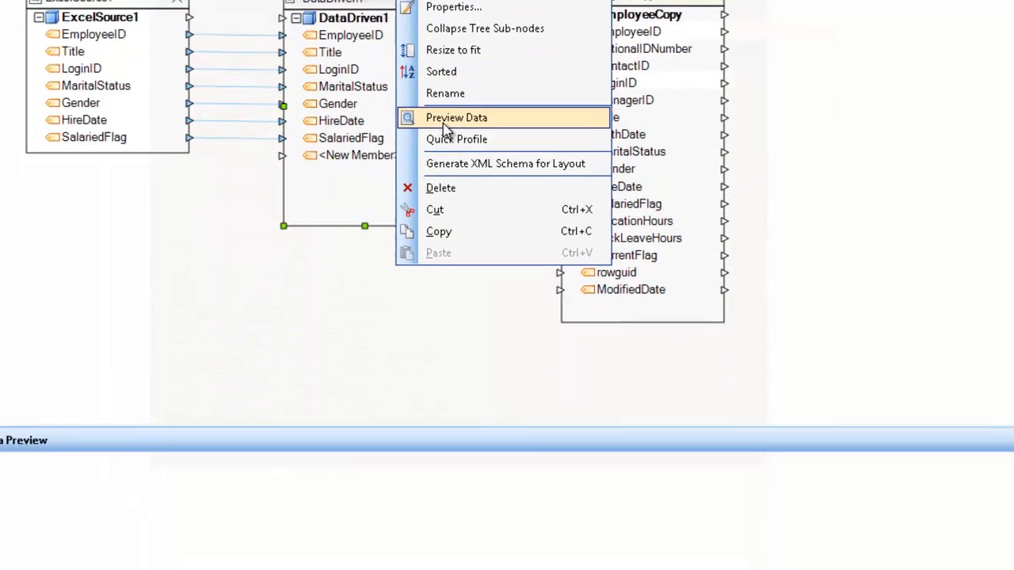
Step: Preview DataDriven1 twice, showing employee 1 as Delete and the other 11 as Update
{"action": "left_click", "coordinate": [456, 117]}
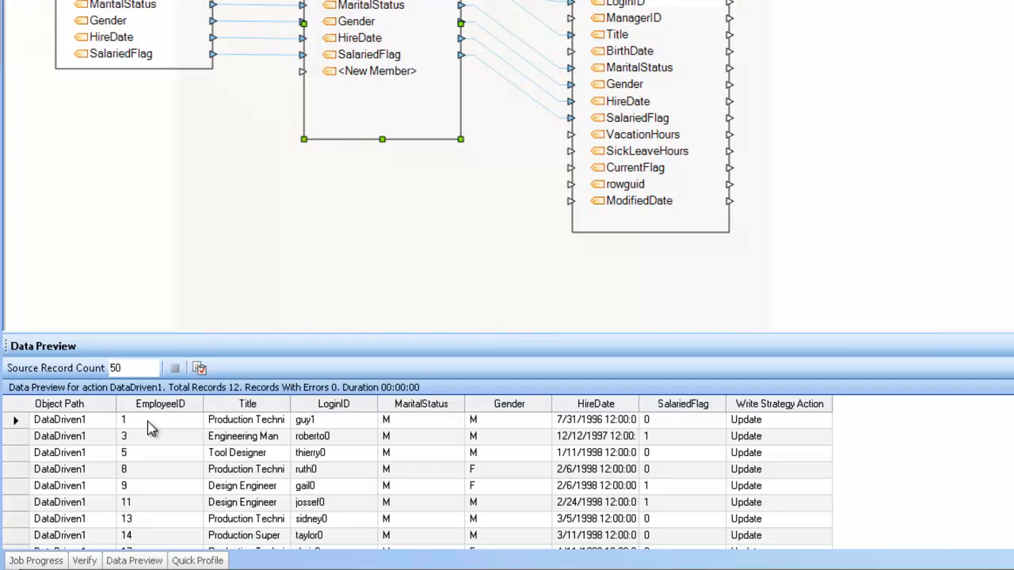
{"action": "mouse_move", "coordinate": [783, 425]}
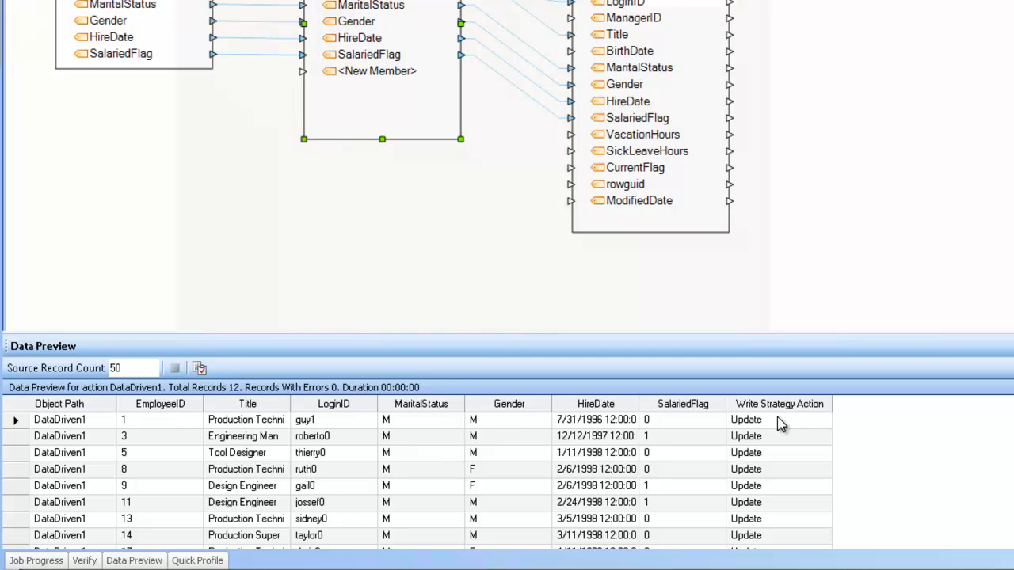
{"action": "mouse_move", "coordinate": [764, 427]}
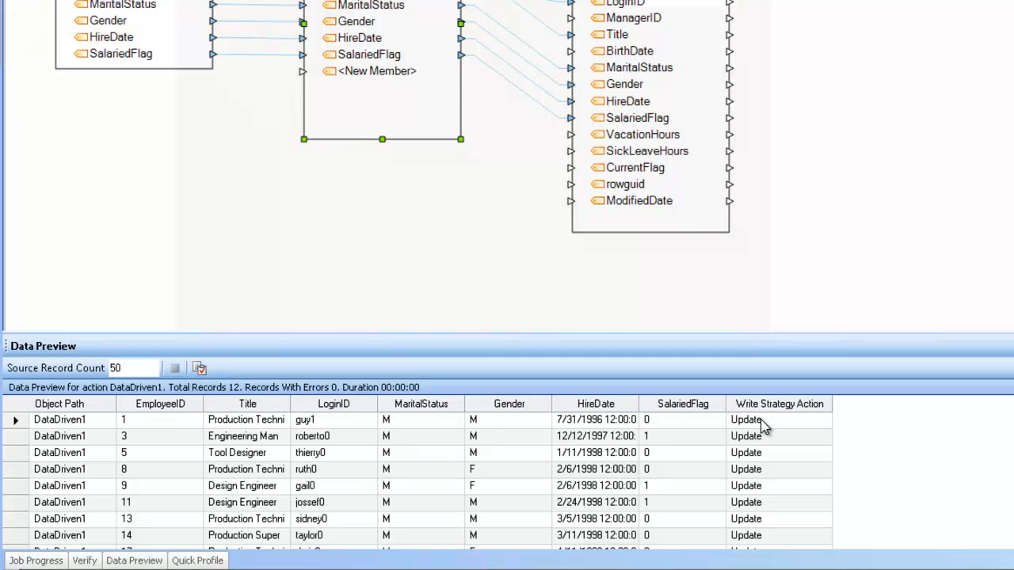
{"action": "mouse_move", "coordinate": [383, 426]}
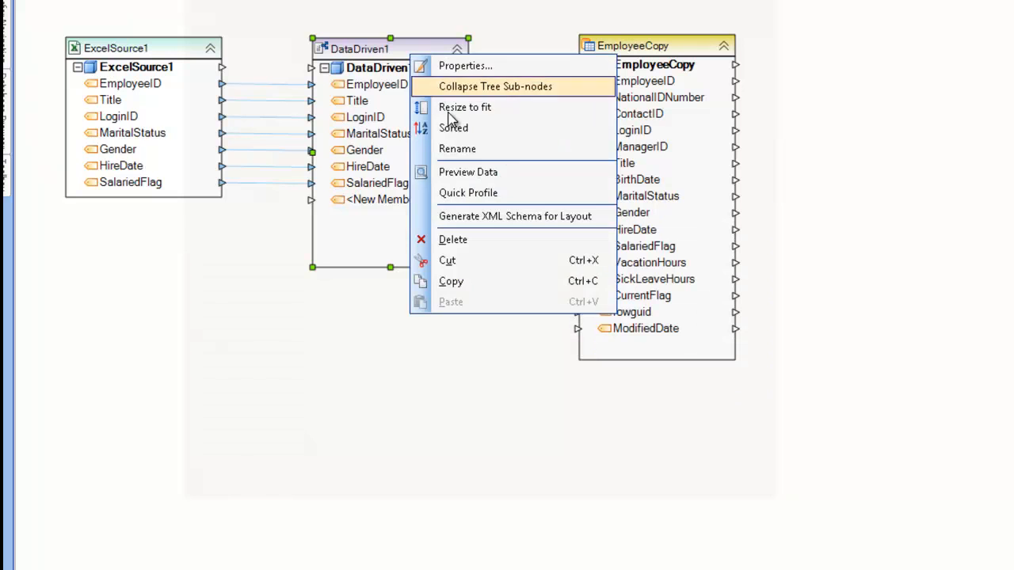
{"action": "left_click", "coordinate": [468, 171]}
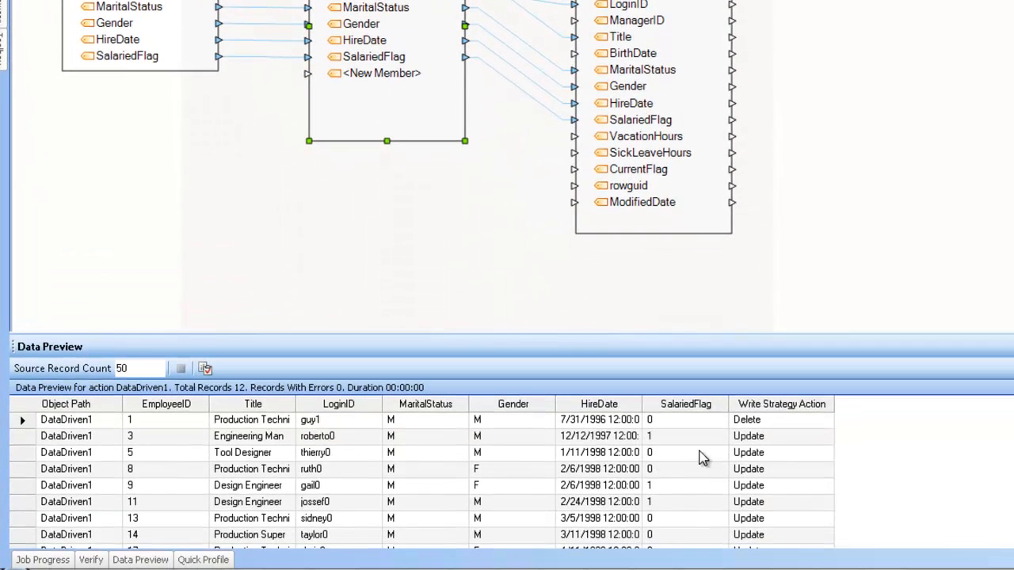
{"action": "mouse_move", "coordinate": [778, 424]}
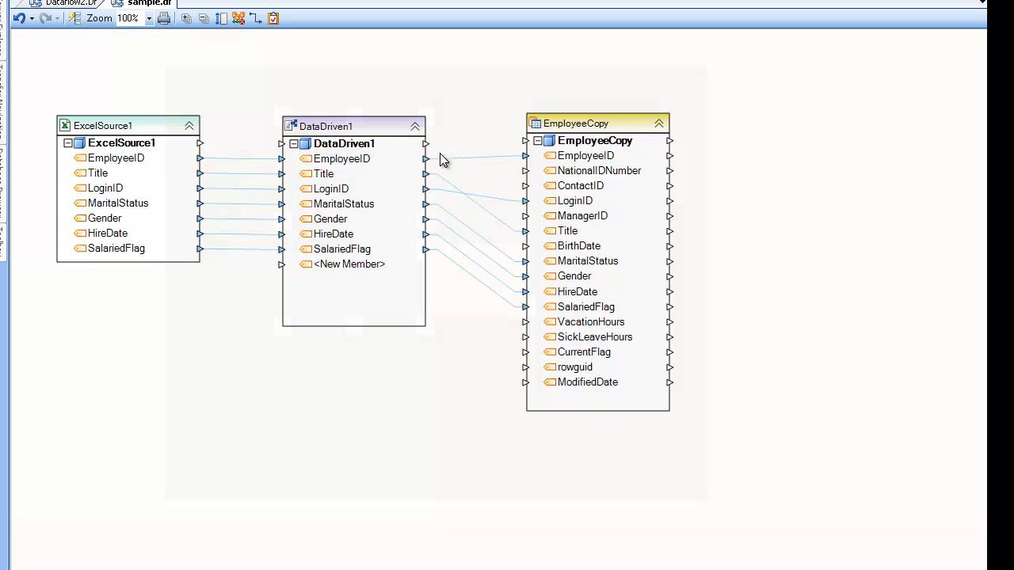
{"action": "mouse_move", "coordinate": [567, 139]}
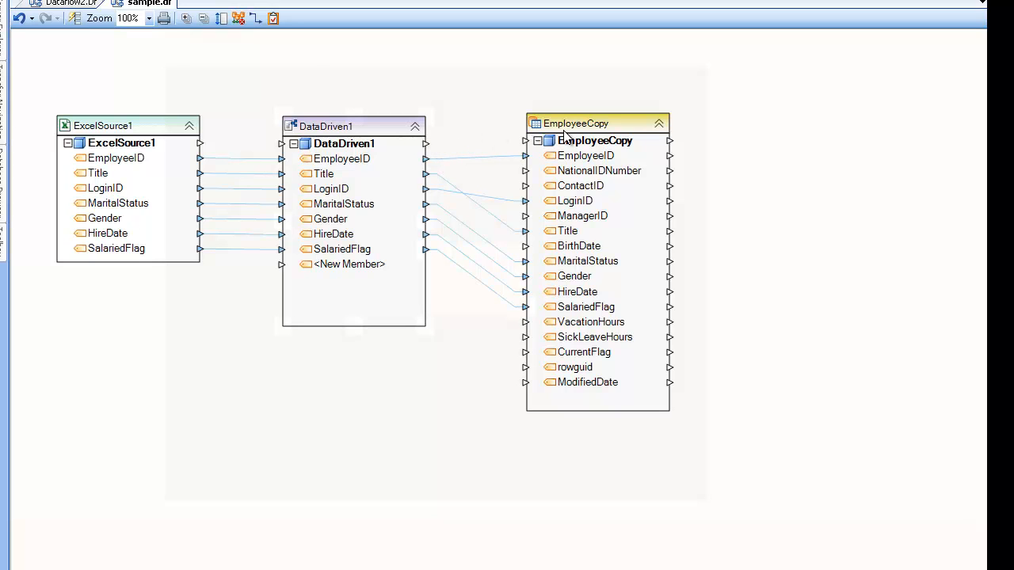
{"action": "mouse_move", "coordinate": [578, 135]}
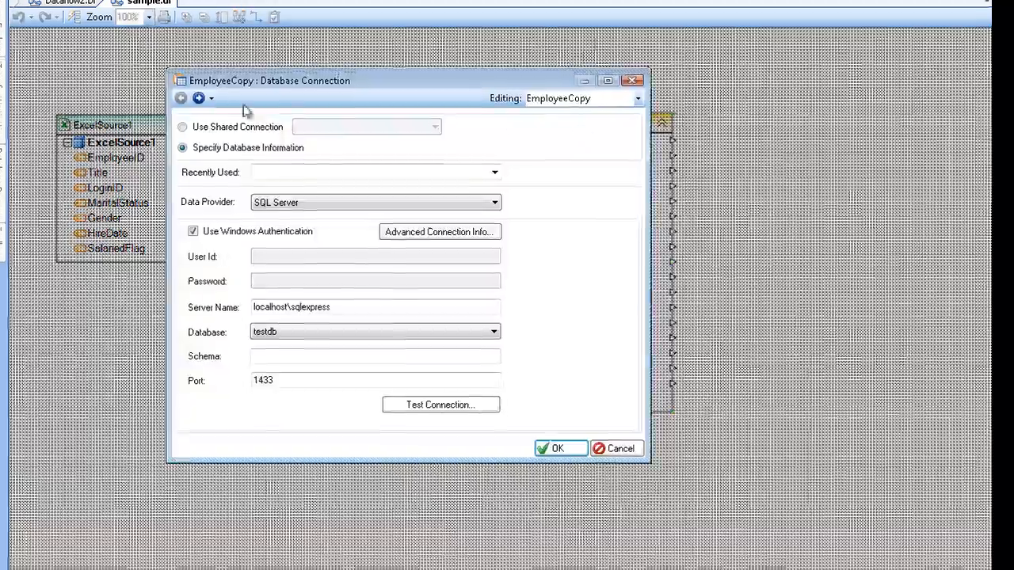
{"action": "left_click", "coordinate": [557, 448]}
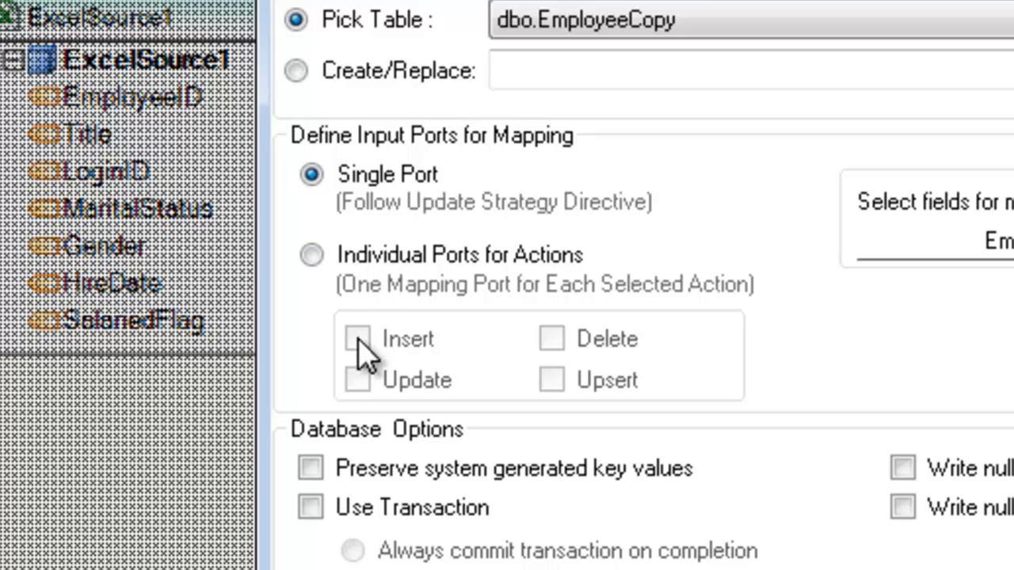
{"action": "mouse_move", "coordinate": [340, 225]}
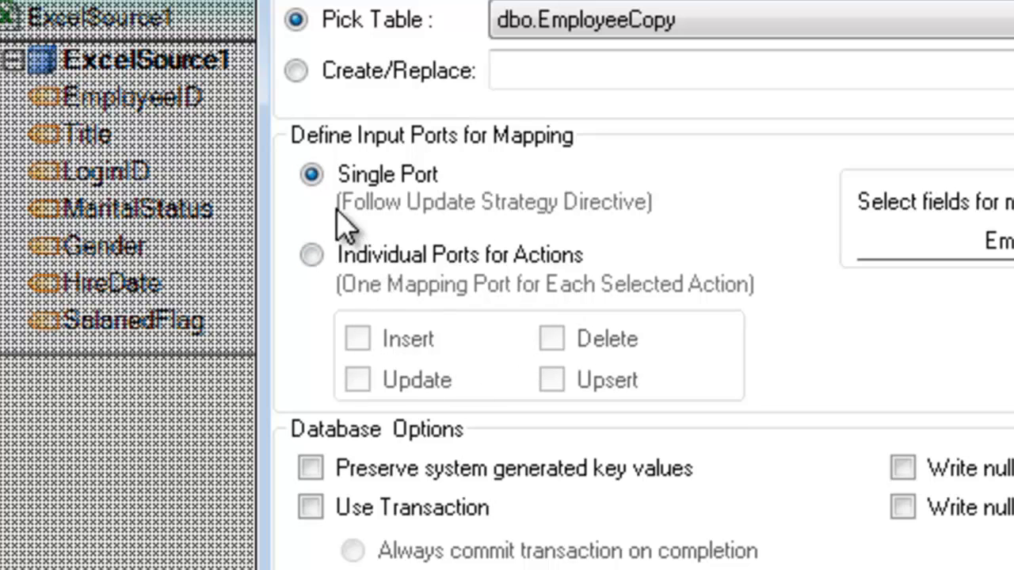
{"action": "mouse_move", "coordinate": [341, 230]}
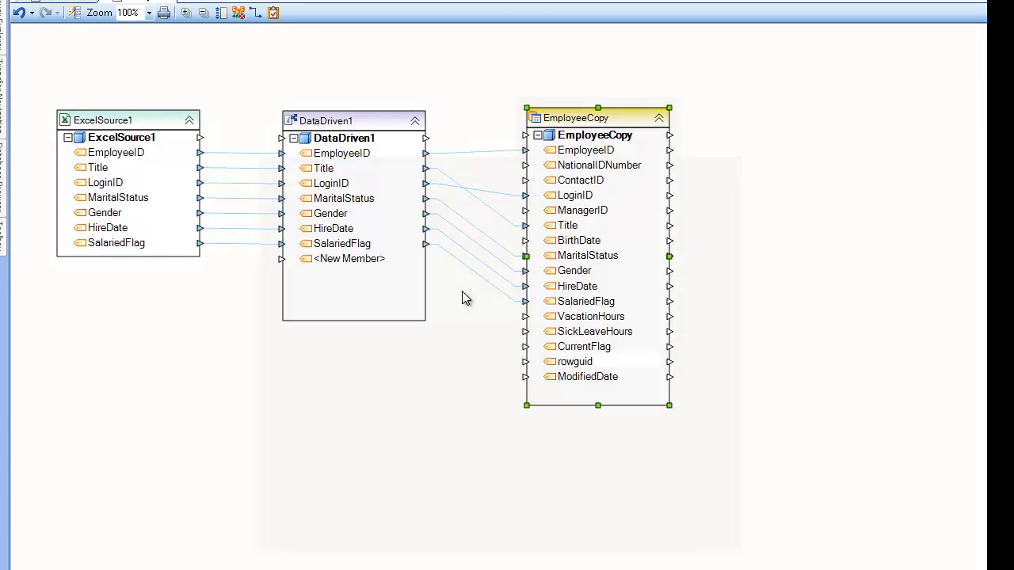
Step: Add a Data Driven write strategy object from the Toolbox and define its EmployeeID–SalariedFlag elements
{"action": "left_click", "coordinate": [63, 19]}
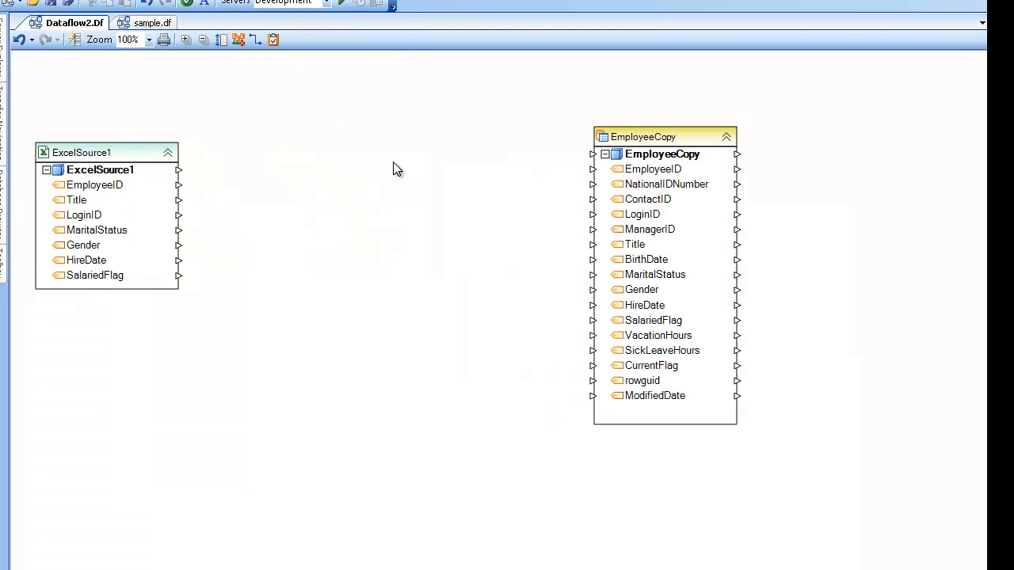
{"action": "mouse_move", "coordinate": [127, 240]}
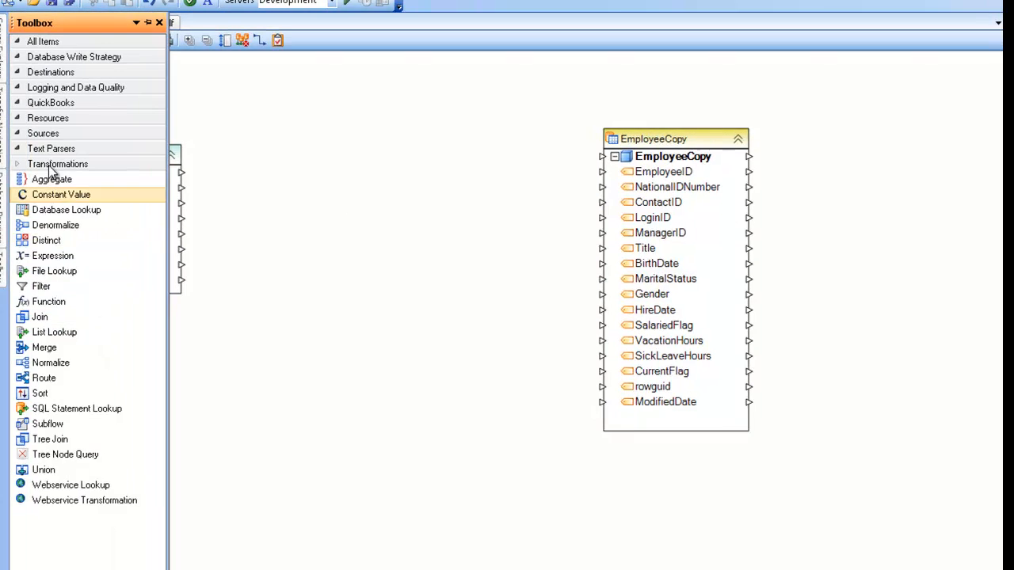
{"action": "left_click", "coordinate": [75, 57]}
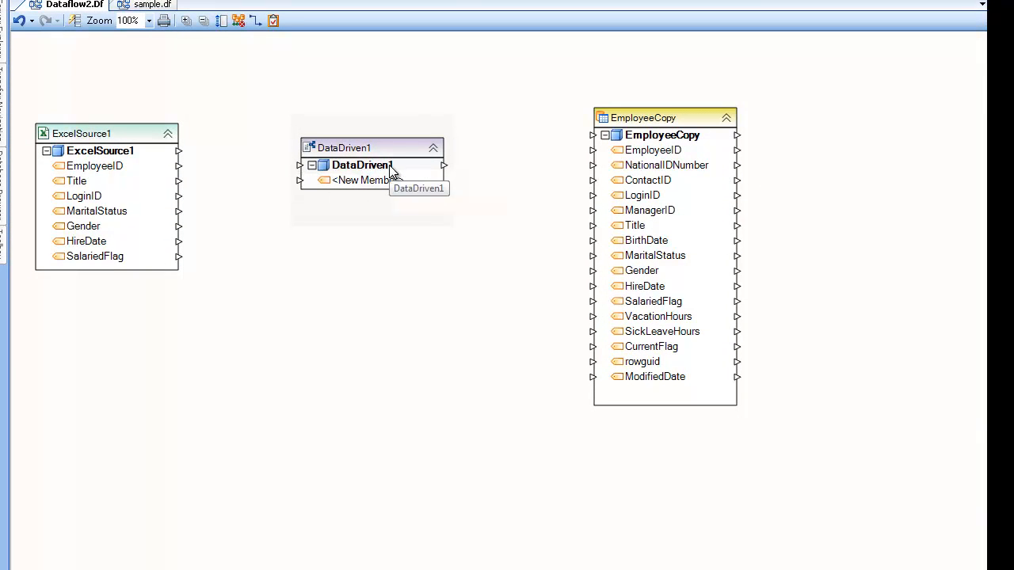
{"action": "mouse_move", "coordinate": [252, 197]}
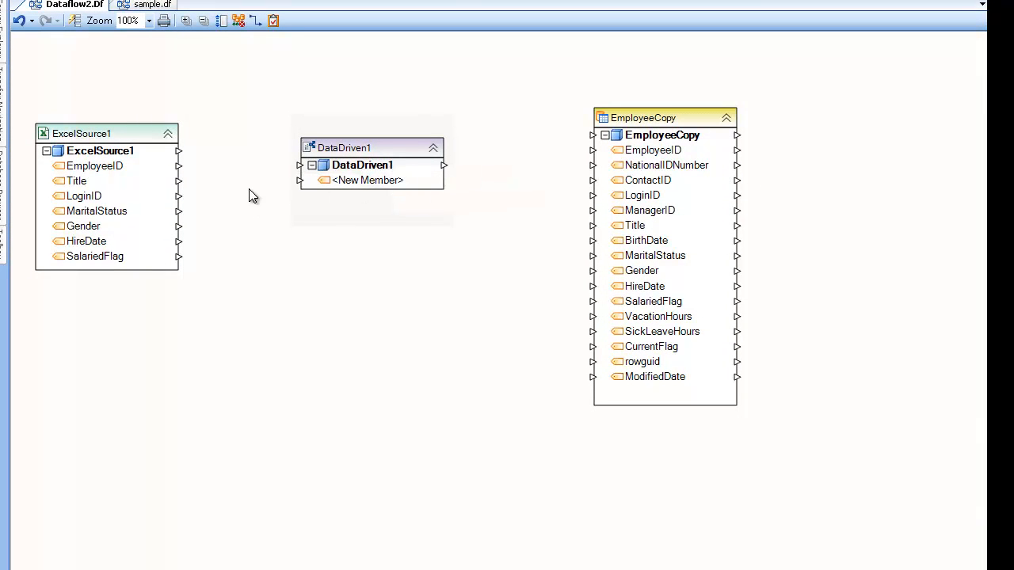
{"action": "mouse_move", "coordinate": [364, 149]}
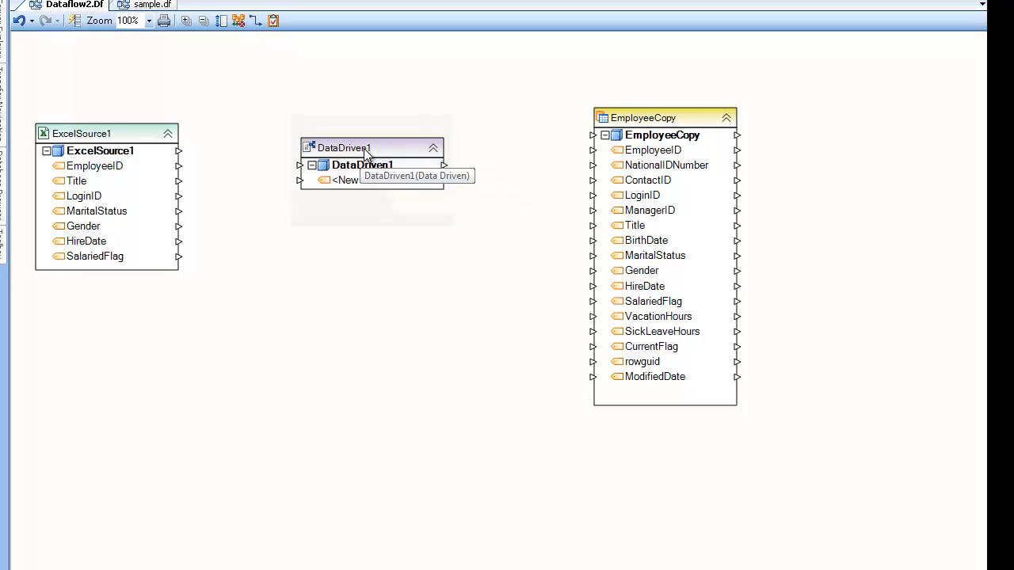
{"action": "double_click", "coordinate": [362, 165]}
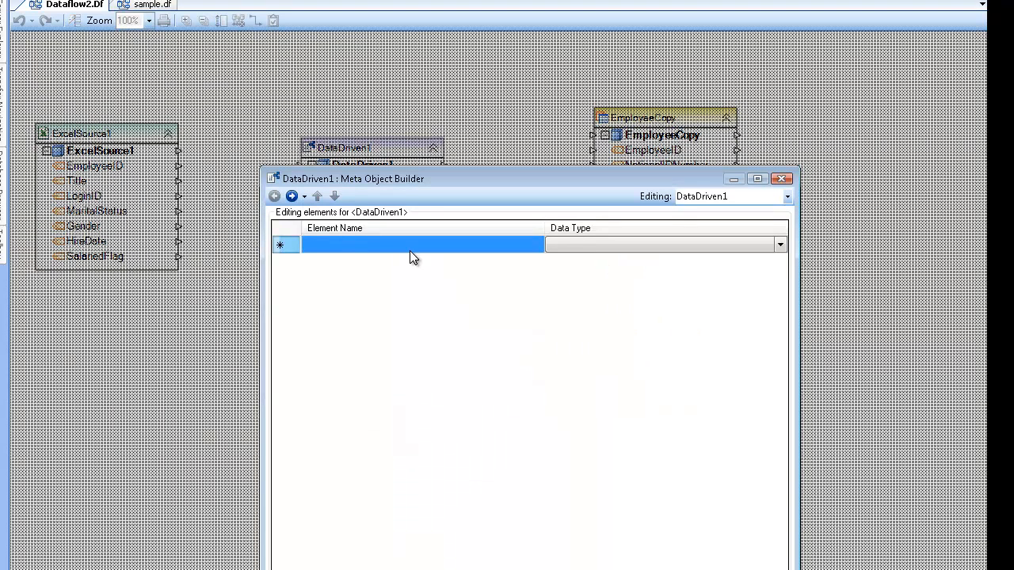
{"action": "left_click", "coordinate": [780, 177]}
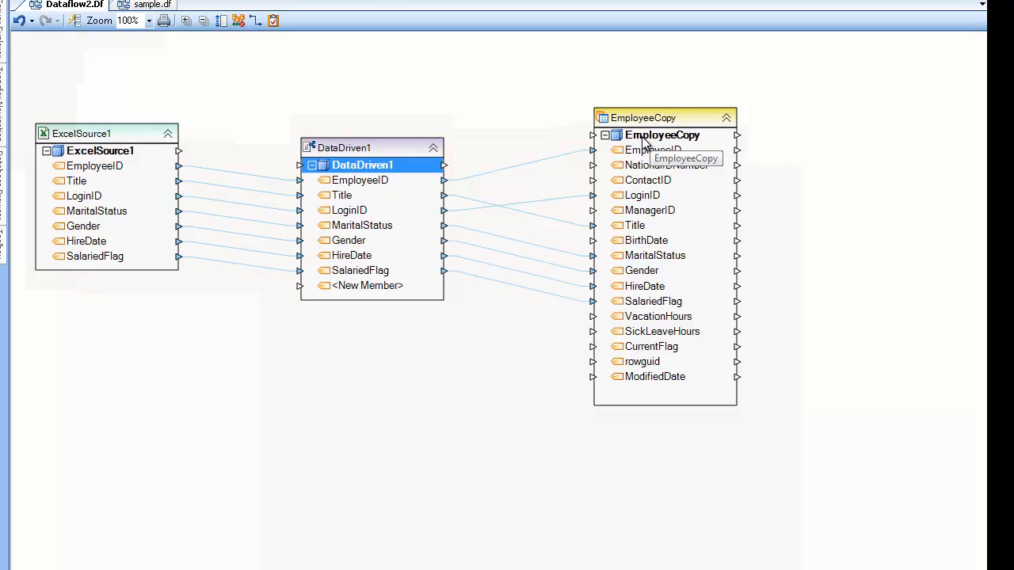
{"action": "left_click", "coordinate": [342, 147]}
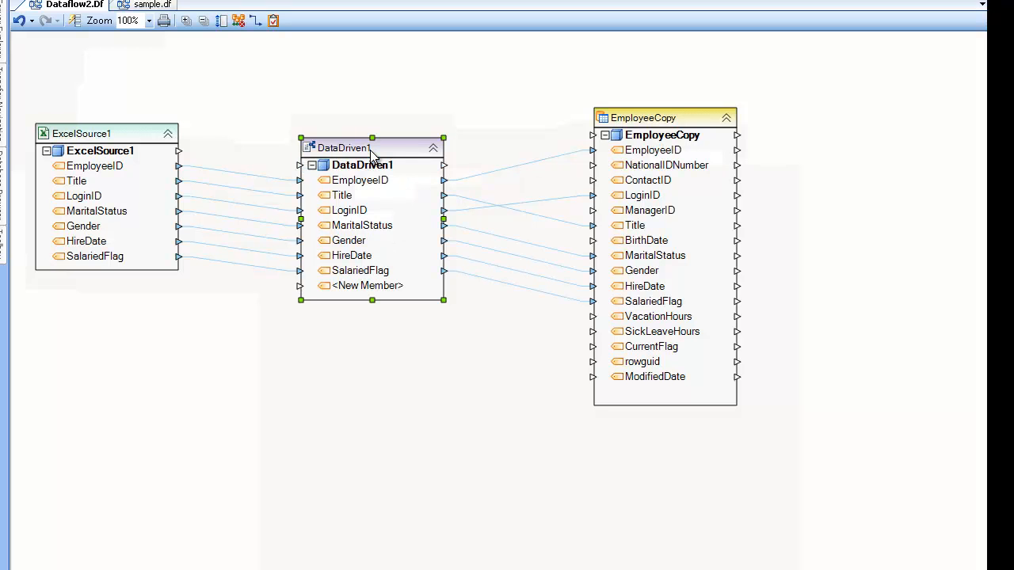
Step: In DataDriven1's properties, change SalariedFlag's data type from Integer to Boolean
{"action": "right_click", "coordinate": [371, 147]}
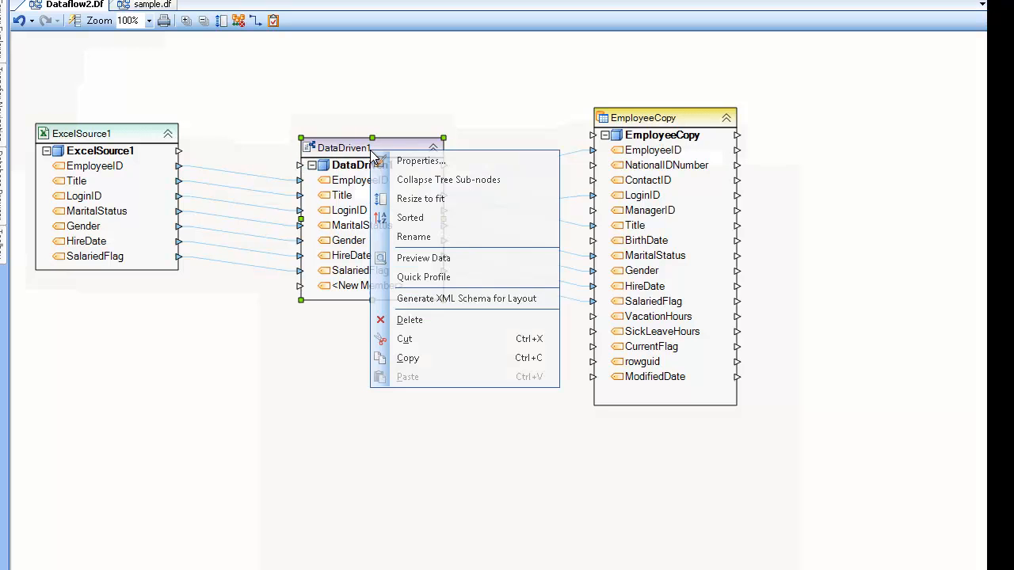
{"action": "left_click", "coordinate": [421, 162]}
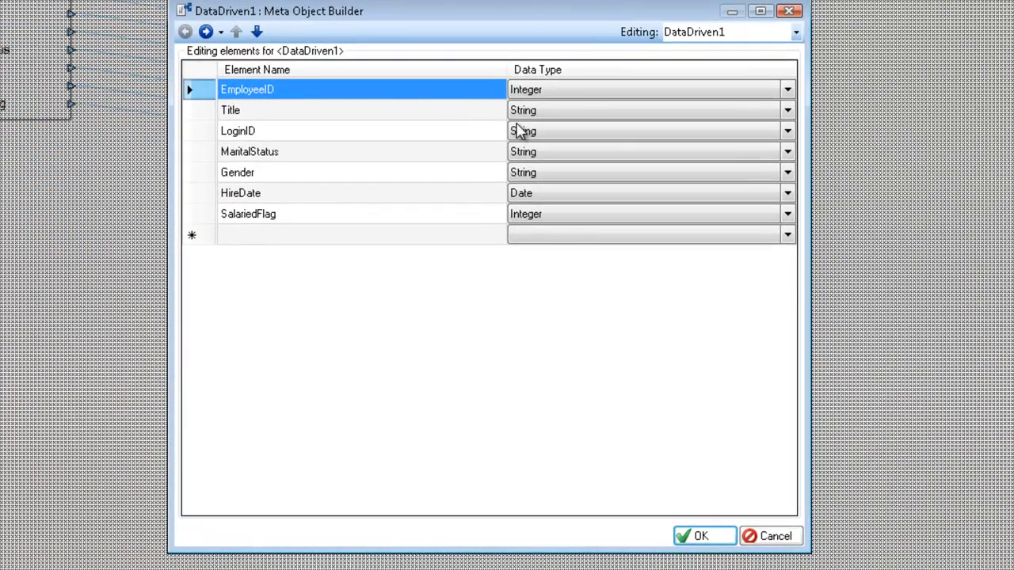
{"action": "mouse_move", "coordinate": [247, 220]}
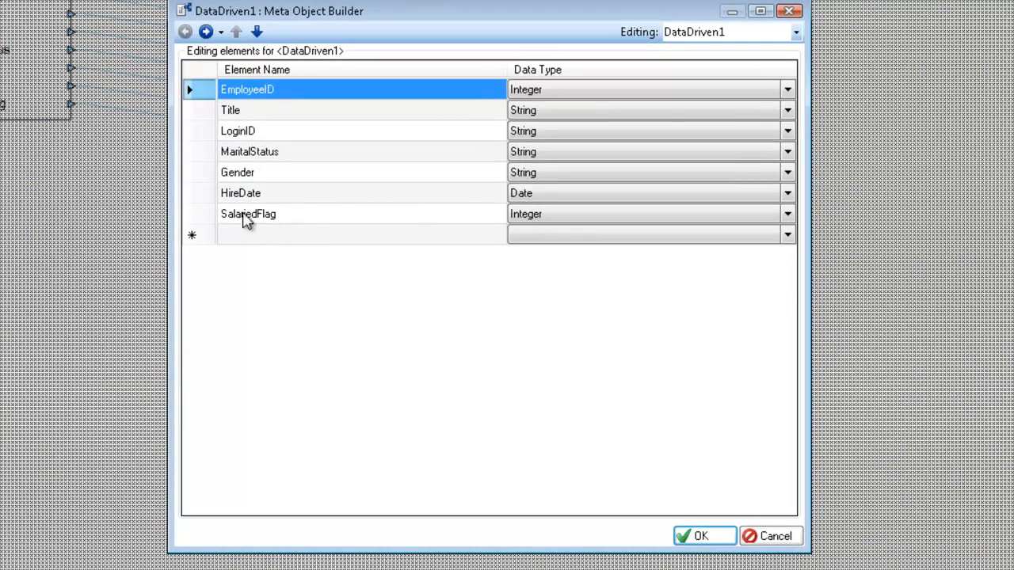
{"action": "left_click", "coordinate": [786, 213]}
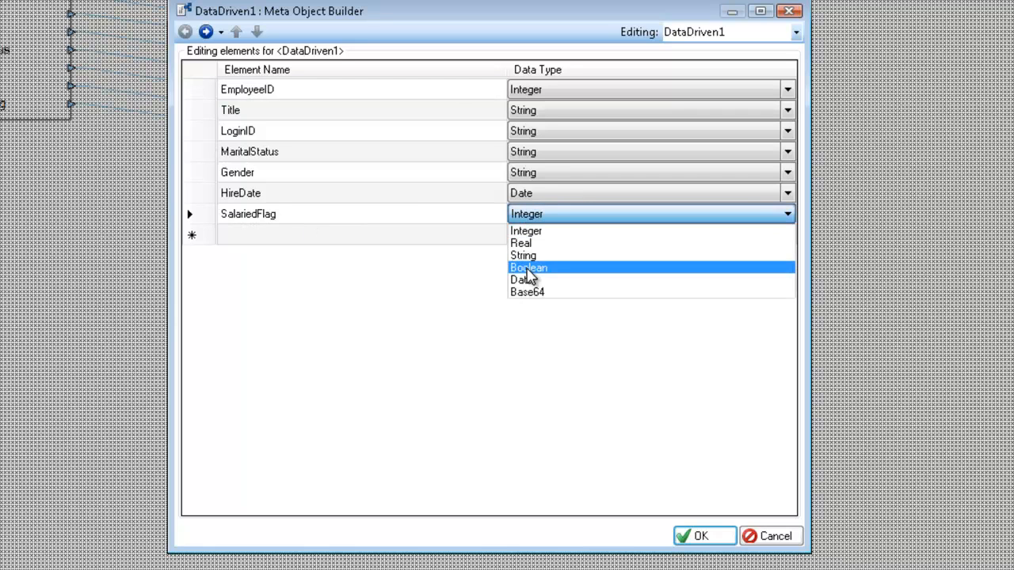
{"action": "left_click", "coordinate": [529, 268]}
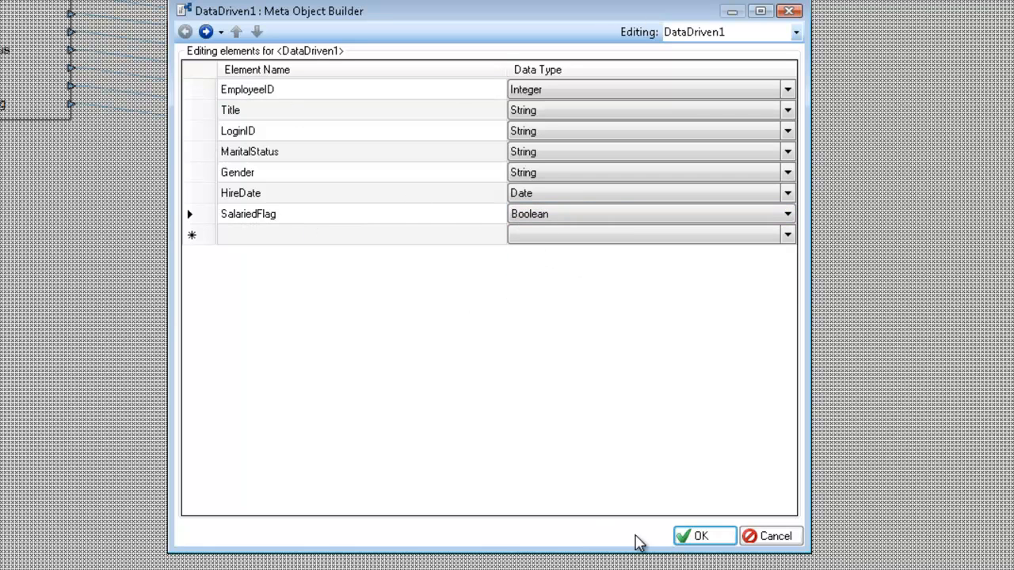
{"action": "left_click", "coordinate": [700, 535]}
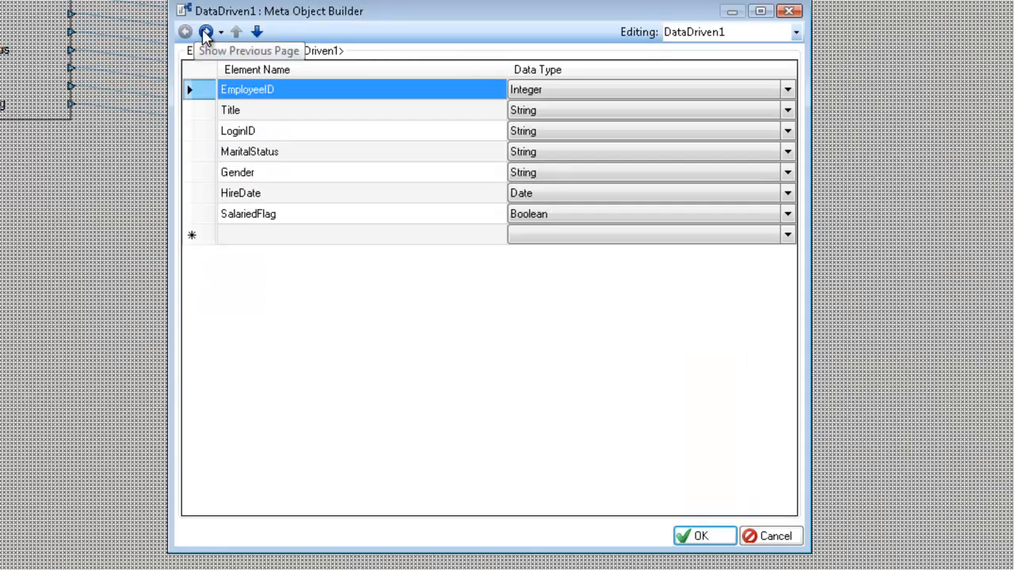
Step: Add rule SalariedEmployeesUpdate performing Update when SalariedFlag = true
{"action": "left_click", "coordinate": [207, 32]}
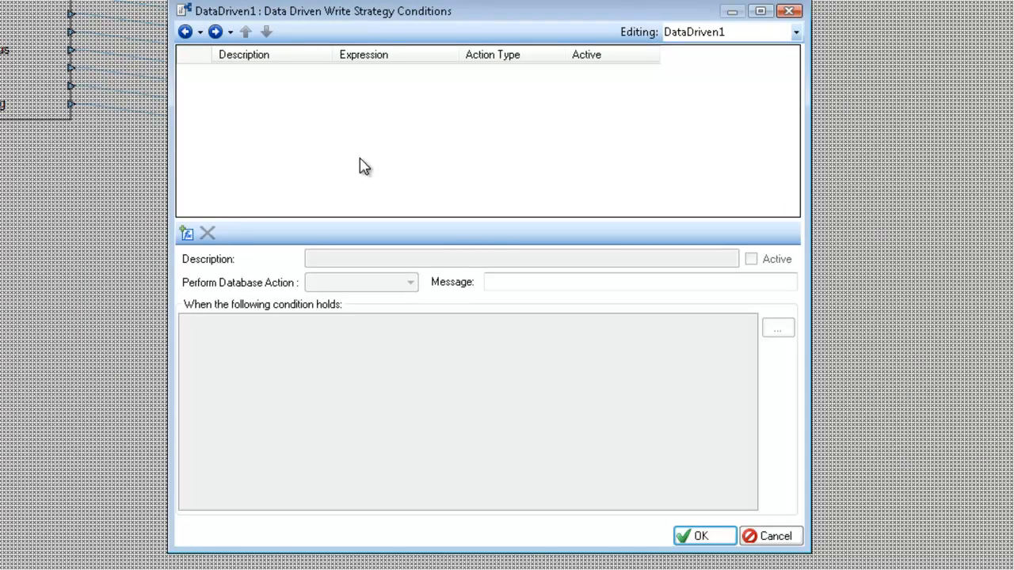
{"action": "left_click", "coordinate": [184, 32]}
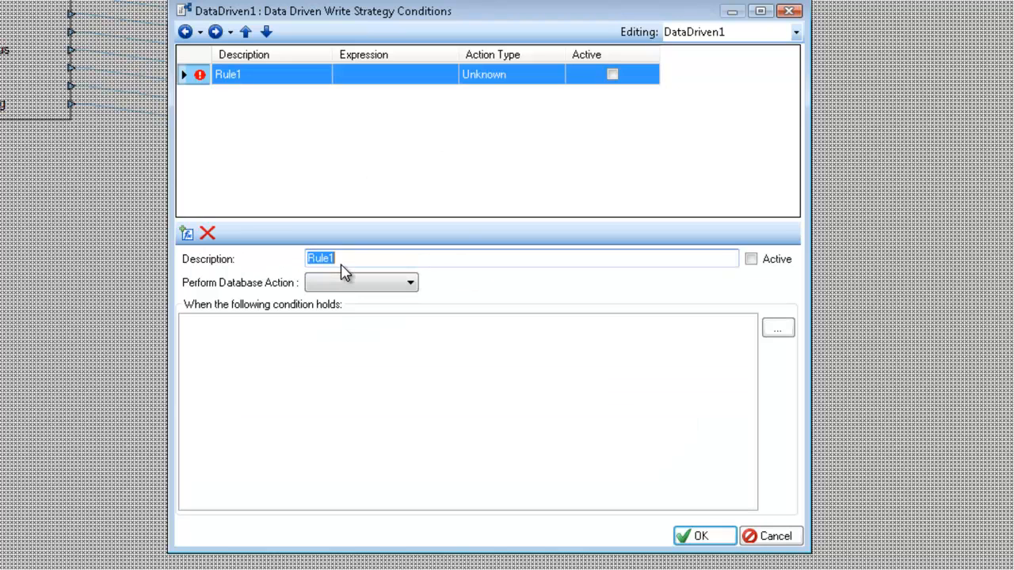
{"action": "type", "text": "Sal"}
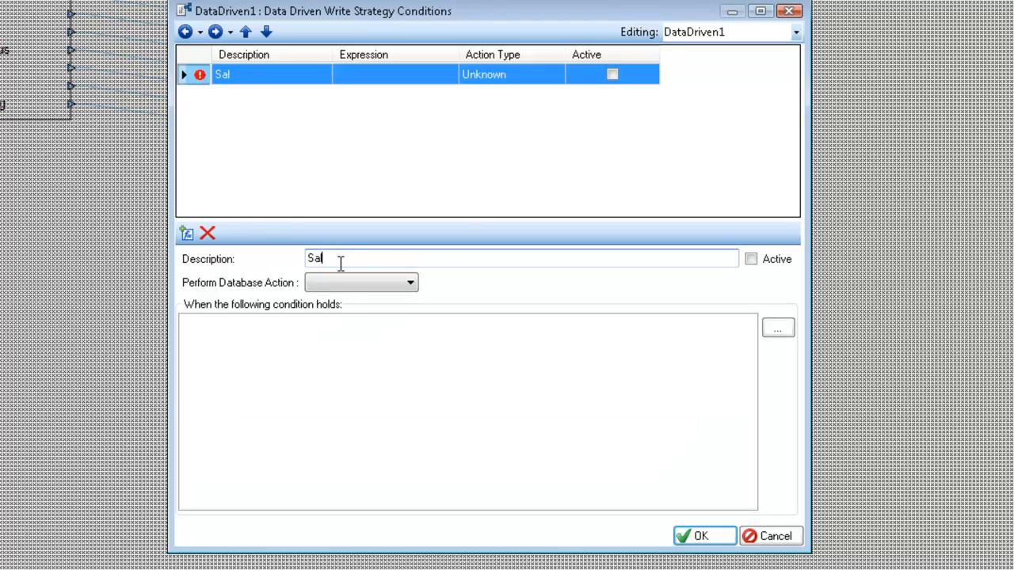
{"action": "type", "text": "aried"}
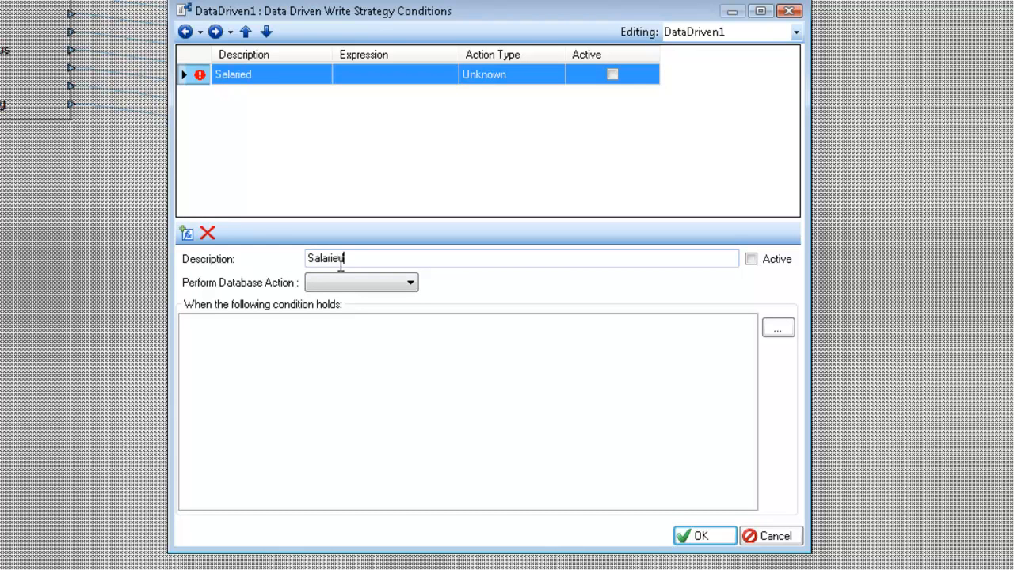
{"action": "type", "text": "Employees"}
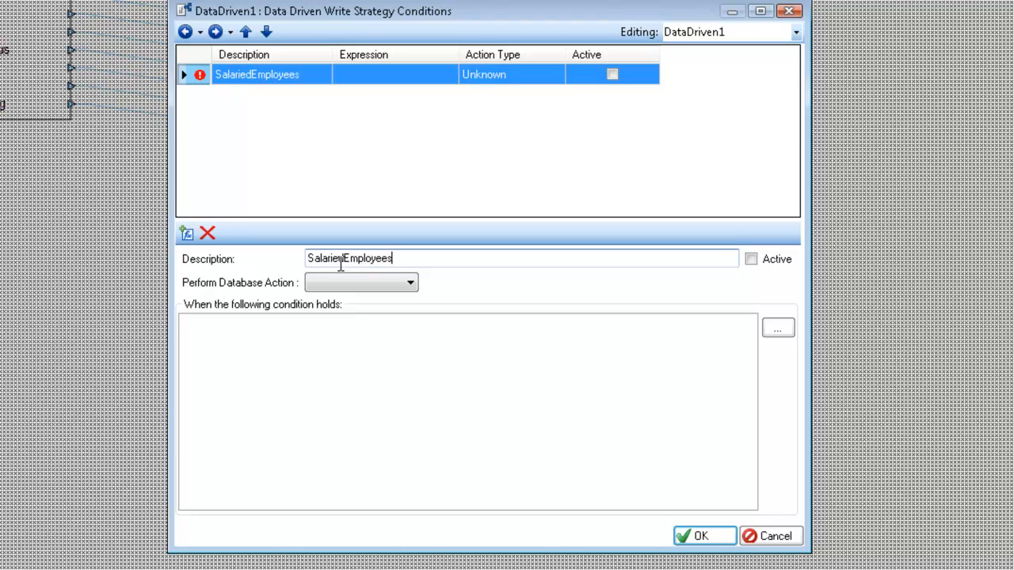
{"action": "type", "text": "Update"}
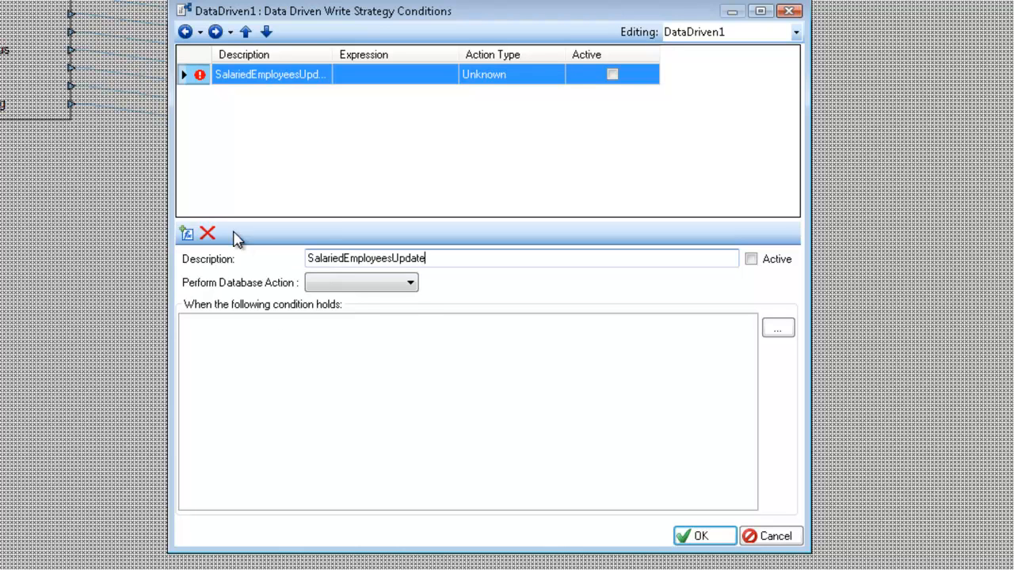
{"action": "left_click", "coordinate": [361, 282]}
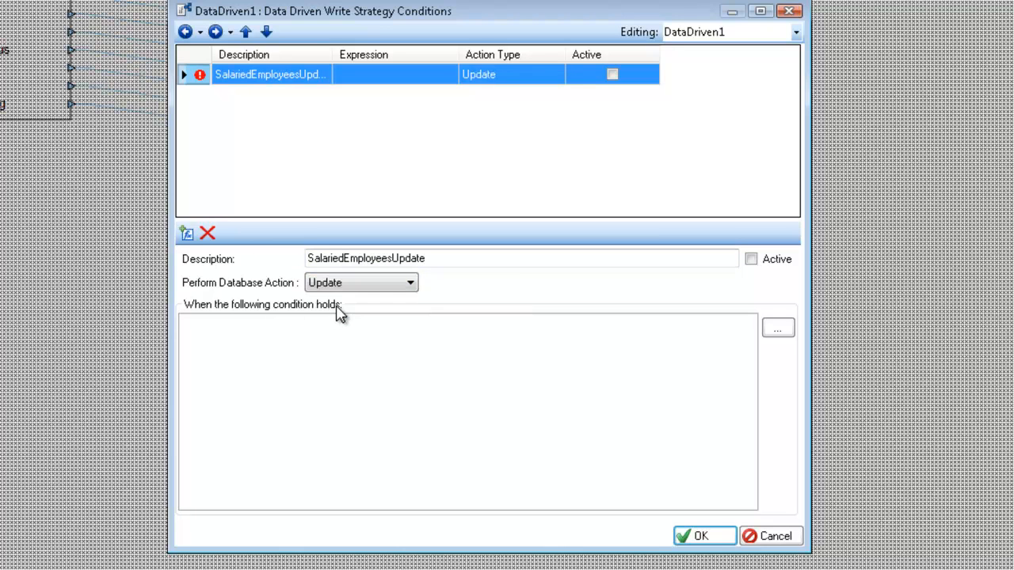
{"action": "left_click", "coordinate": [751, 259]}
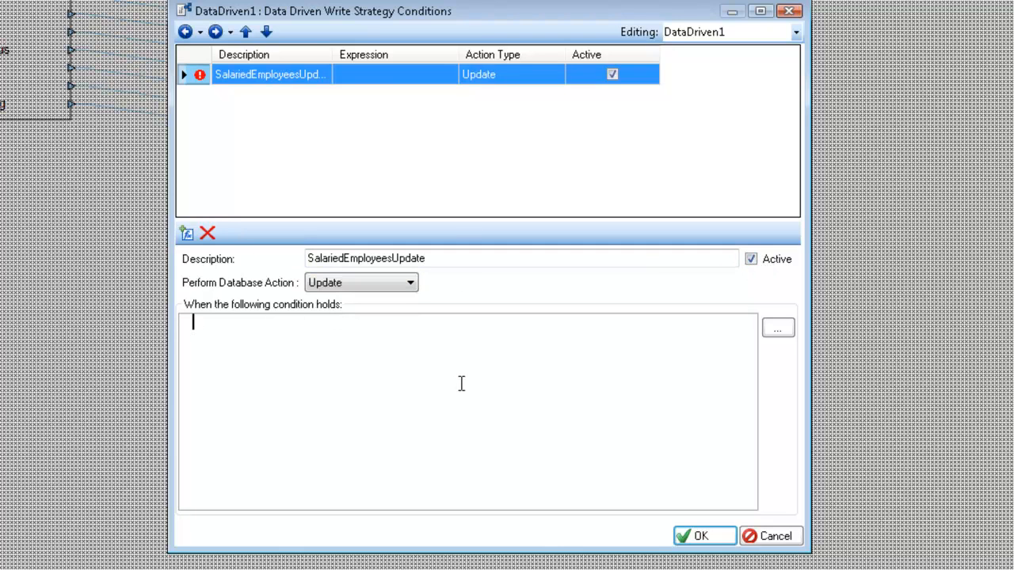
{"action": "type", "text": "SalariedFlag"}
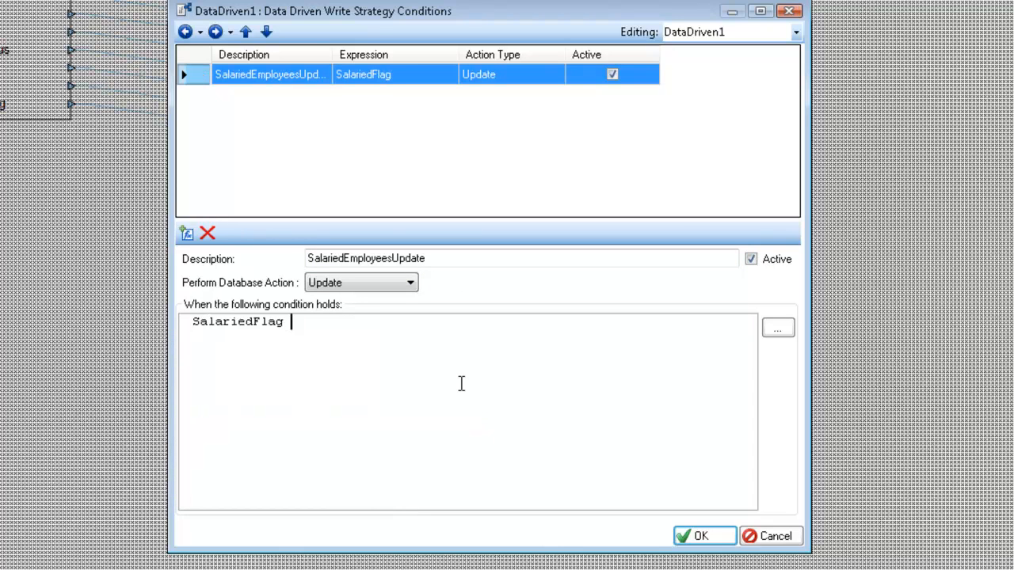
{"action": "type", "text": "= true"}
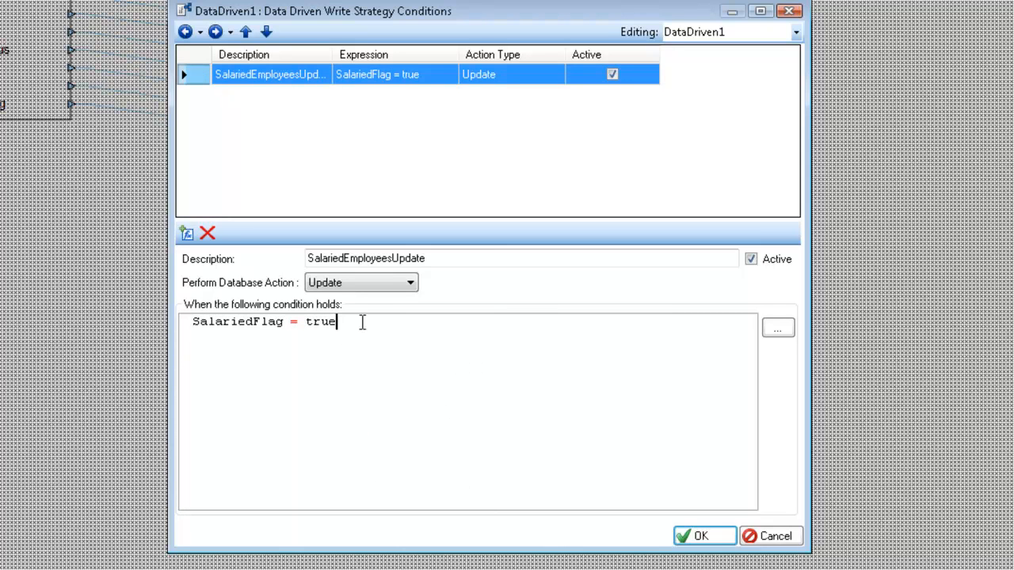
{"action": "mouse_move", "coordinate": [421, 133]}
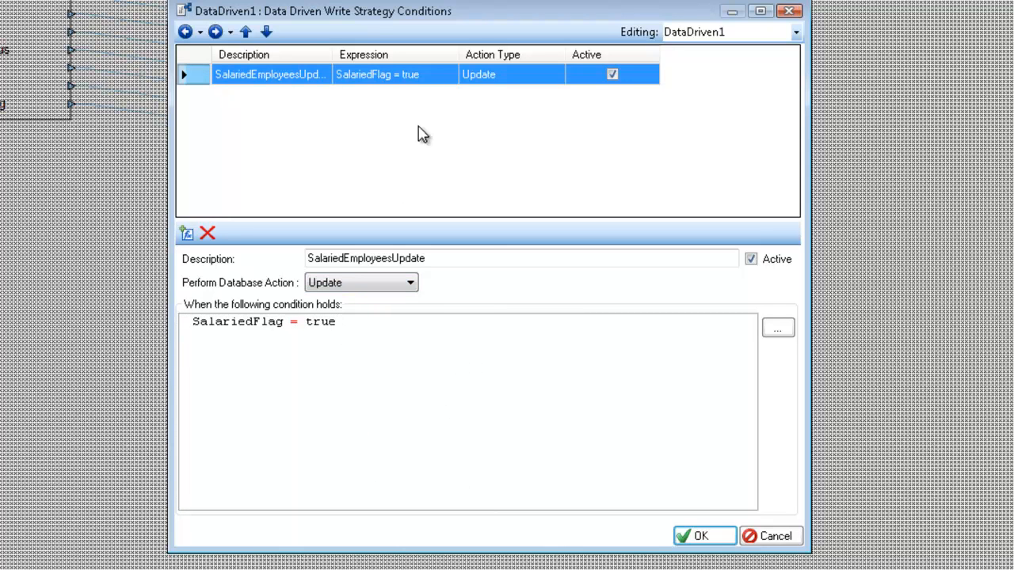
{"action": "mouse_move", "coordinate": [212, 253]}
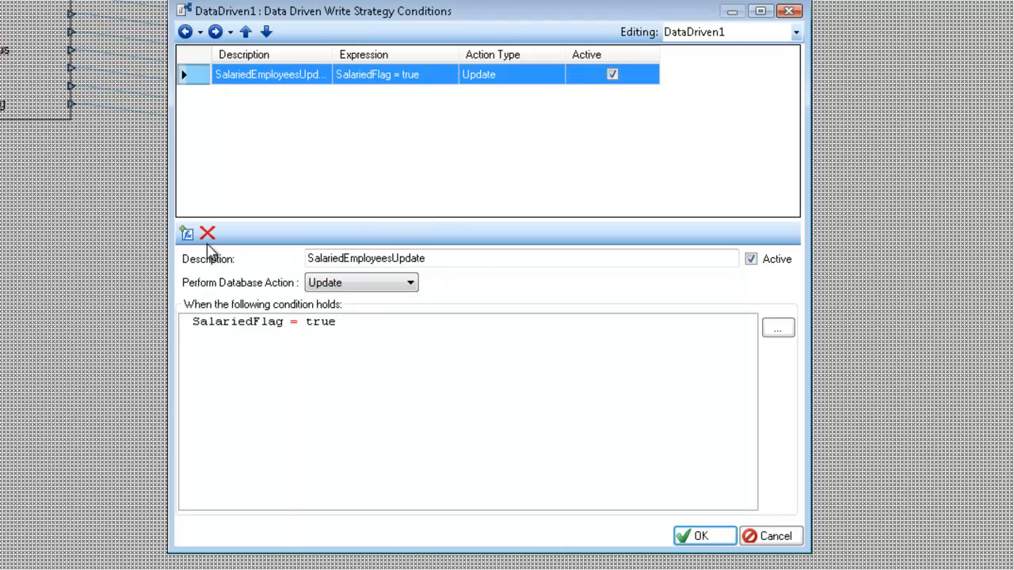
Step: Add active rule NoSinglePeopleAllowed raising Error 'No Singles', condition starting with MaritalStatus
{"action": "left_click", "coordinate": [184, 31]}
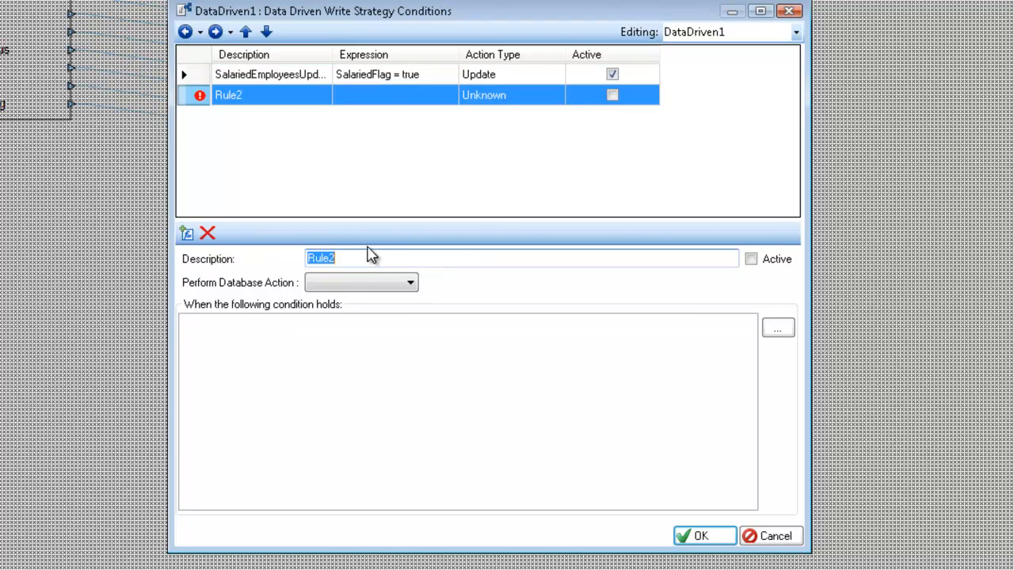
{"action": "type", "text": "N"}
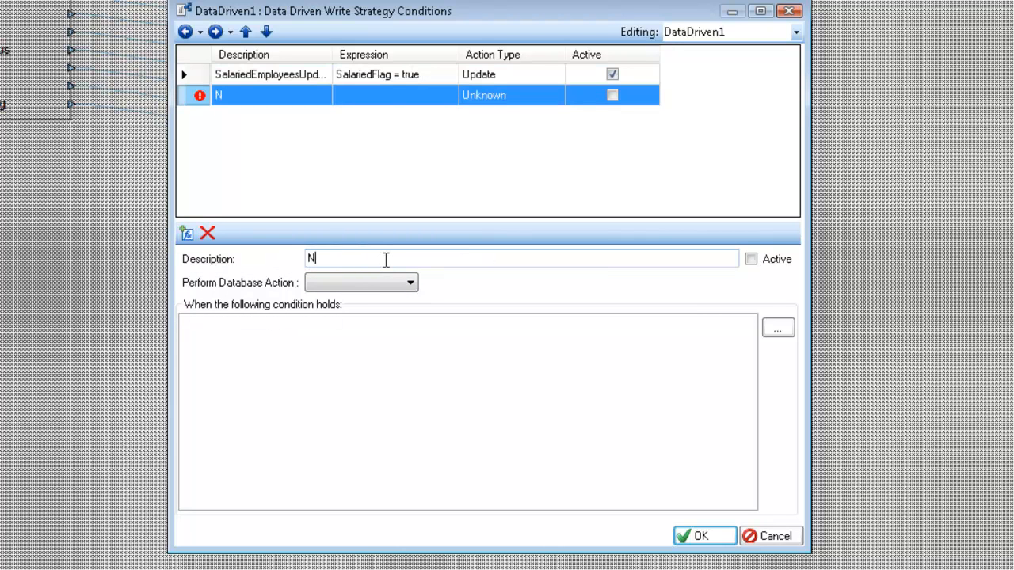
{"action": "type", "text": "oSinglePeopleAllowed"}
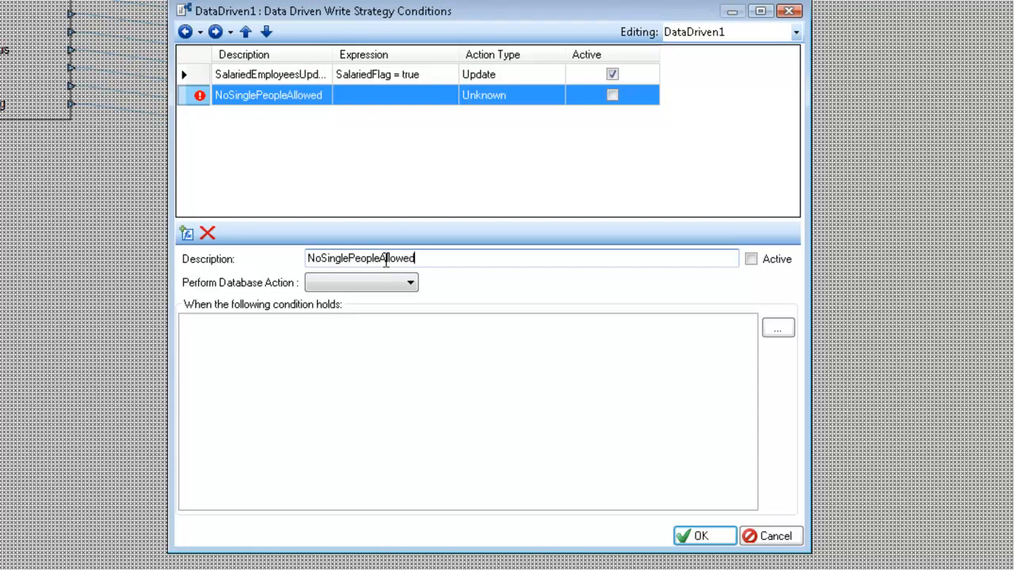
{"action": "left_click", "coordinate": [750, 260]}
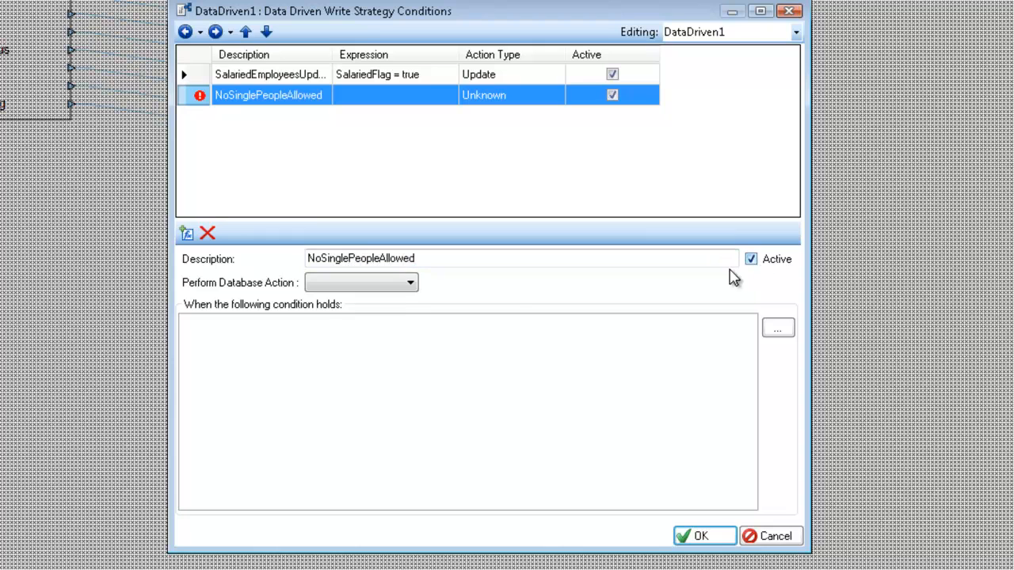
{"action": "left_click", "coordinate": [409, 282]}
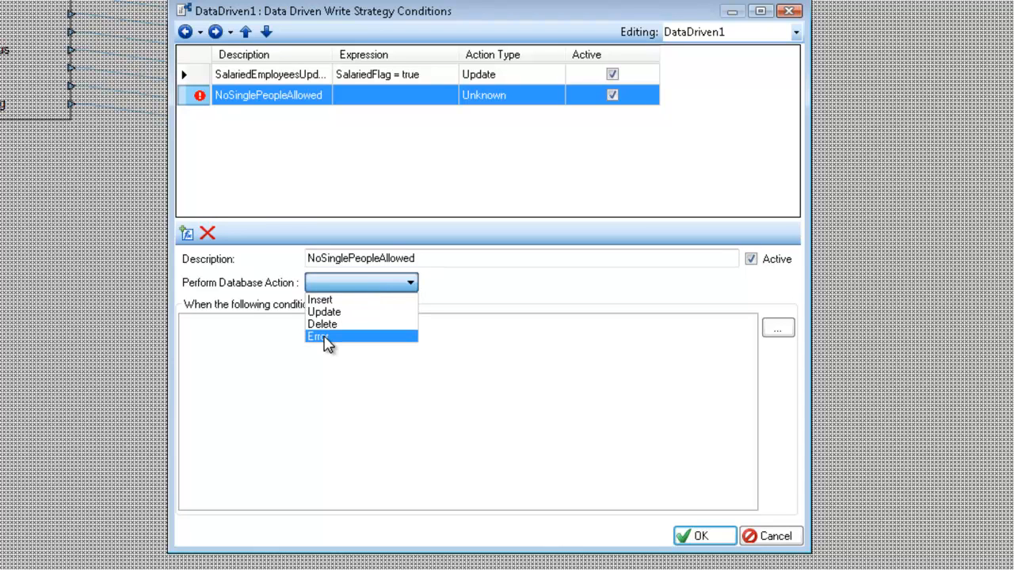
{"action": "left_click", "coordinate": [316, 336]}
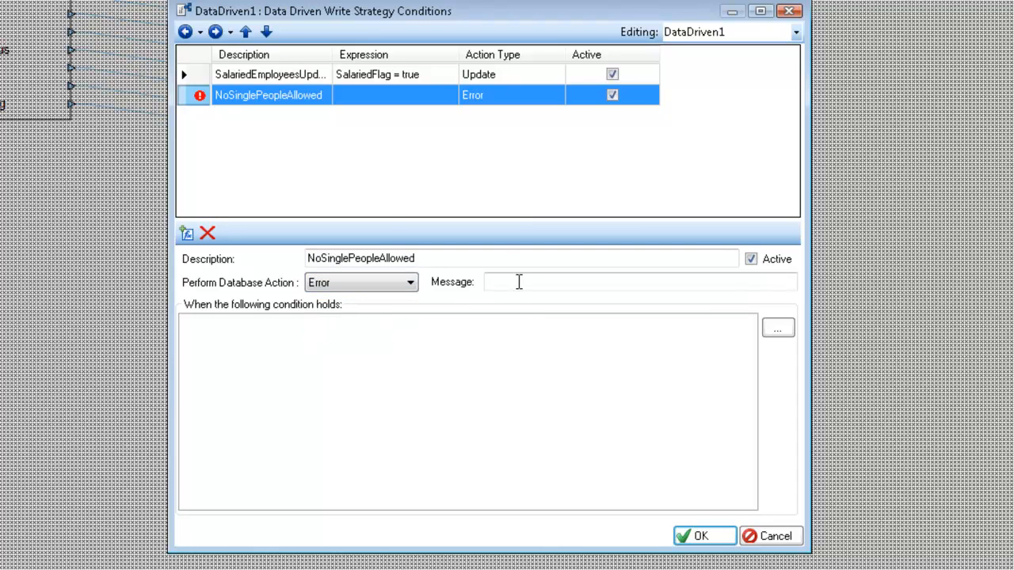
{"action": "left_click", "coordinate": [570, 282]}
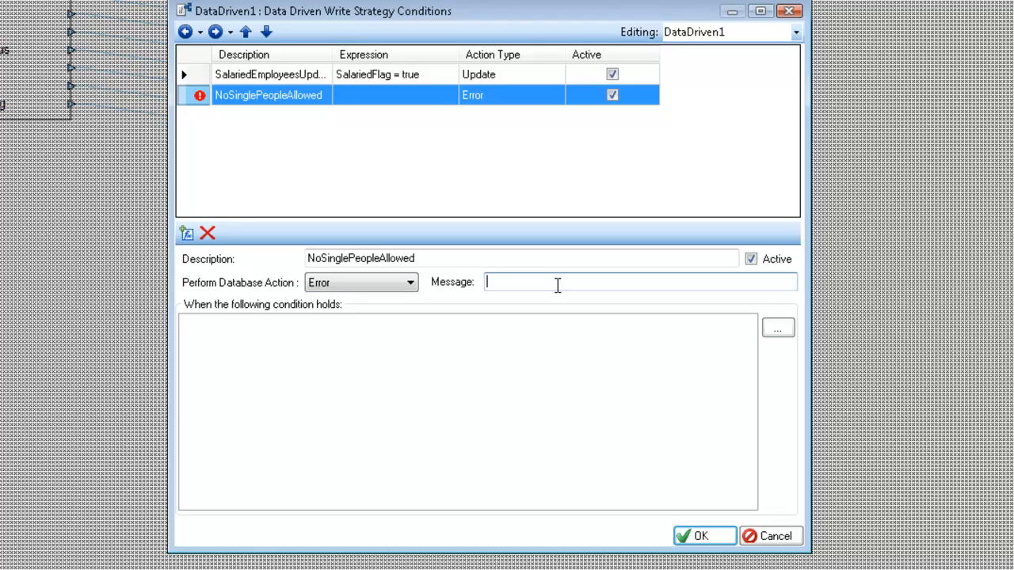
{"action": "type", "text": "No S"}
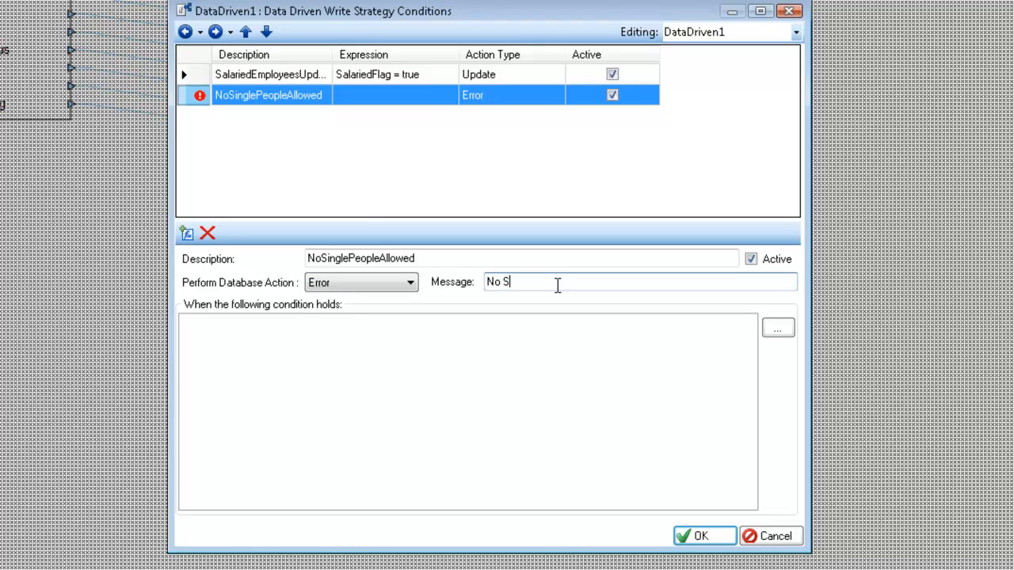
{"action": "type", "text": "ingles"}
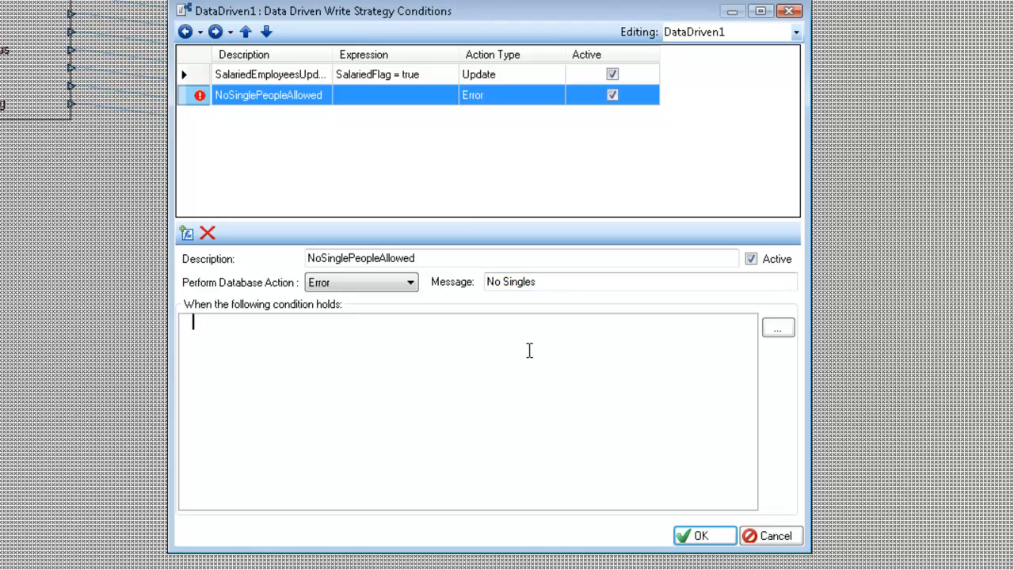
{"action": "type", "text": "ma"}
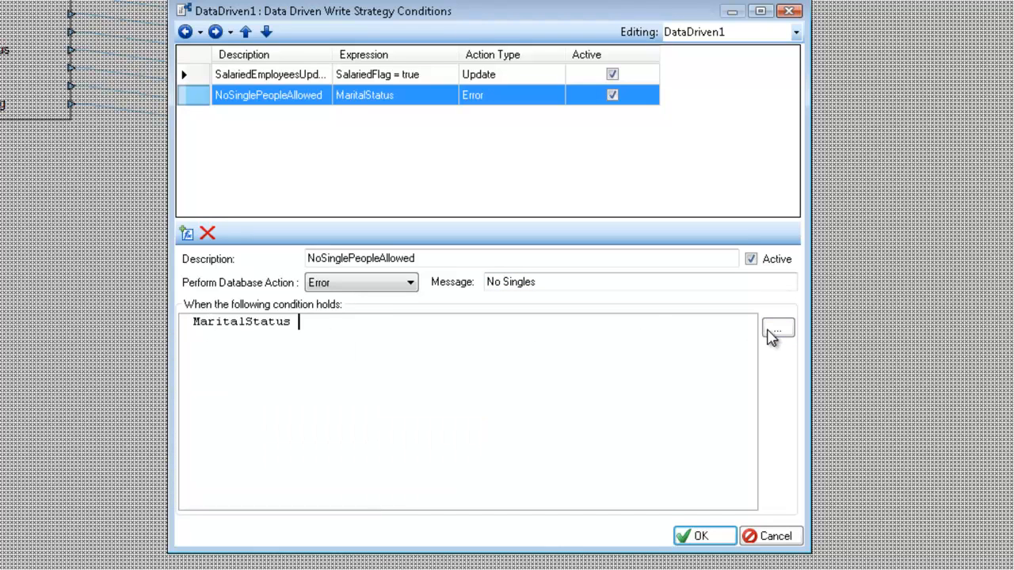
Step: Complete the rule's condition as MaritalStatus = "S" in the expression builder
{"action": "left_click", "coordinate": [777, 327]}
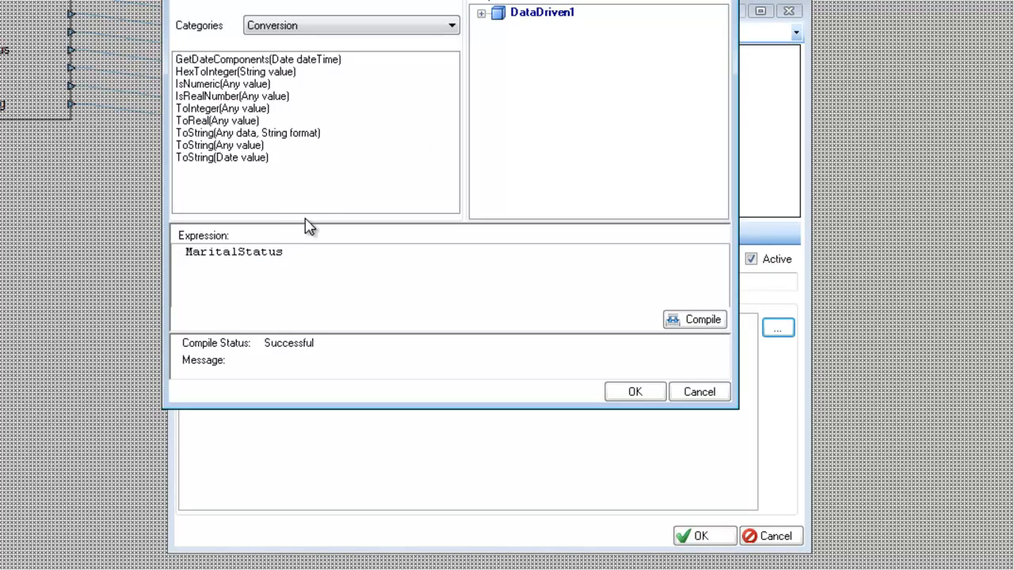
{"action": "left_click", "coordinate": [481, 12]}
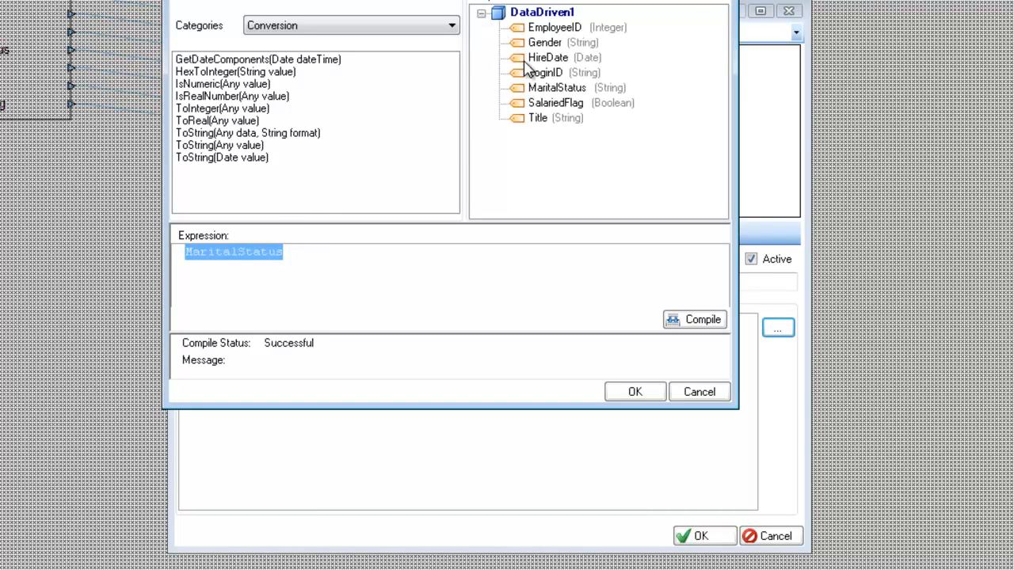
{"action": "type", "text": "="}
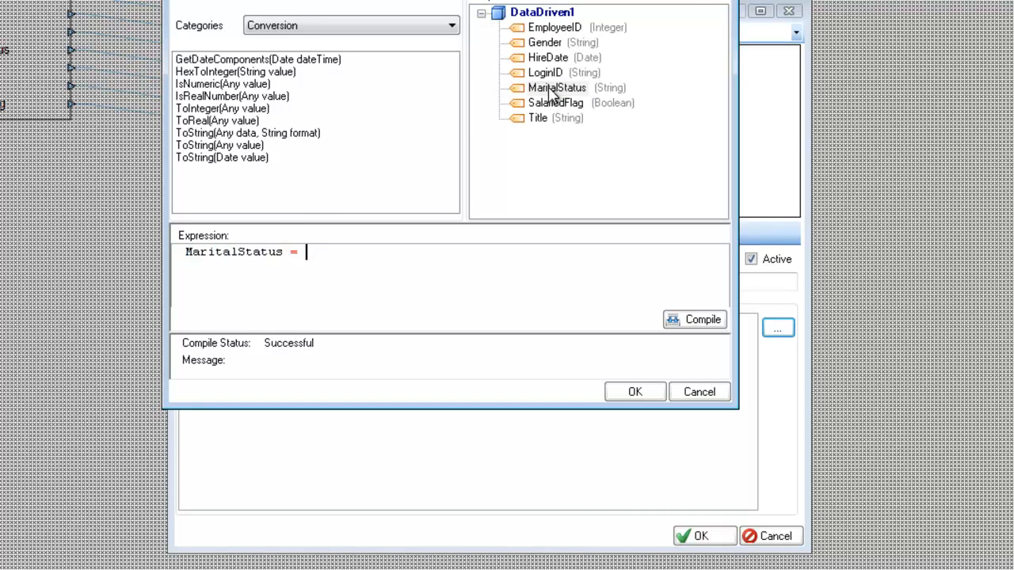
{"action": "type", "text": "\"S\""}
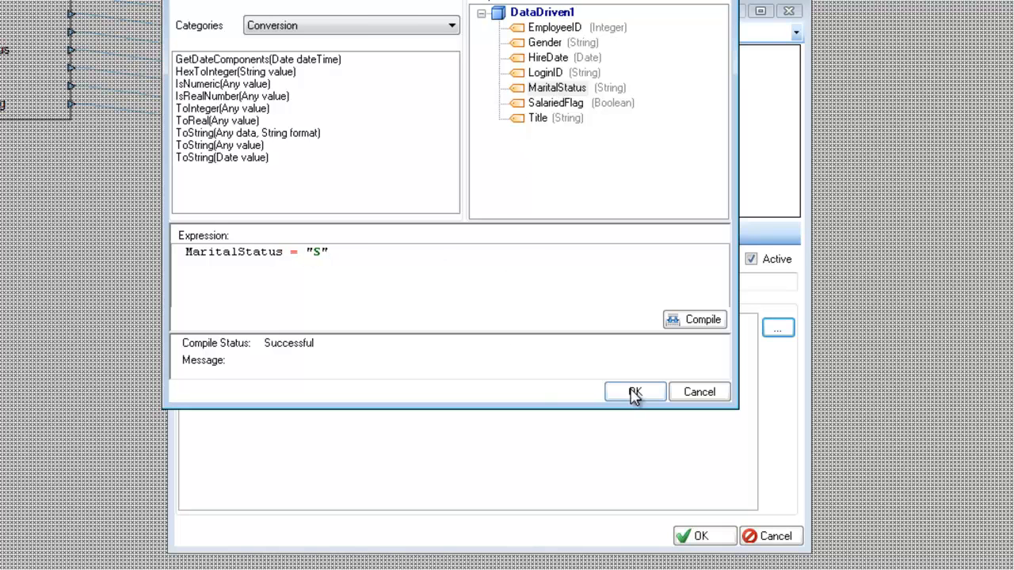
{"action": "left_click", "coordinate": [633, 392]}
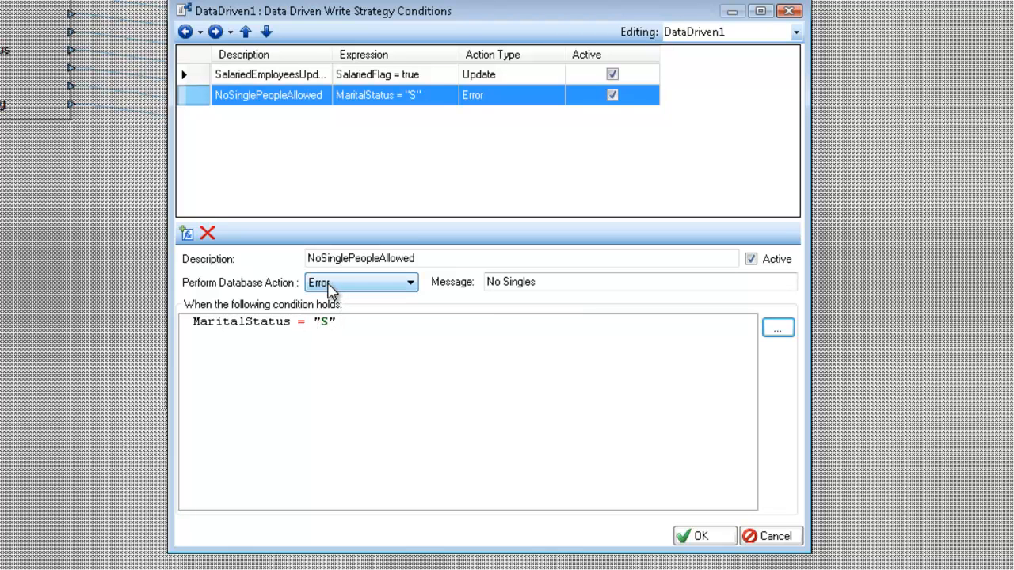
{"action": "mouse_move", "coordinate": [277, 218]}
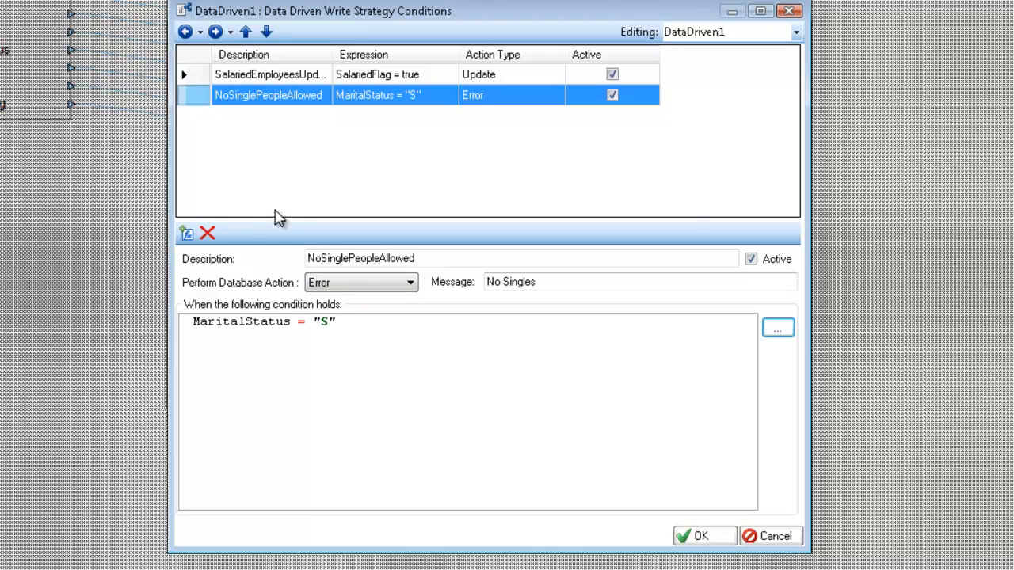
{"action": "mouse_move", "coordinate": [245, 31]}
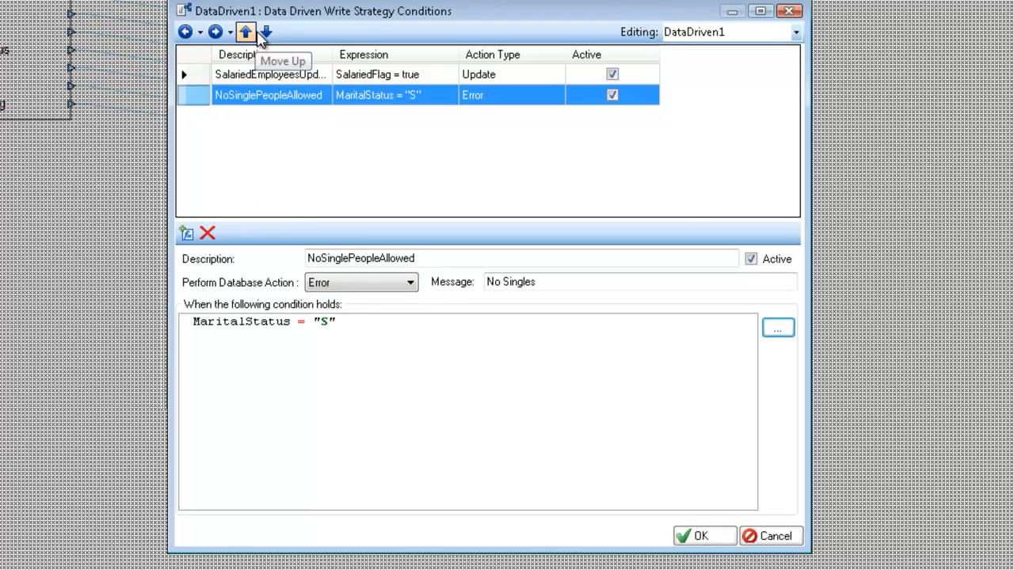
Step: Keep SalariedEmployeesUpdate above NoSinglePeopleAllowed and confirm the two rules
{"action": "left_click", "coordinate": [245, 31]}
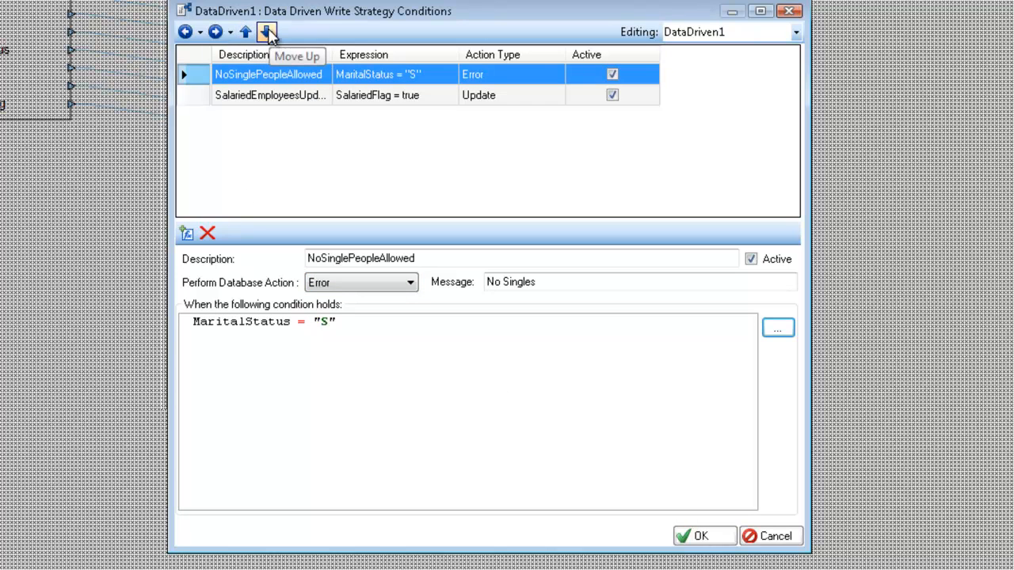
{"action": "left_click", "coordinate": [244, 32]}
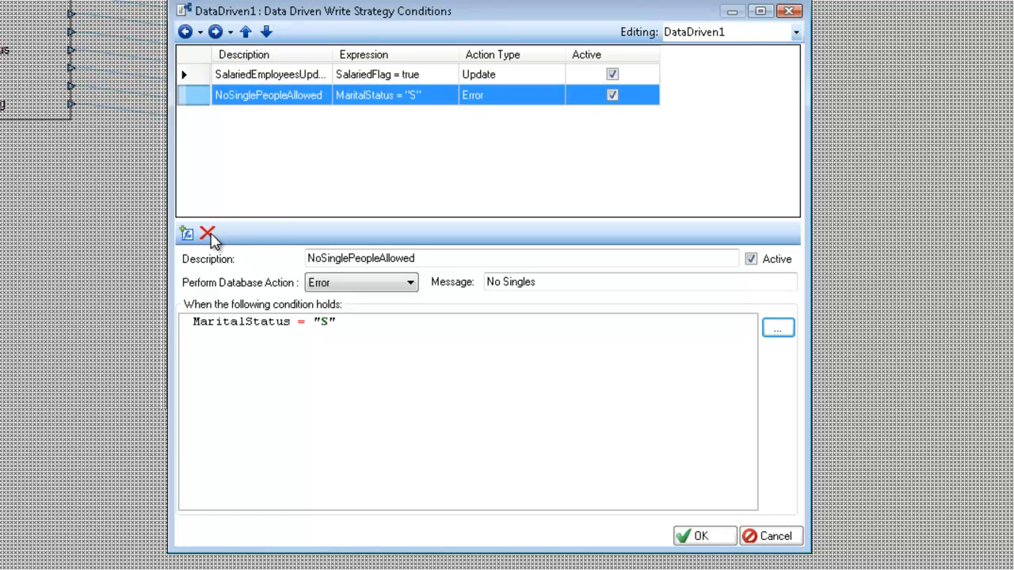
{"action": "mouse_move", "coordinate": [212, 111]}
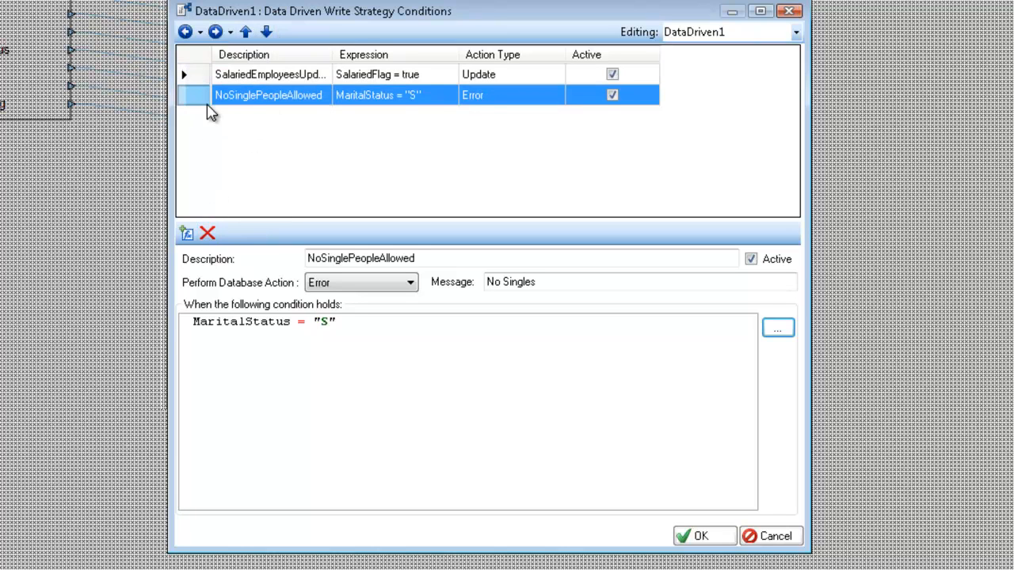
{"action": "left_click", "coordinate": [269, 74]}
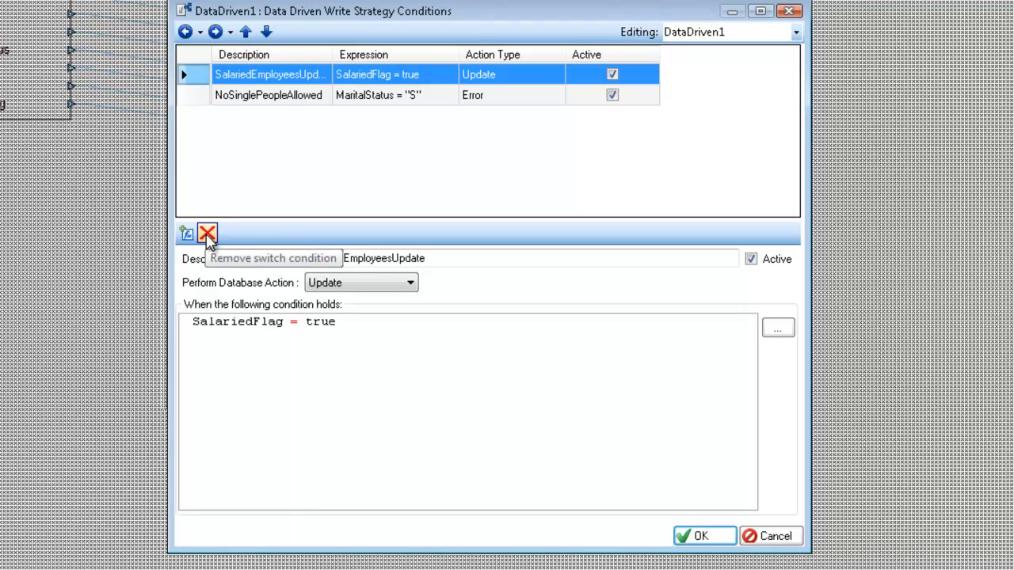
{"action": "left_click", "coordinate": [267, 95]}
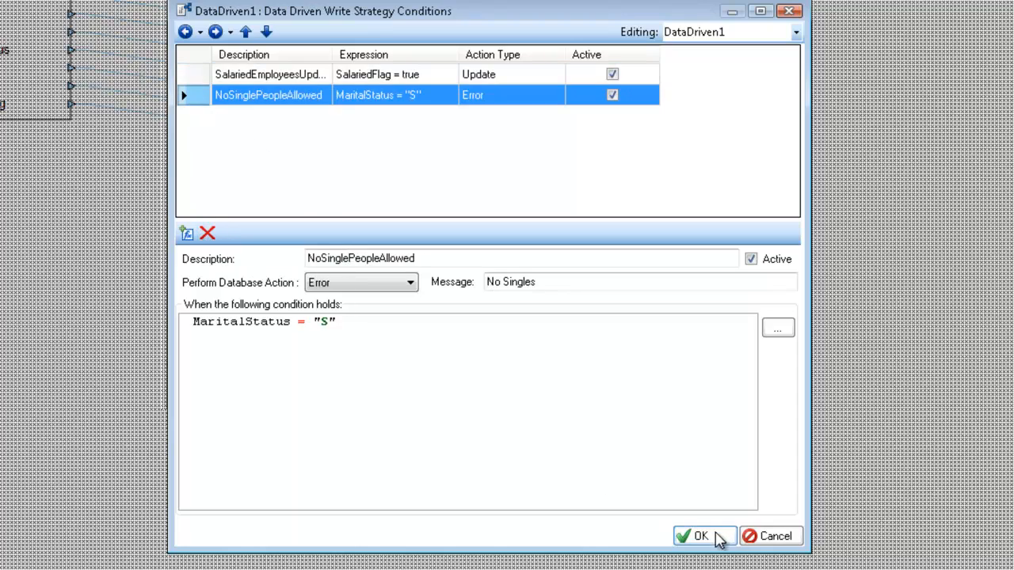
{"action": "left_click", "coordinate": [697, 535]}
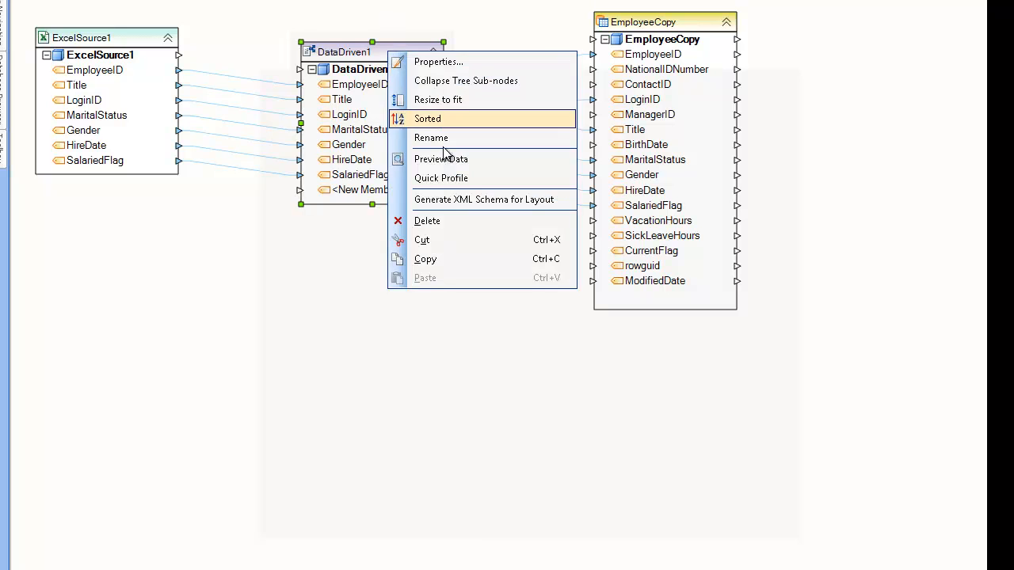
Step: Preview DataDriven1's 11 records, 6 with errors, checking the Write Strategy Action column
{"action": "left_click", "coordinate": [440, 158]}
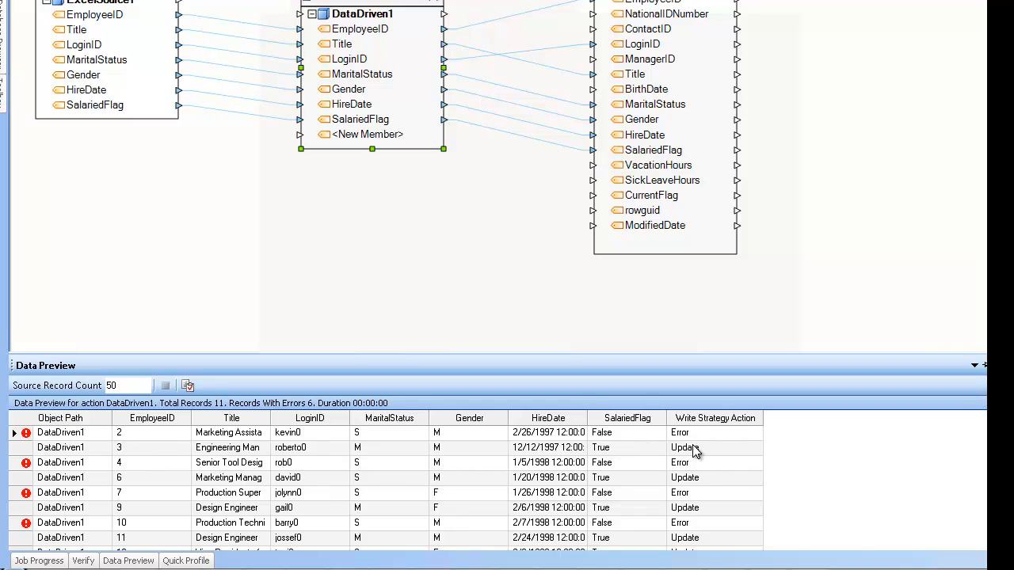
{"action": "mouse_move", "coordinate": [538, 472]}
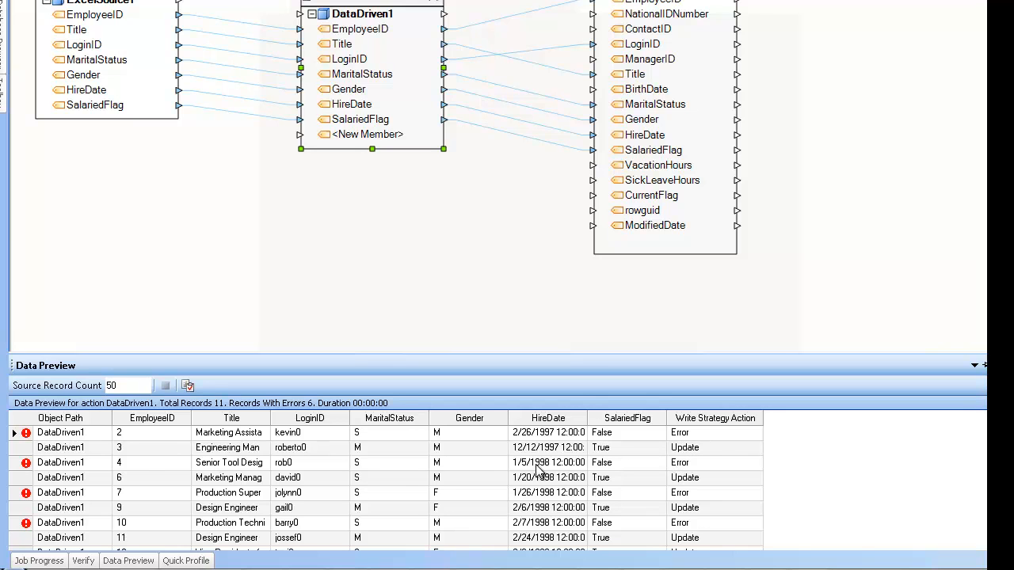
{"action": "mouse_move", "coordinate": [405, 482]}
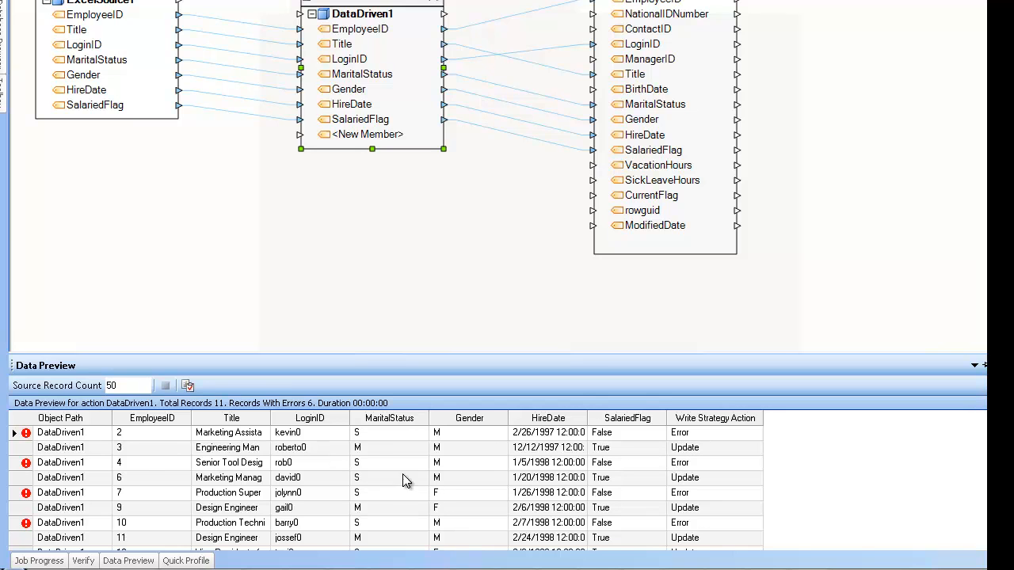
{"action": "mouse_move", "coordinate": [395, 478]}
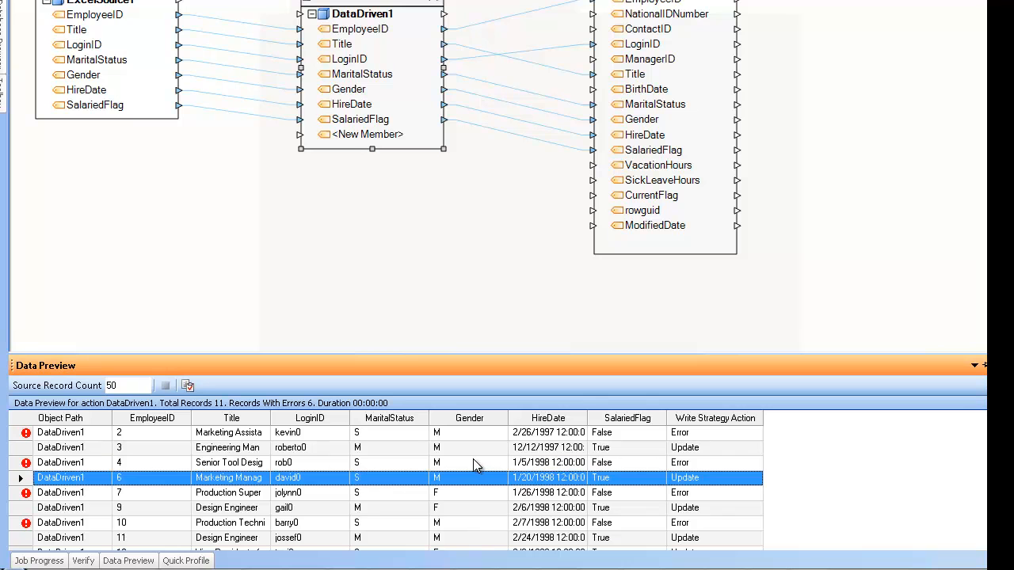
{"action": "mouse_move", "coordinate": [462, 463]}
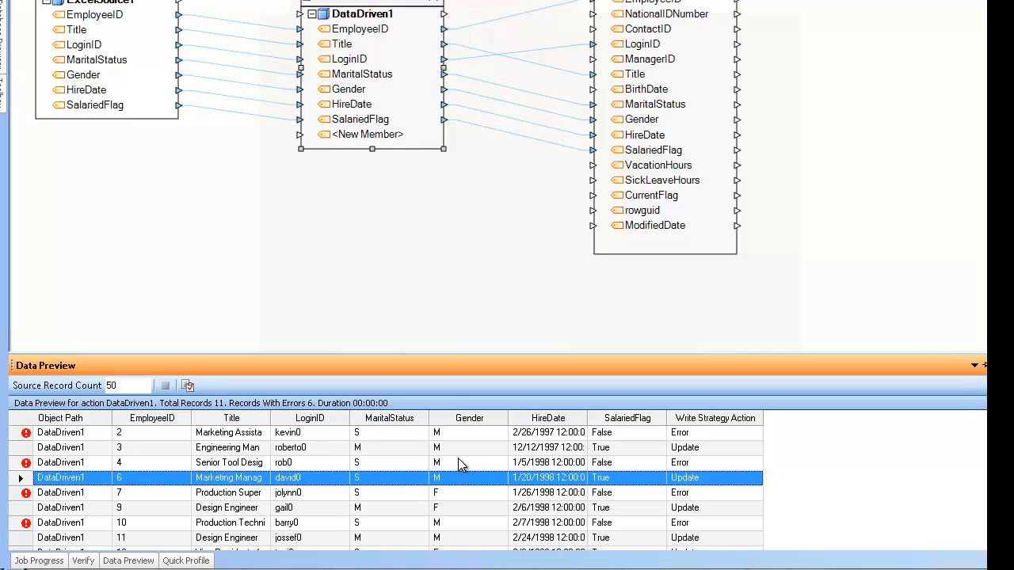
{"action": "scroll", "scroll_direction": "down", "scroll_amount": 3}
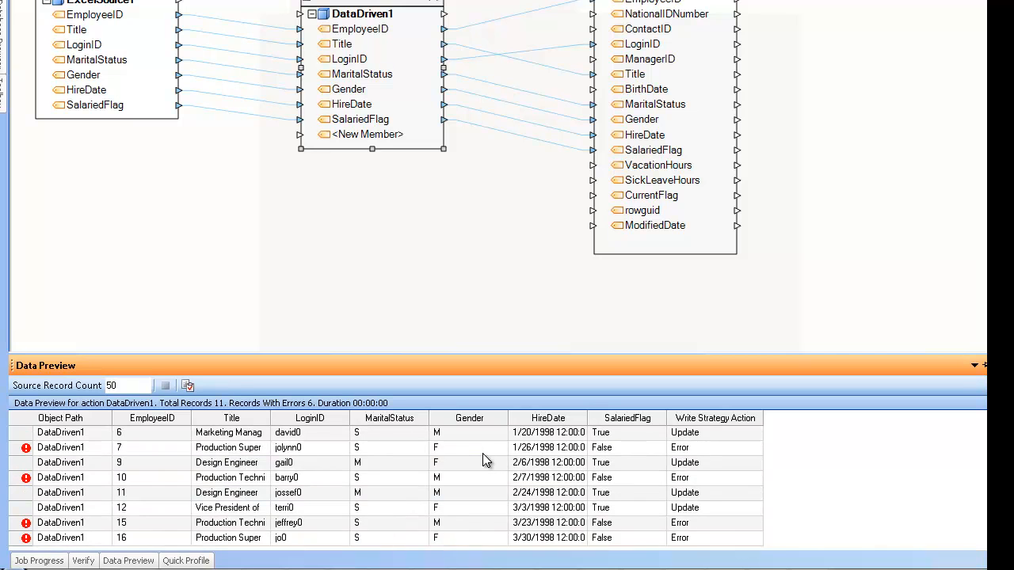
{"action": "mouse_move", "coordinate": [500, 490]}
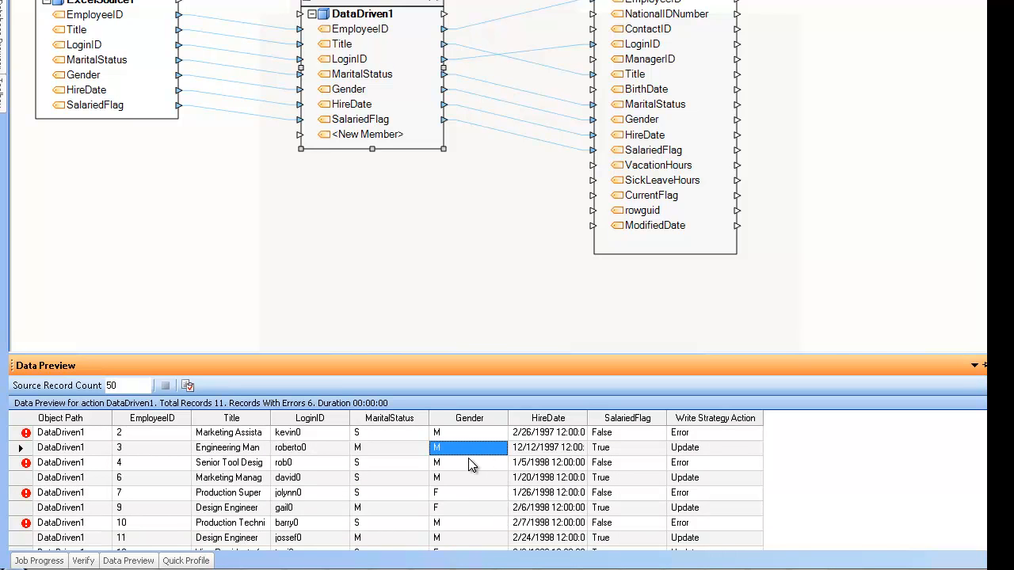
{"action": "scroll", "scroll_direction": "down", "scroll_amount": 3}
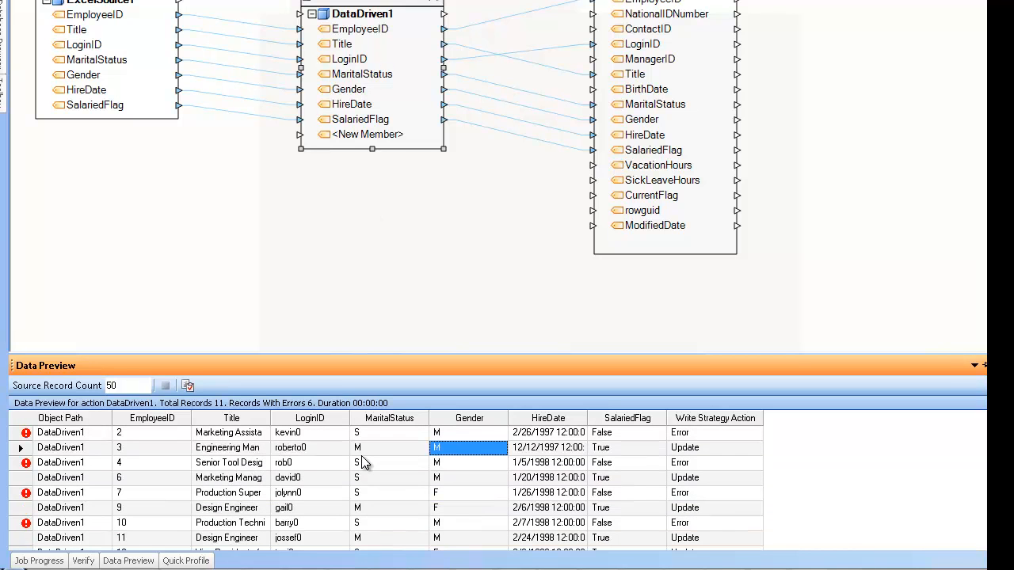
{"action": "mouse_move", "coordinate": [705, 421]}
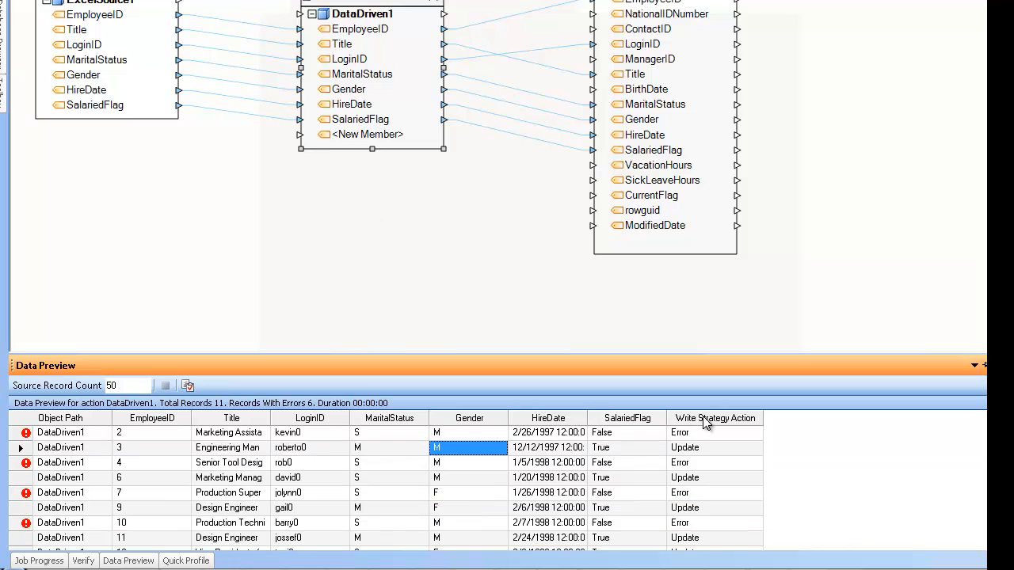
{"action": "mouse_move", "coordinate": [689, 505]}
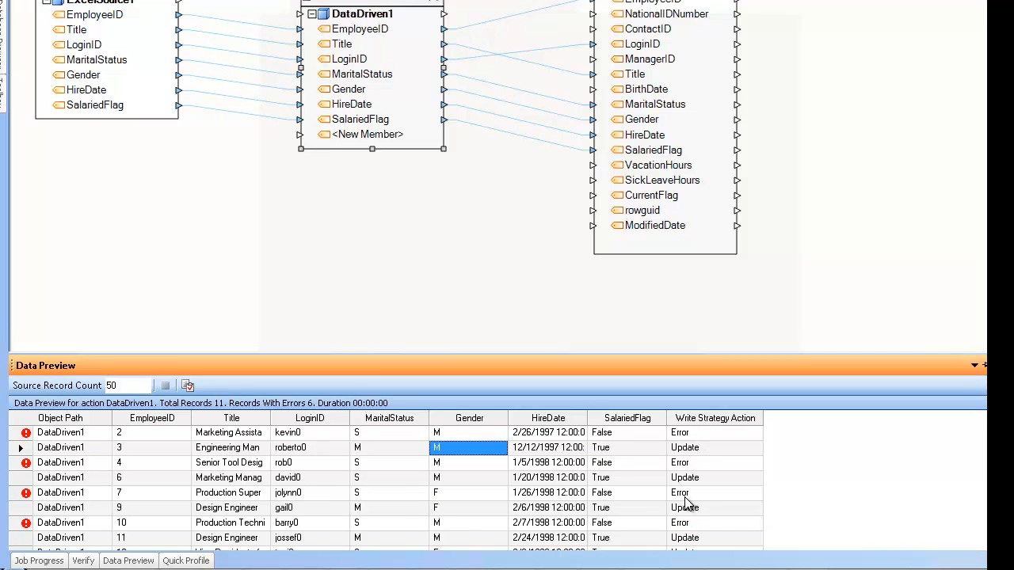
{"action": "mouse_move", "coordinate": [247, 152]}
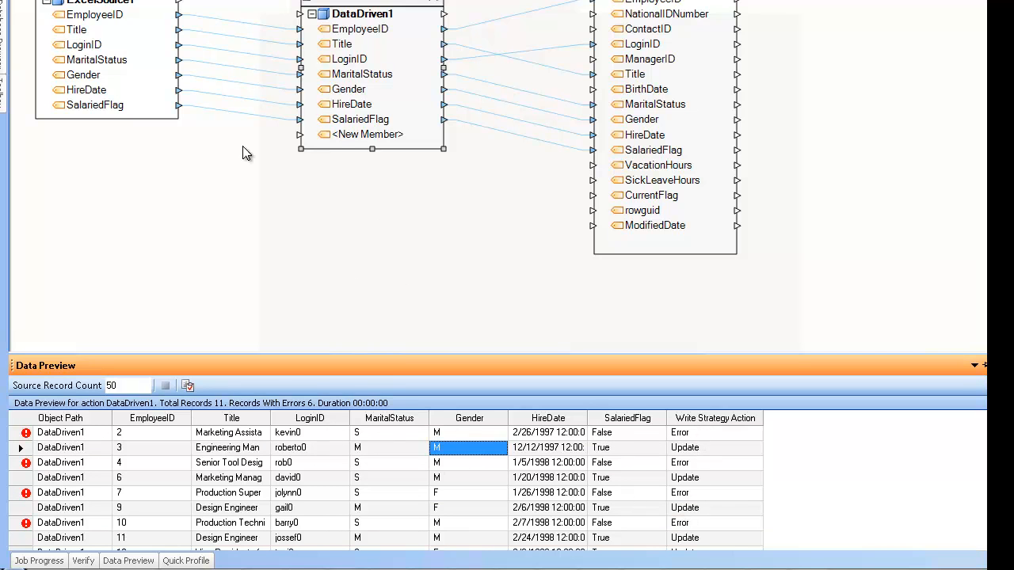
{"action": "mouse_move", "coordinate": [428, 120]}
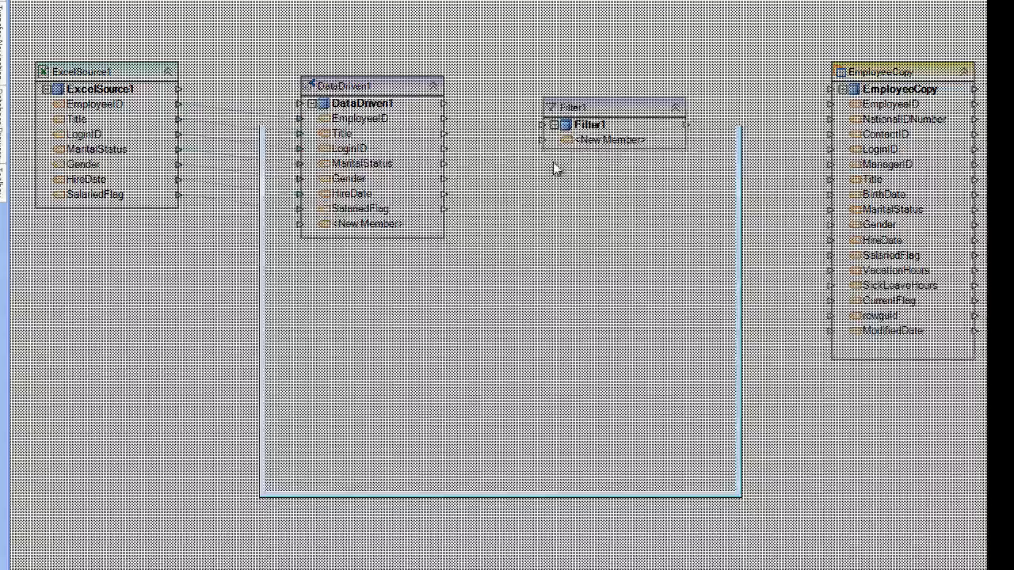
Step: Configure Filter1 through Meta Object Builder, leaving its expression as true, and confirm
{"action": "double_click", "coordinate": [586, 123]}
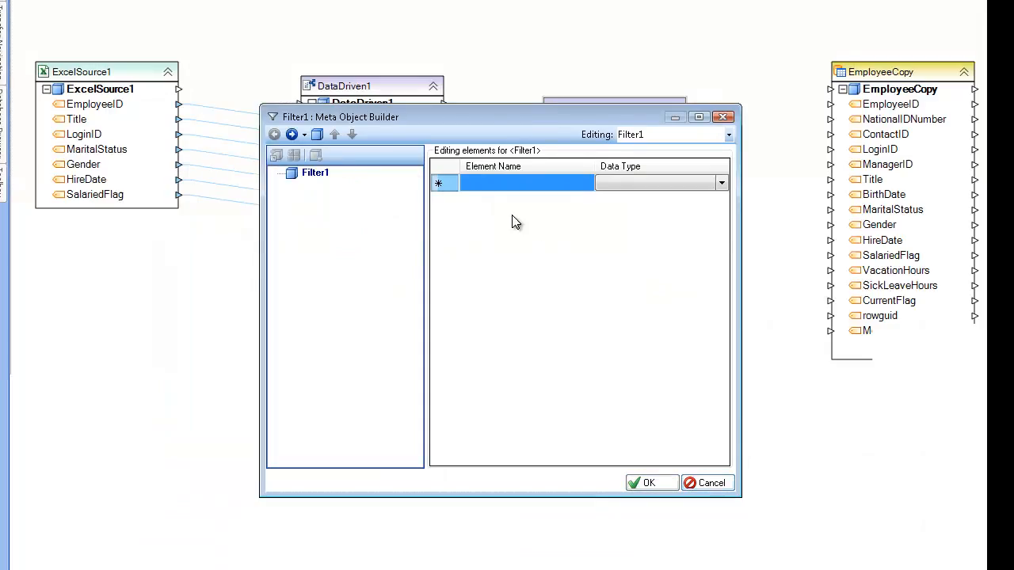
{"action": "left_click", "coordinate": [651, 481]}
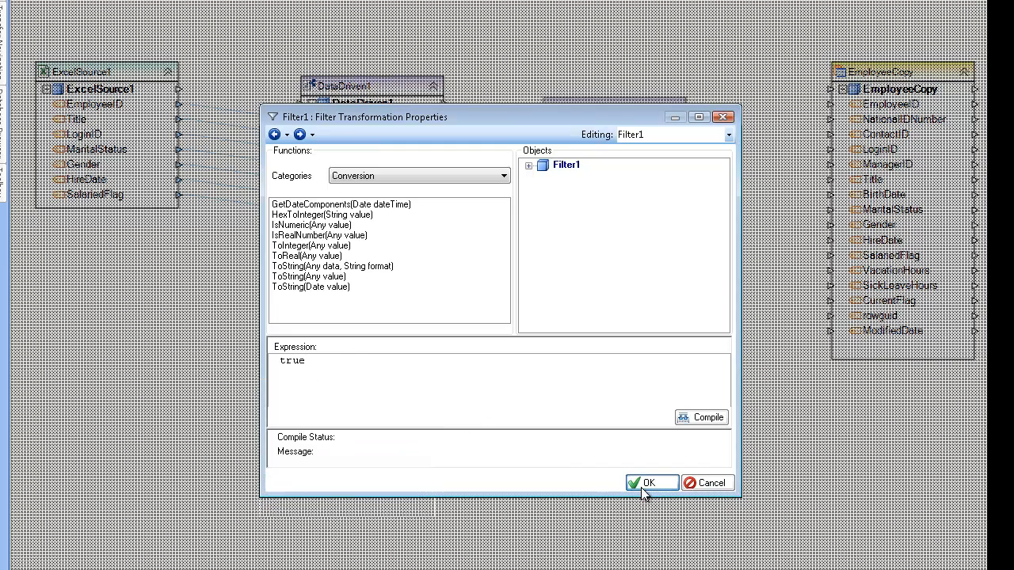
{"action": "left_click", "coordinate": [643, 483]}
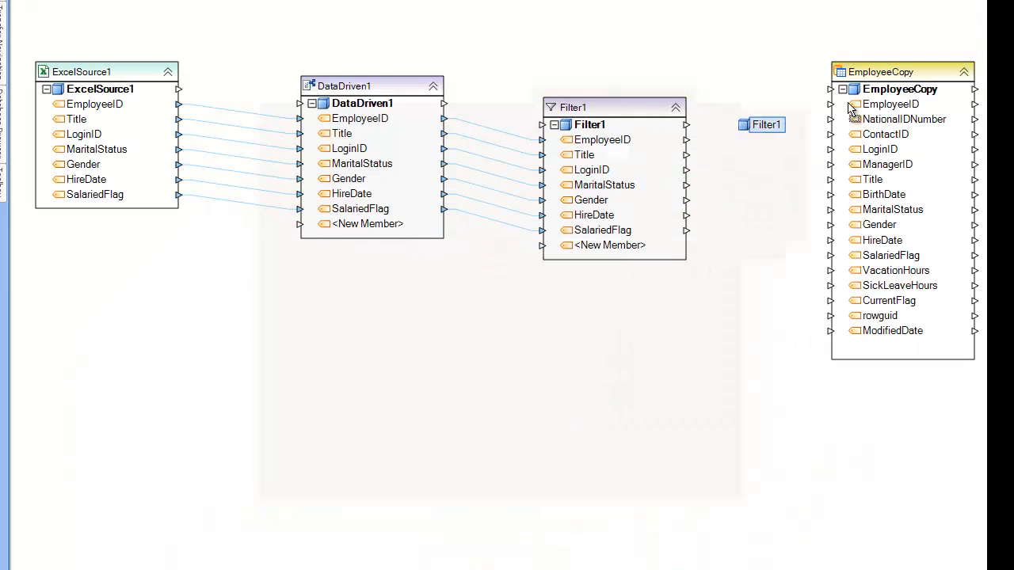
Step: Preview EmployeeCopy's 11 records, 6 with errors, each marked Update or Error
{"action": "right_click", "coordinate": [614, 108]}
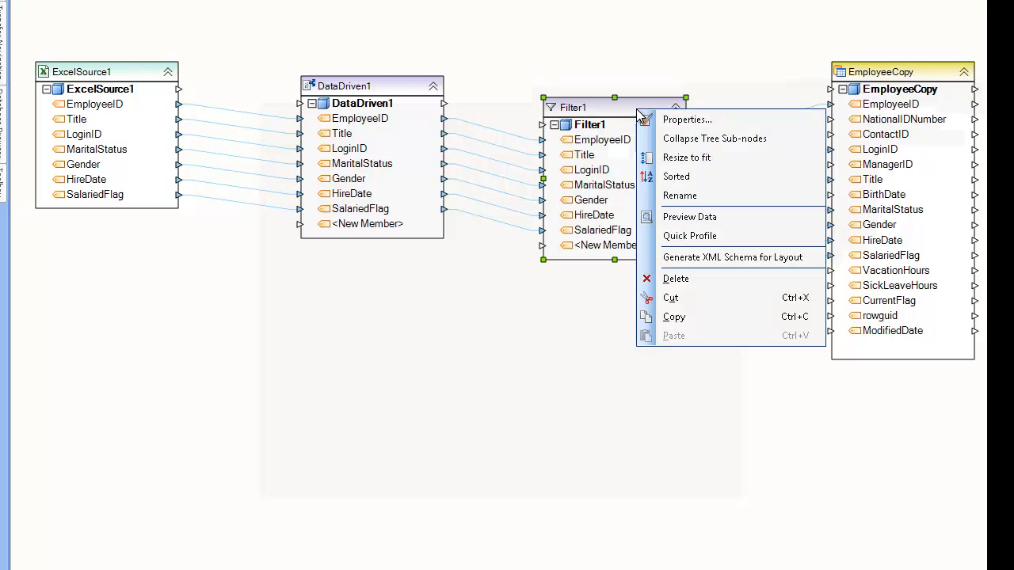
{"action": "right_click", "coordinate": [901, 71]}
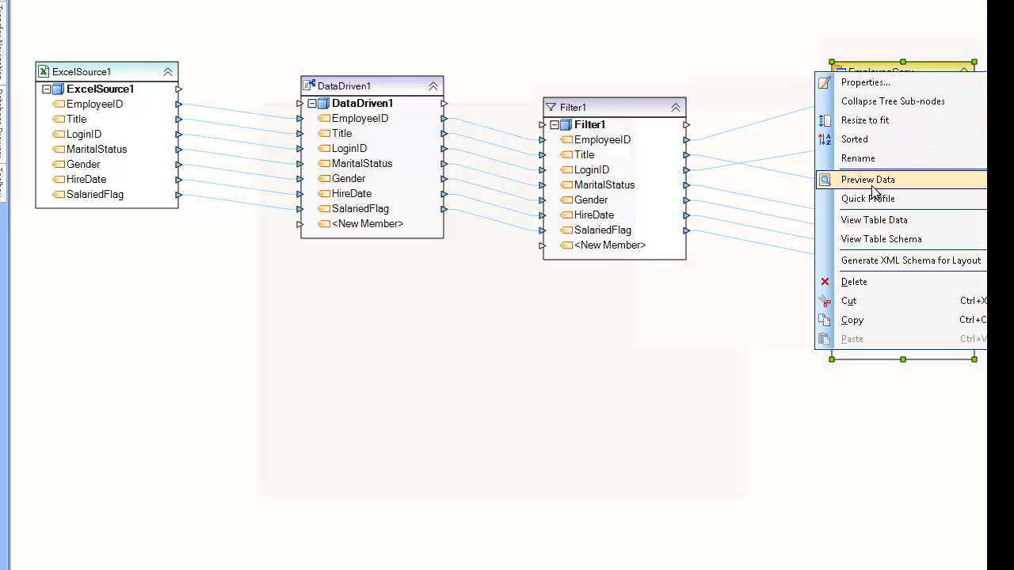
{"action": "left_click", "coordinate": [868, 179]}
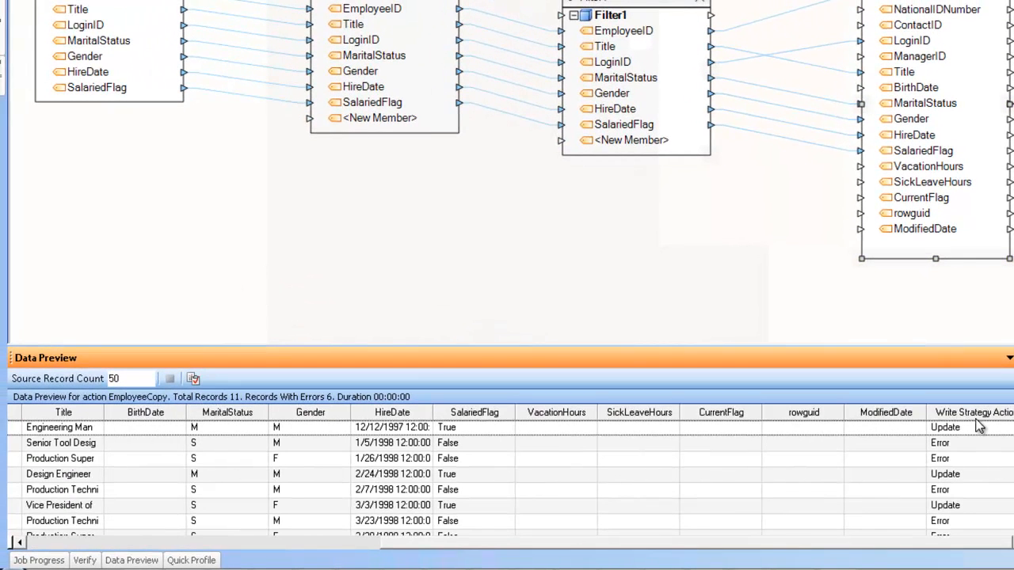
{"action": "mouse_move", "coordinate": [963, 510]}
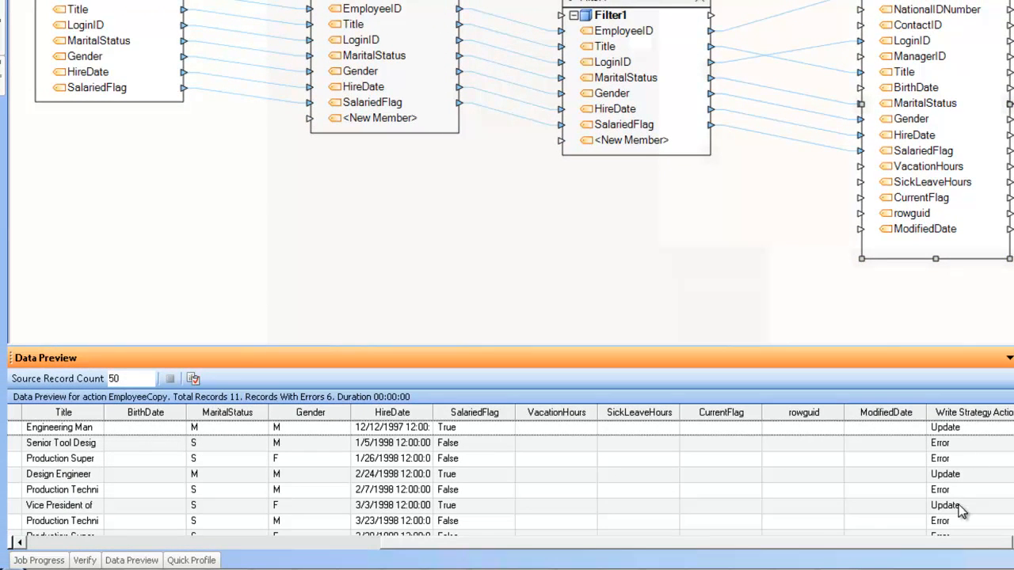
{"action": "mouse_move", "coordinate": [720, 51]}
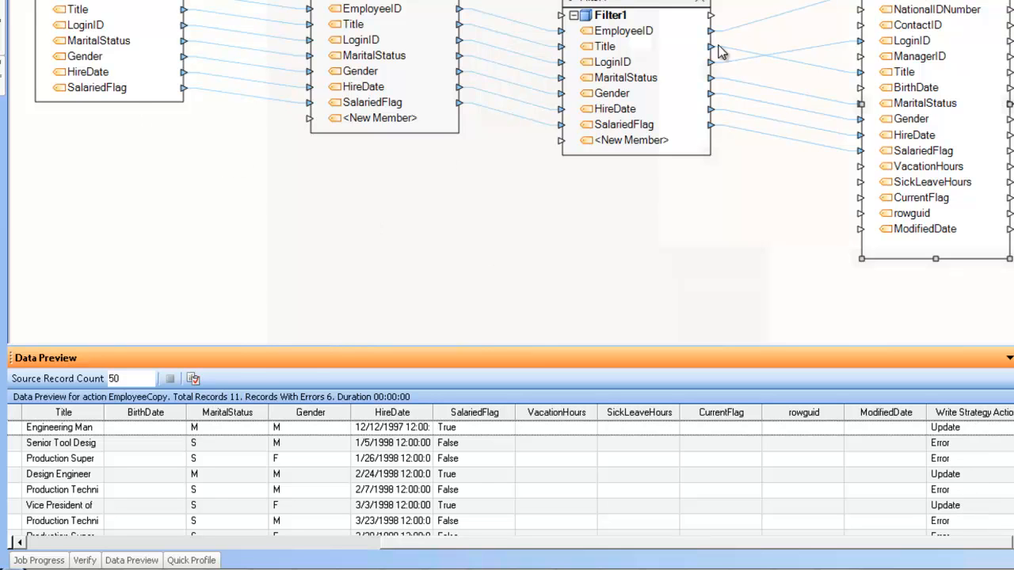
{"action": "mouse_move", "coordinate": [462, 80]}
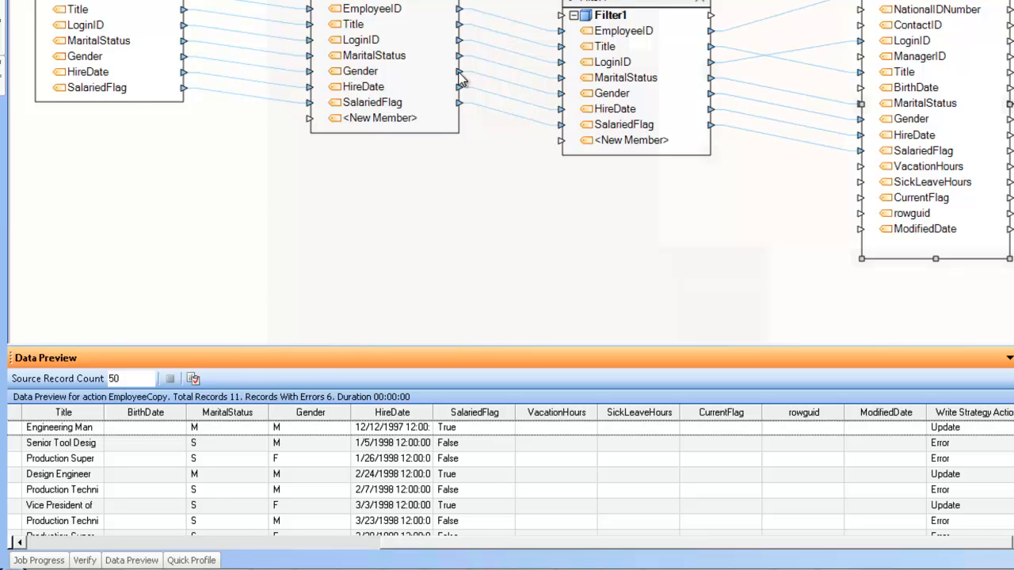
{"action": "mouse_move", "coordinate": [387, 6]}
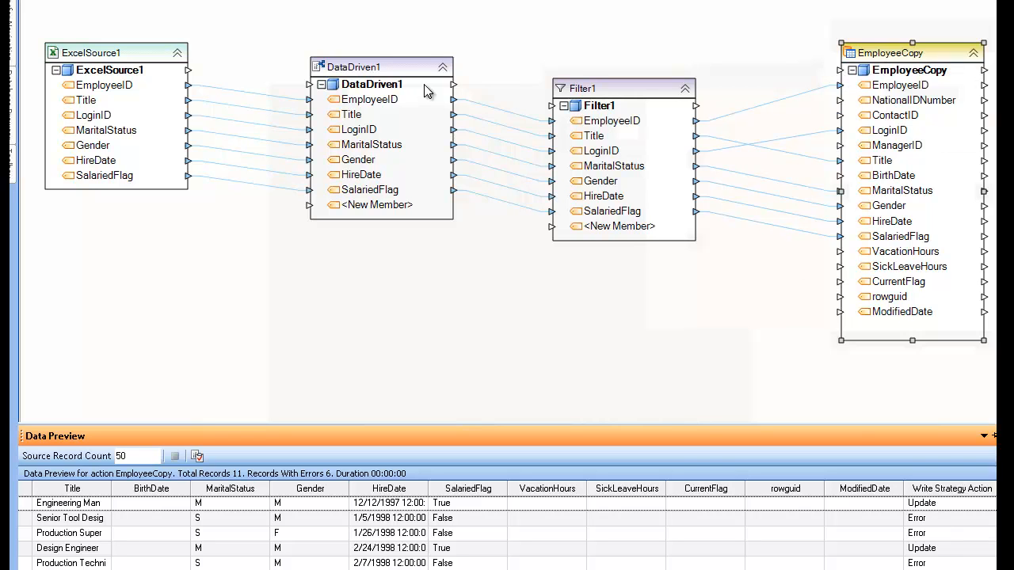
{"action": "mouse_move", "coordinate": [377, 71]}
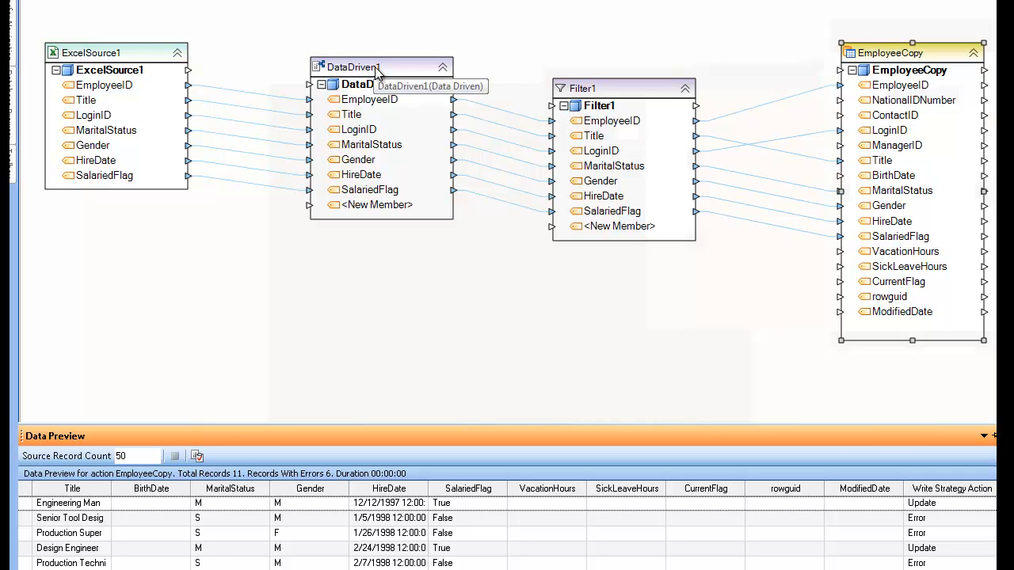